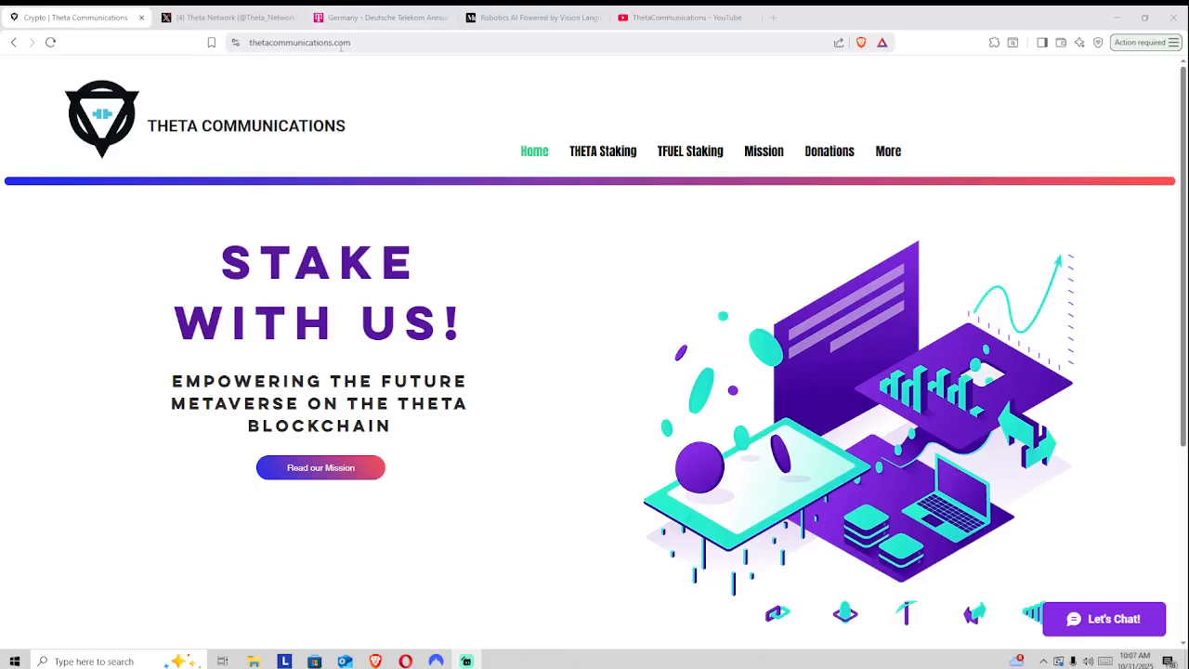
mouse_move(53, 80)
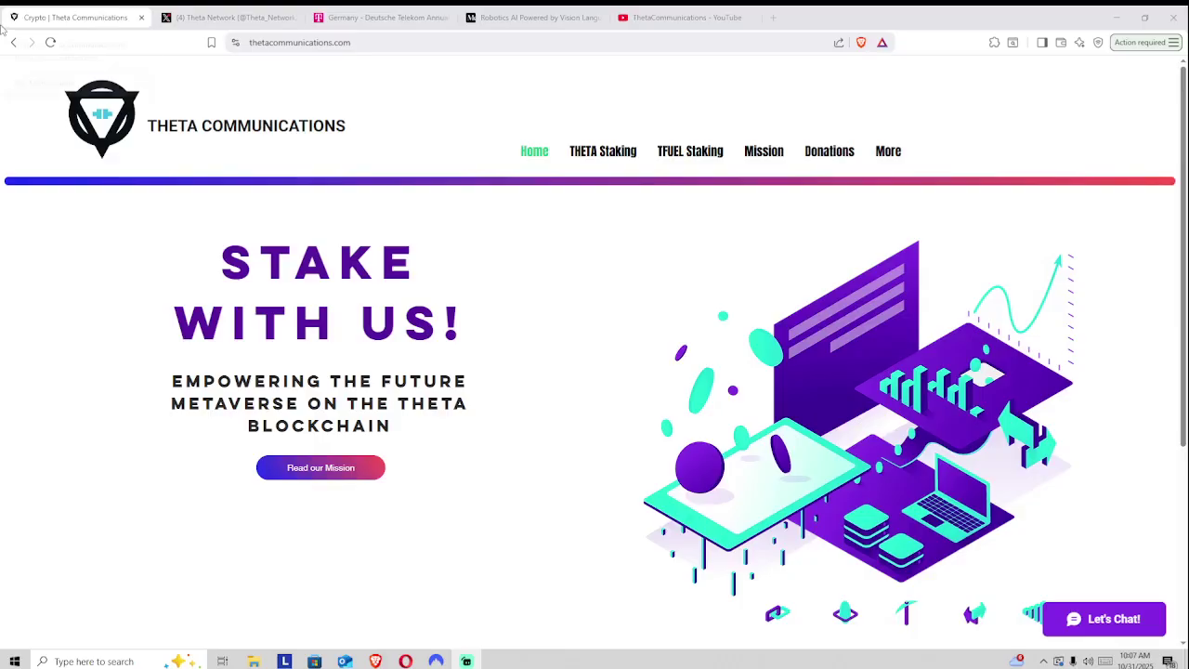
mouse_move(75, 17)
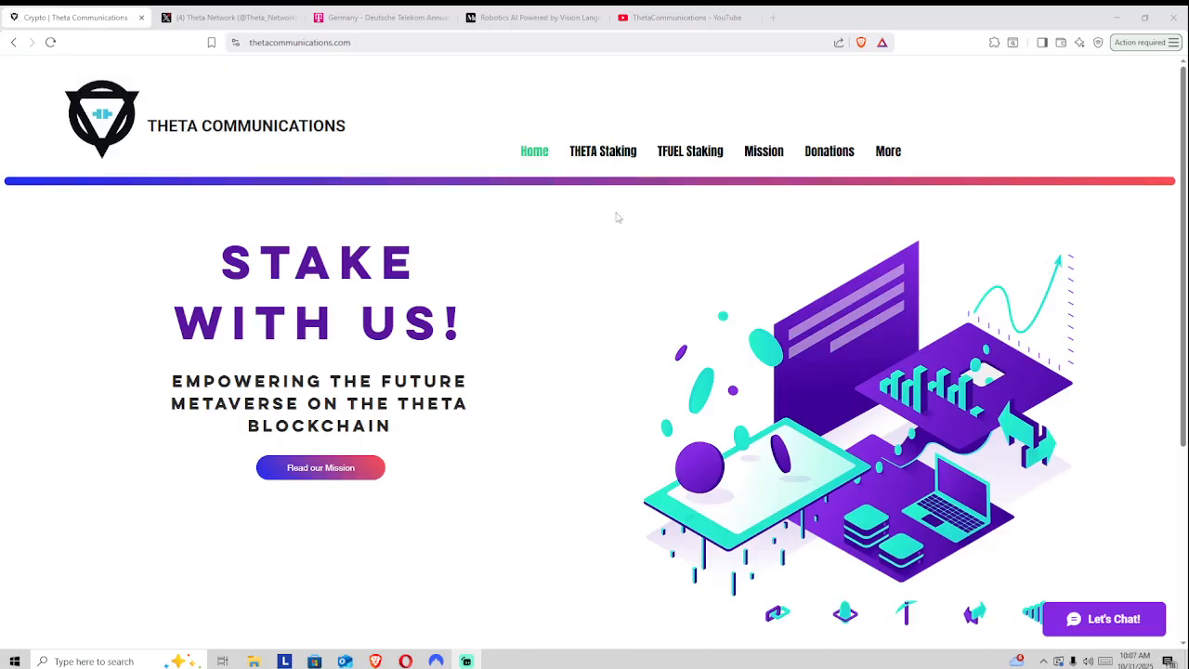
Move from the Theta Communications site to the ThetaCommunications YouTube Videos page
click(50, 42)
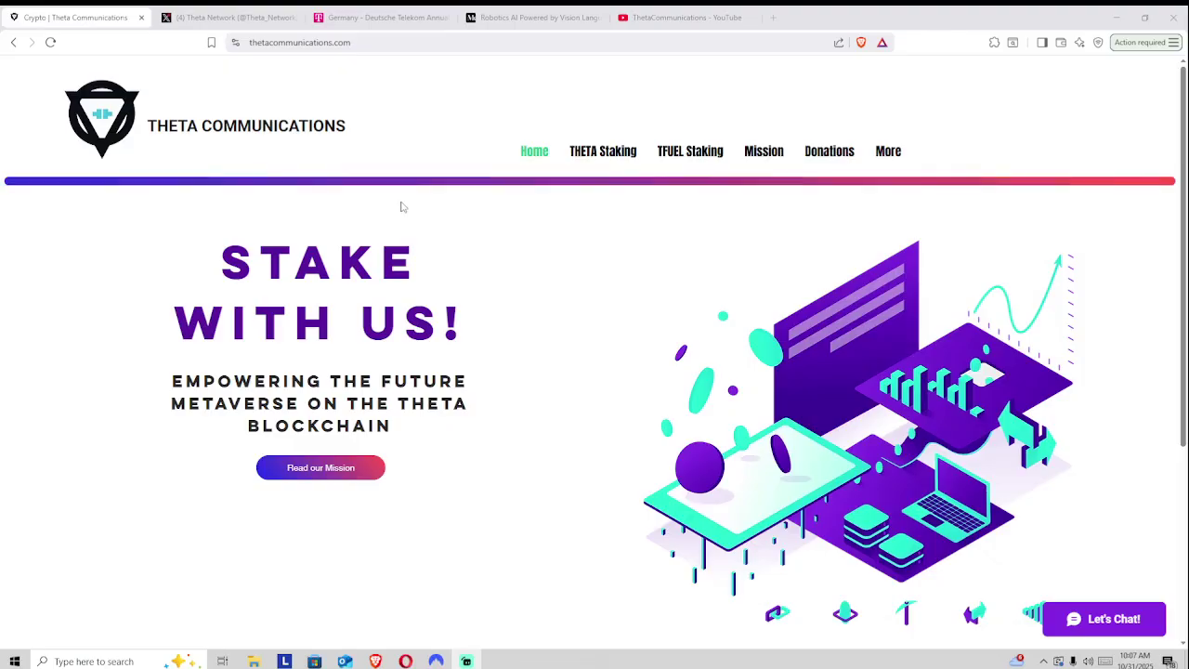
mouse_move(692, 296)
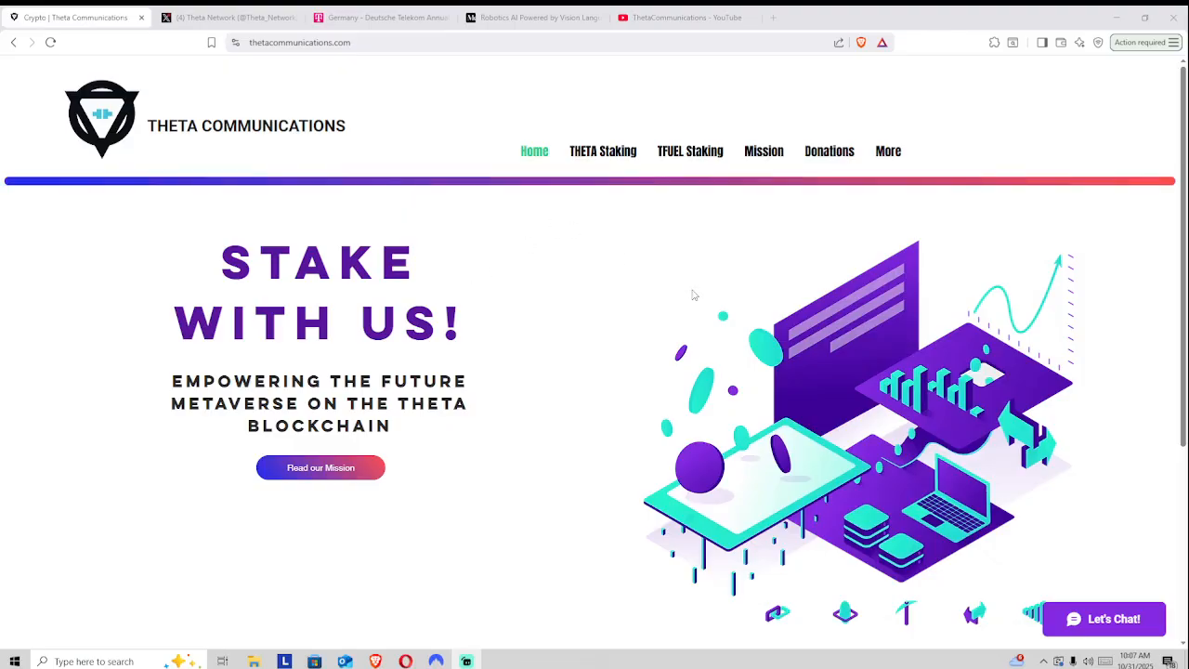
mouse_move(704, 260)
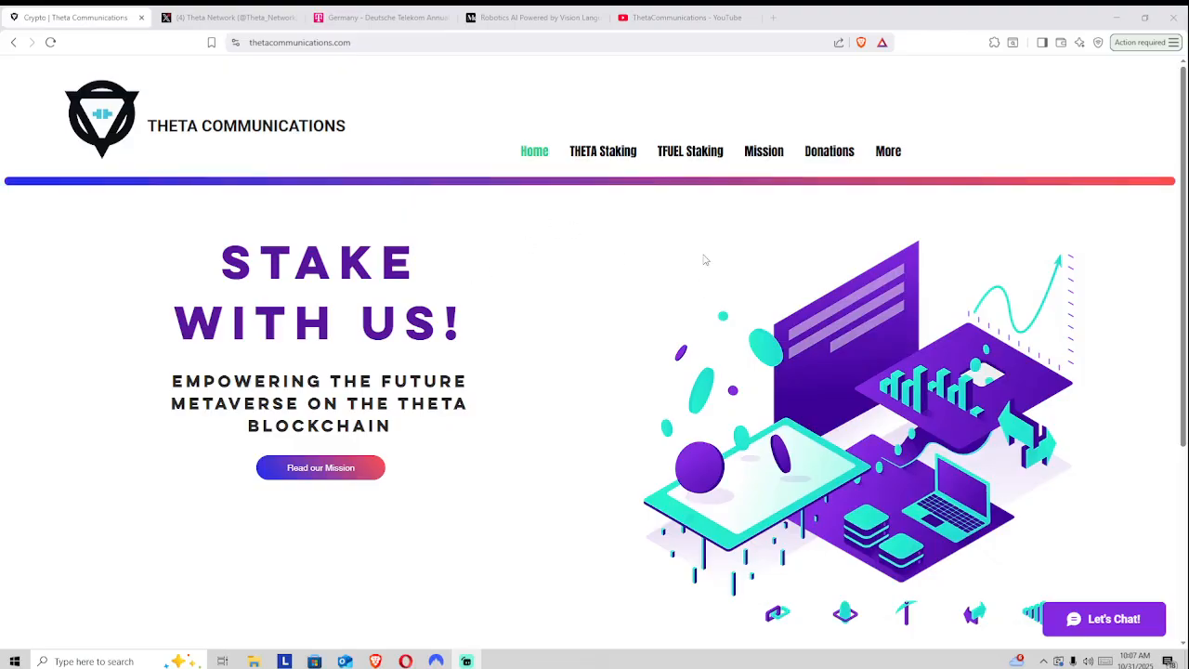
click(685, 17)
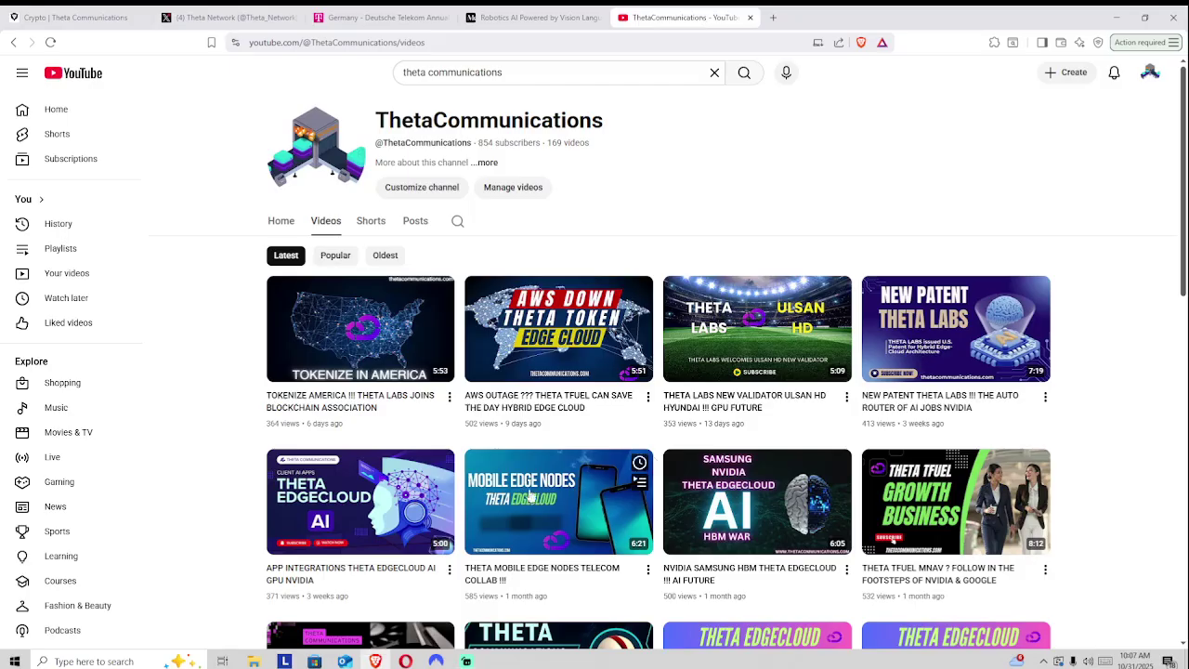
mouse_move(757, 327)
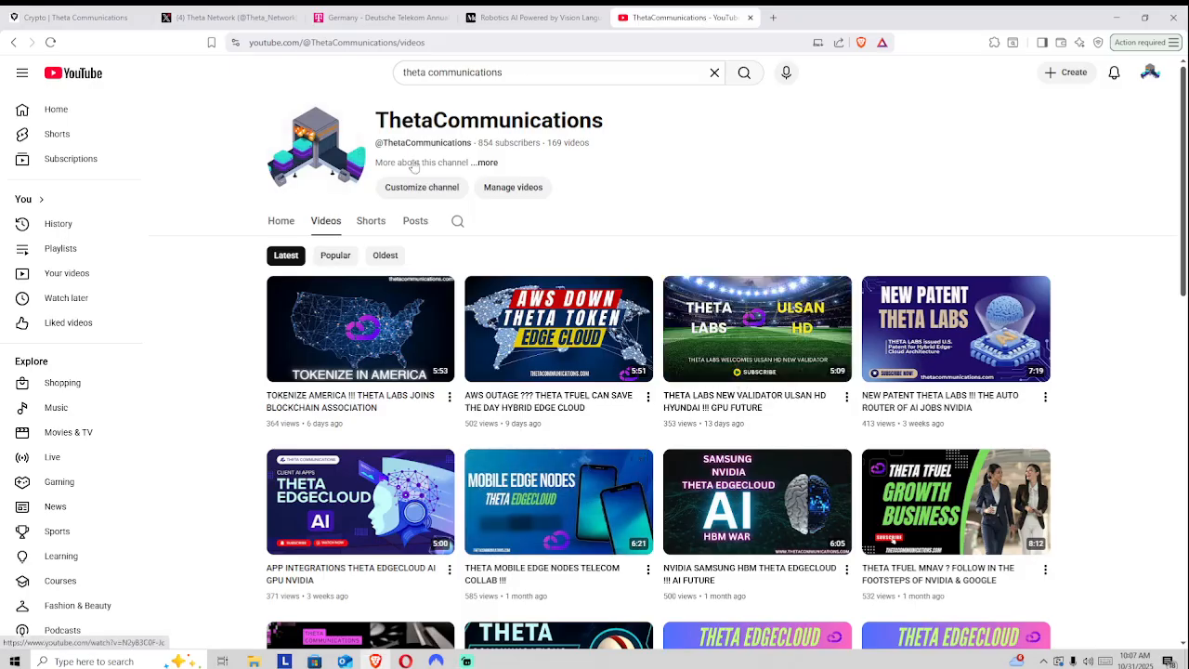
Switch to the Theta Network X profile showing the Telekom Web3 Infrastructure repost
click(228, 17)
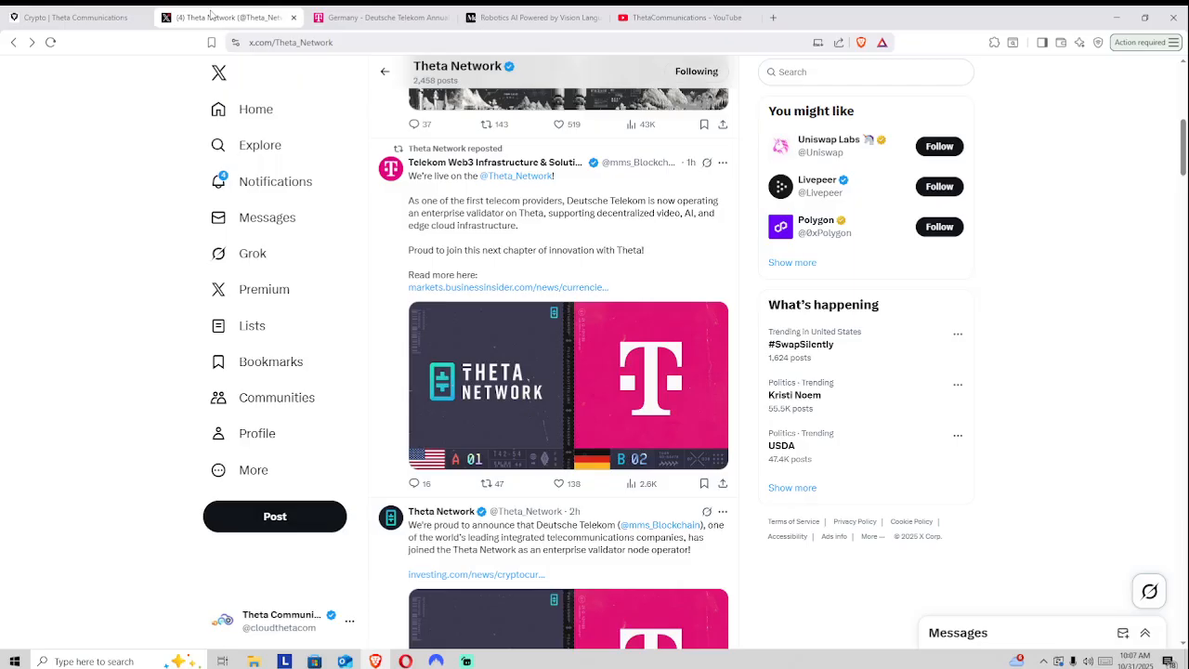
mouse_move(550, 237)
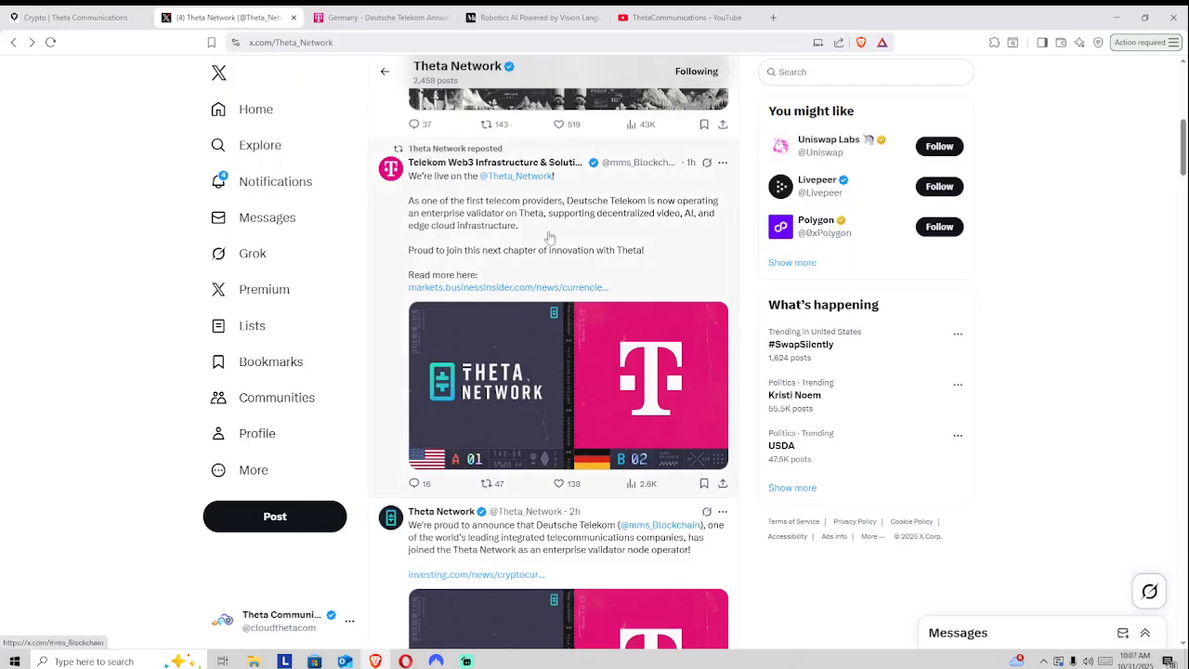
mouse_move(813, 223)
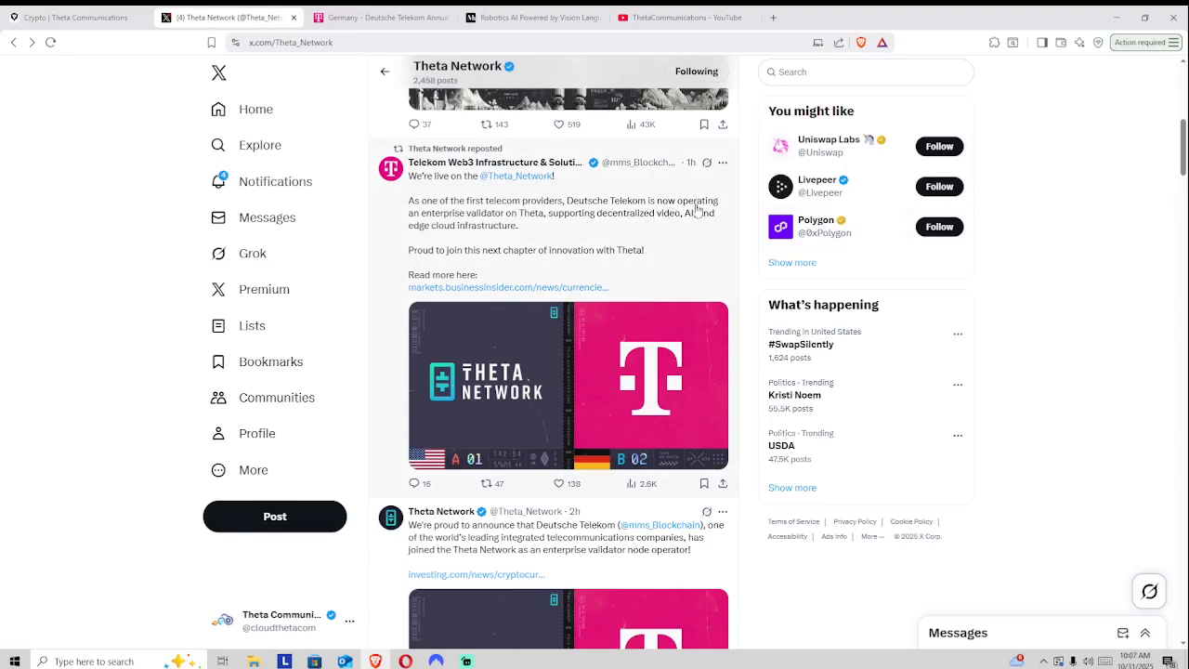
mouse_move(560, 229)
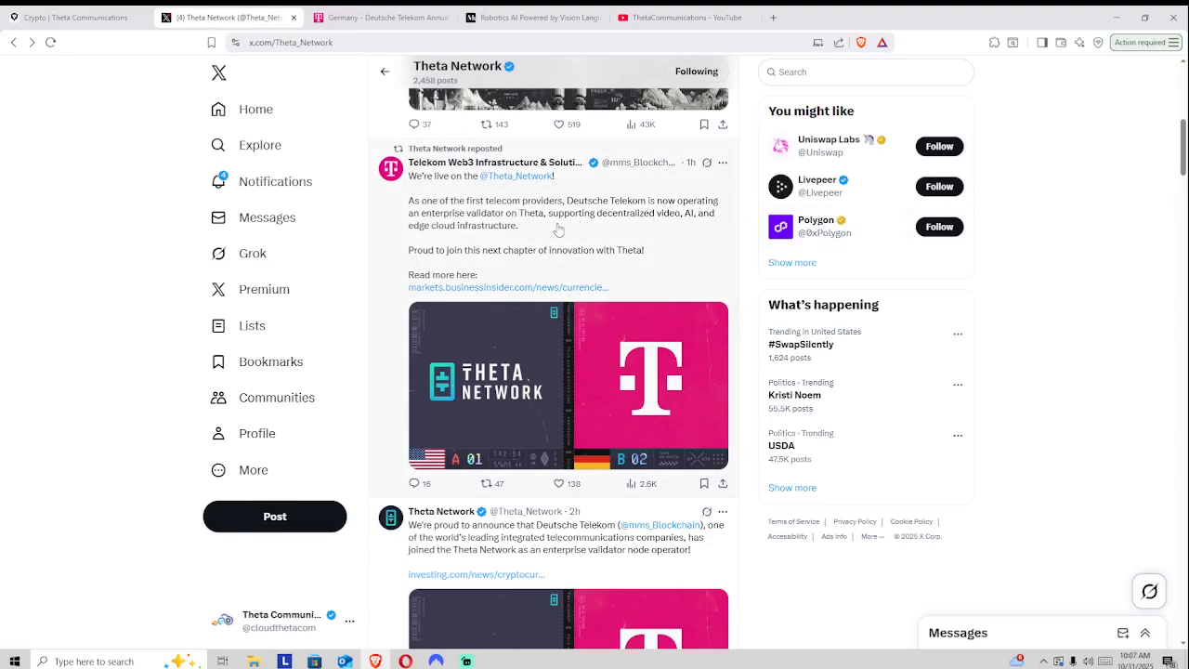
mouse_move(619, 221)
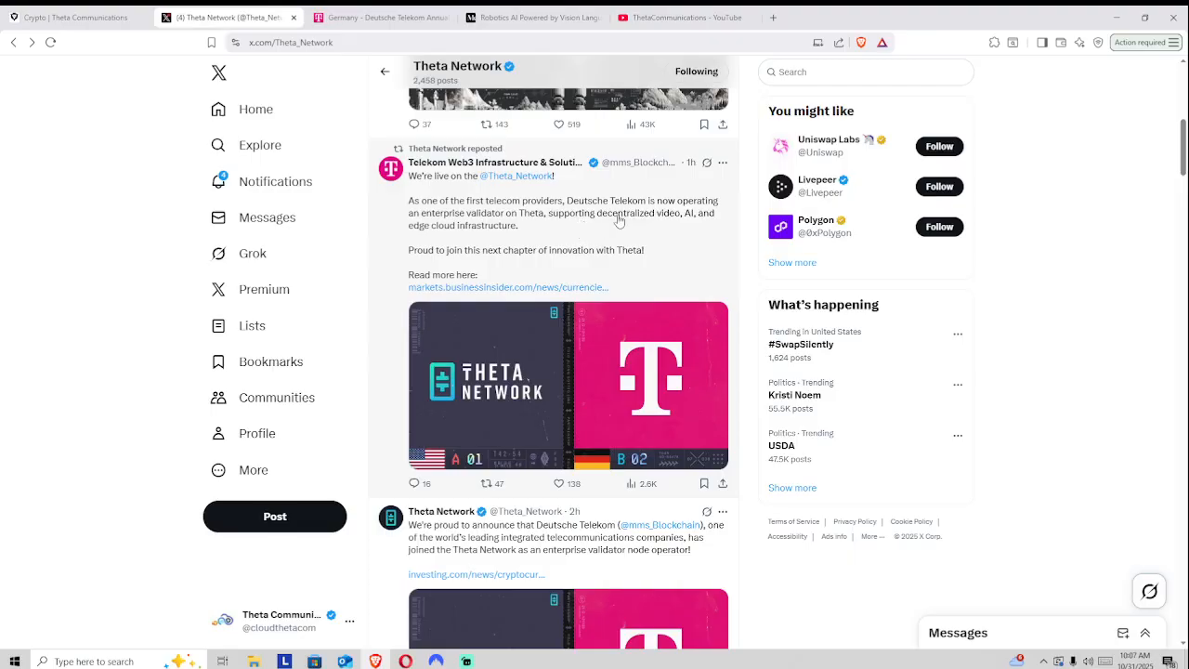
mouse_move(584, 246)
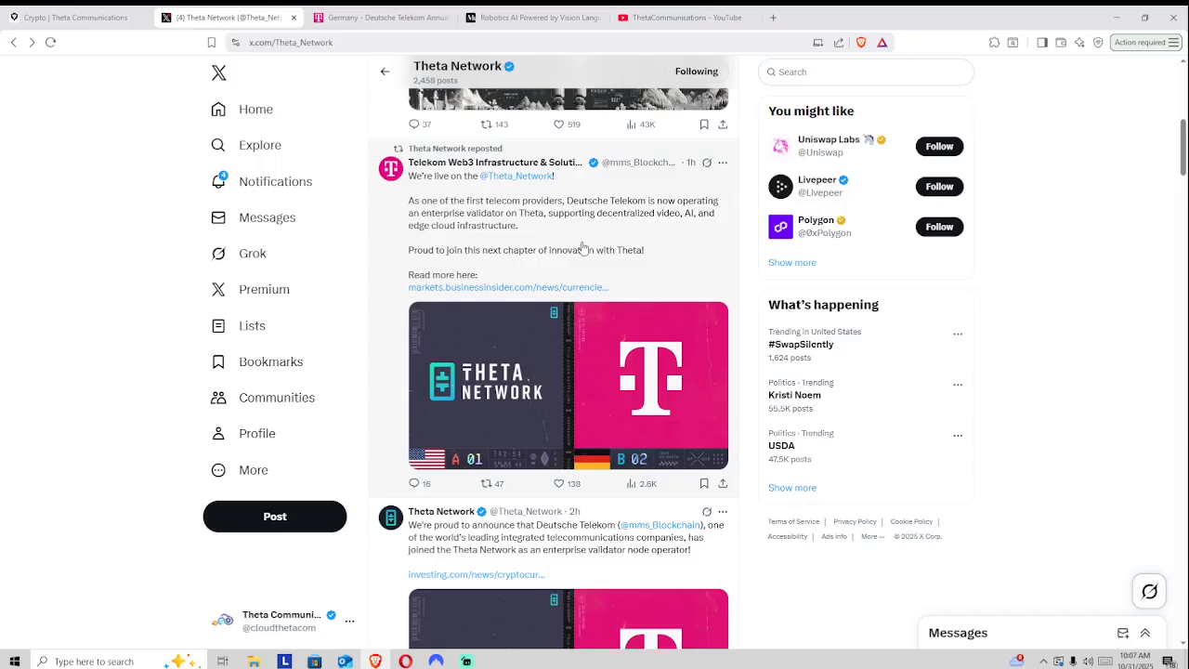
mouse_move(573, 239)
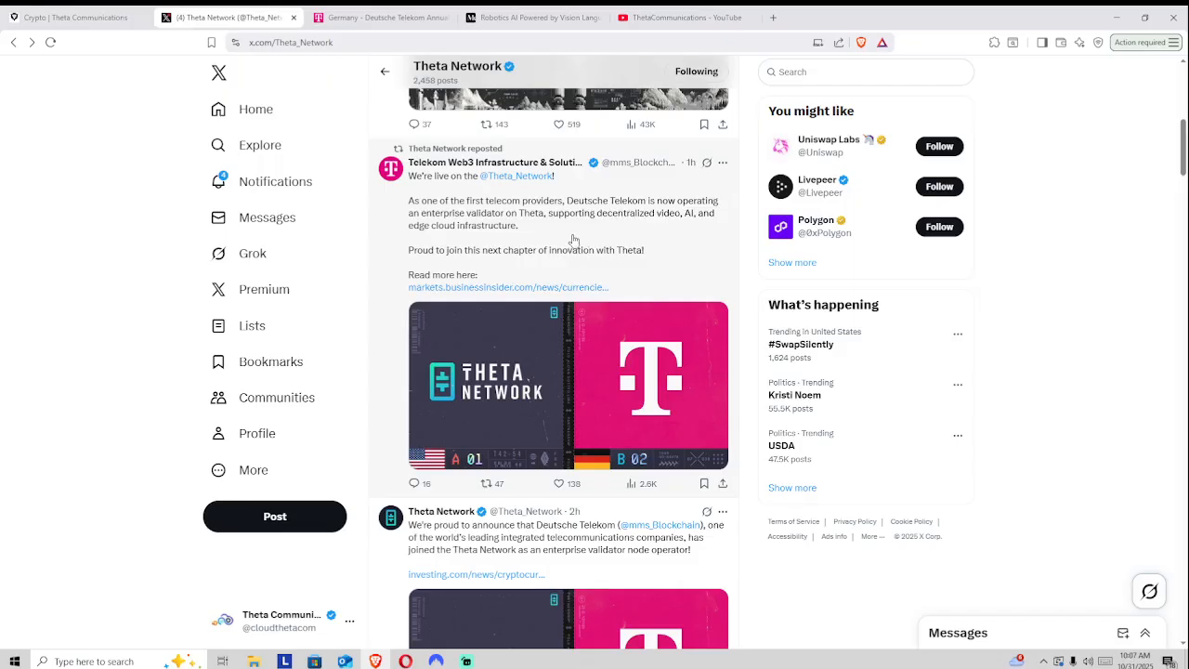
Show the Germany page heading of the Deutsche Telekom Annual Report 2024
click(381, 16)
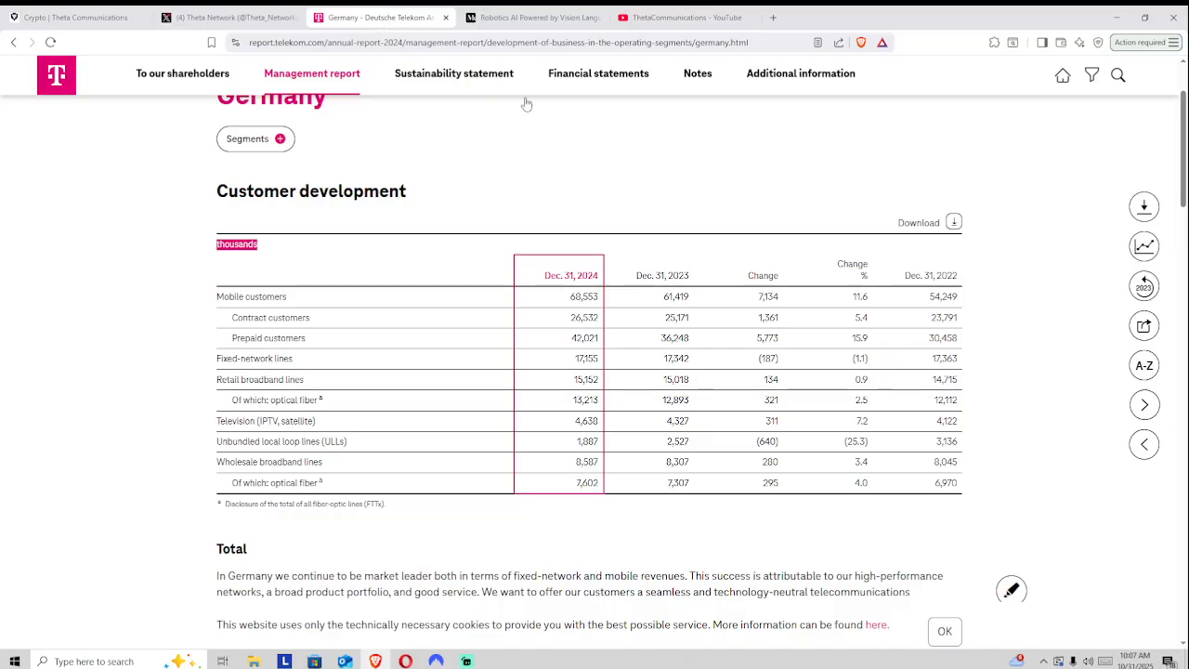
mouse_move(534, 240)
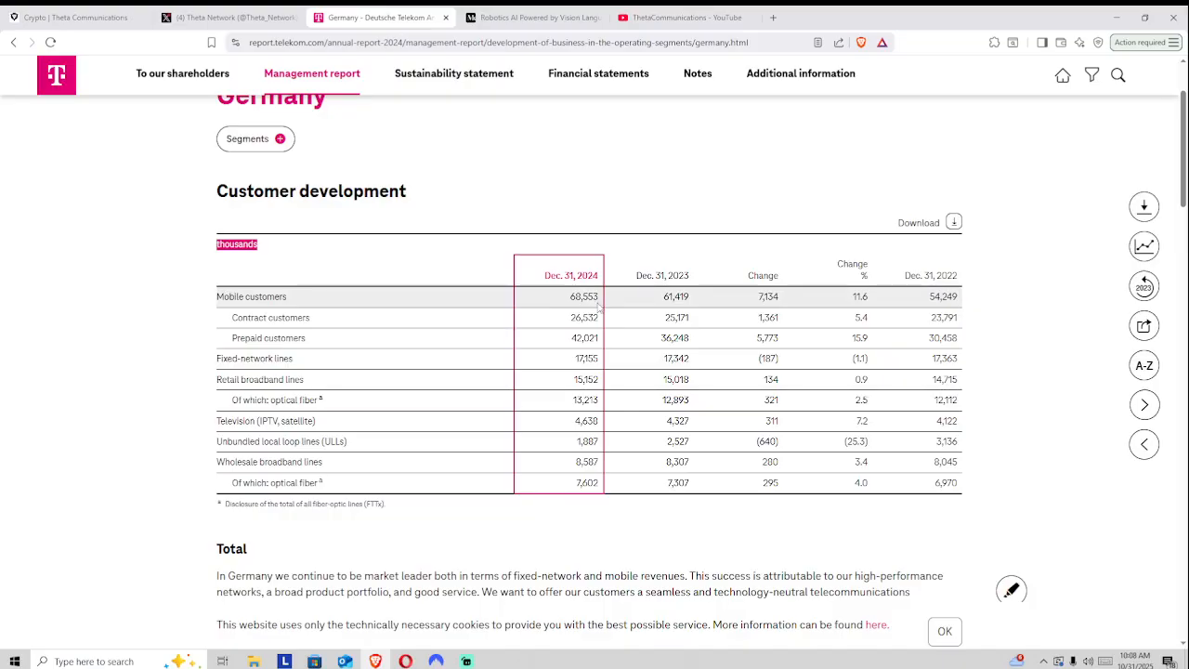
mouse_move(618, 338)
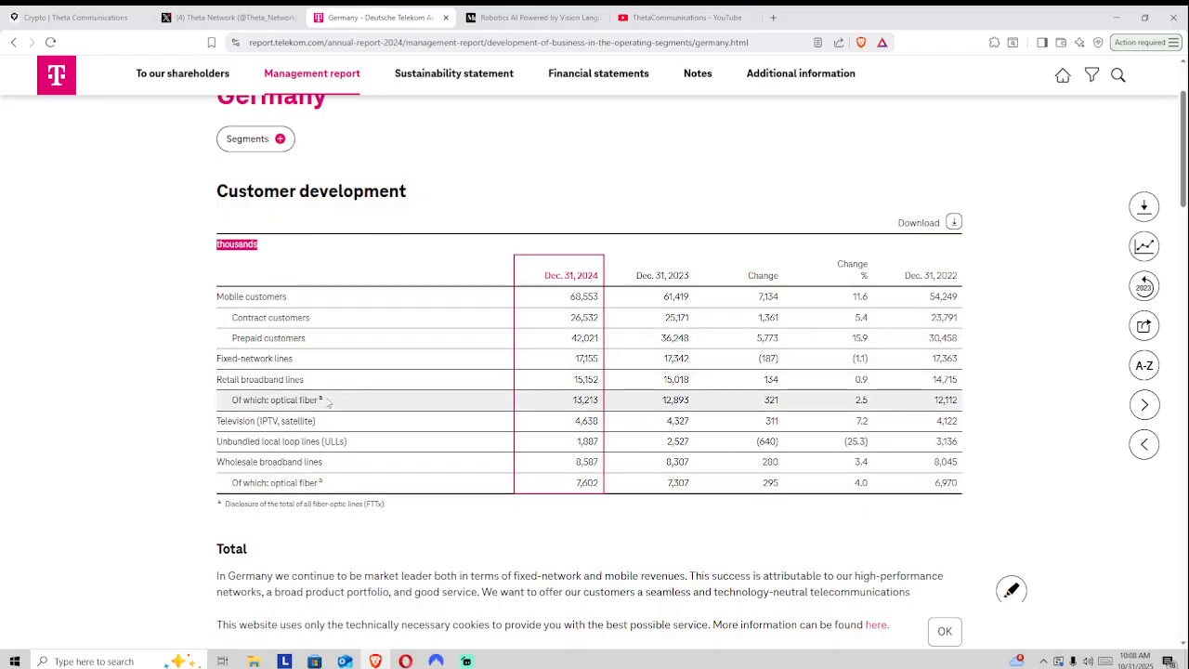
mouse_move(266, 421)
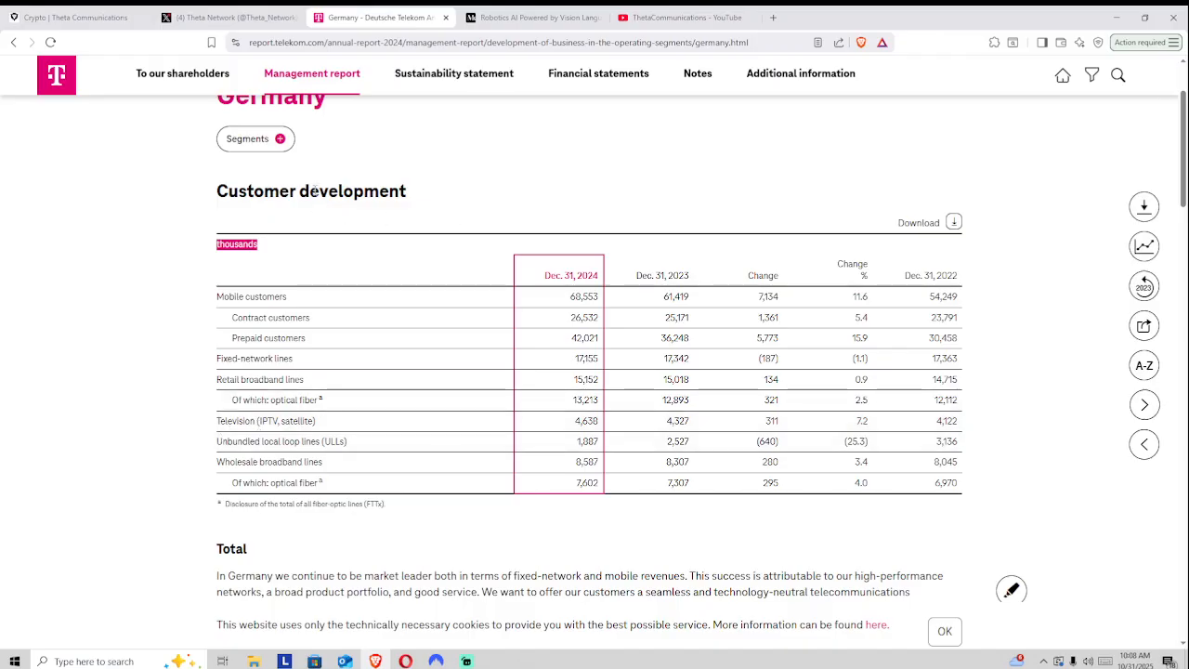
scroll(up, 3)
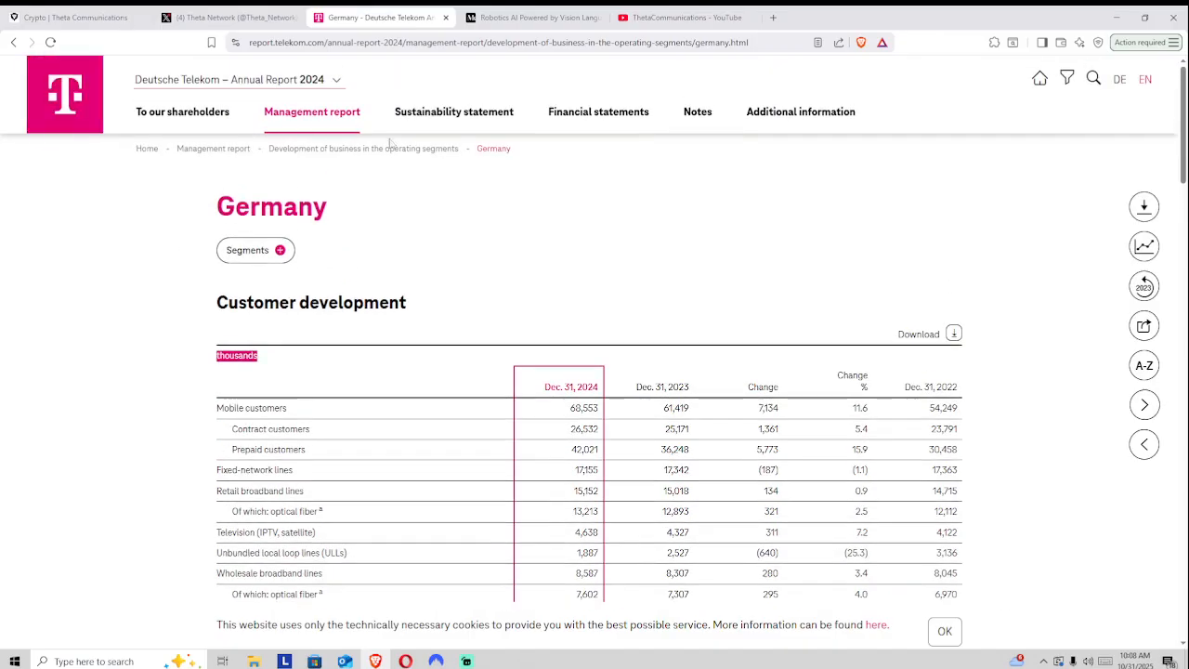
mouse_move(306, 223)
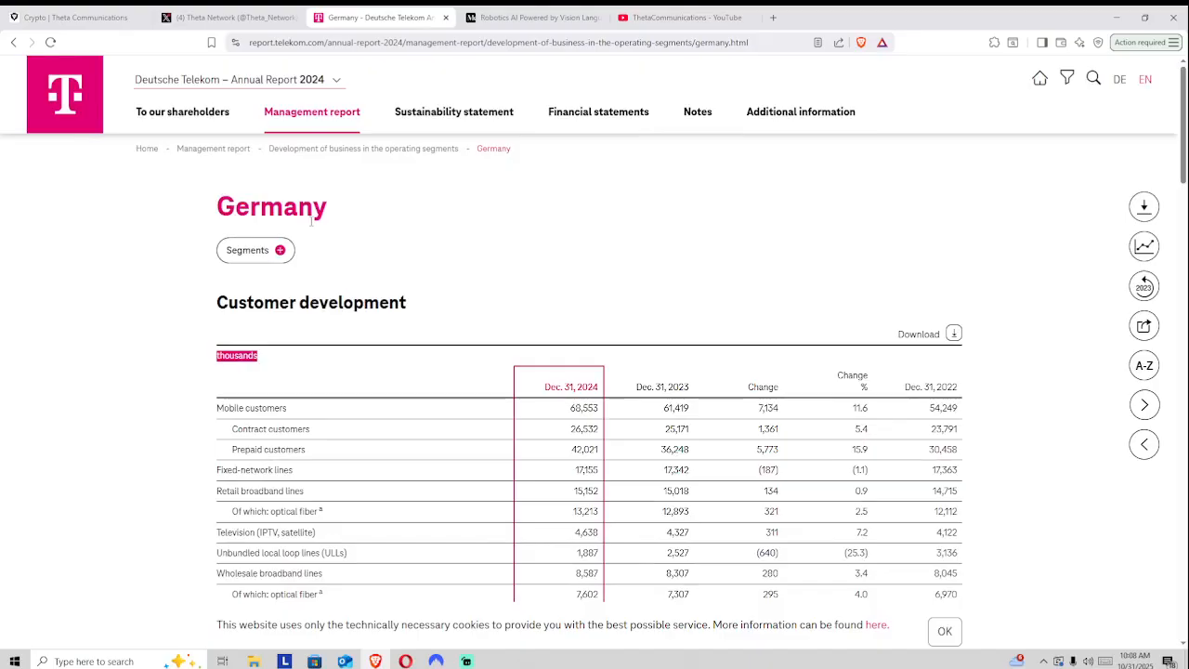
mouse_move(478, 232)
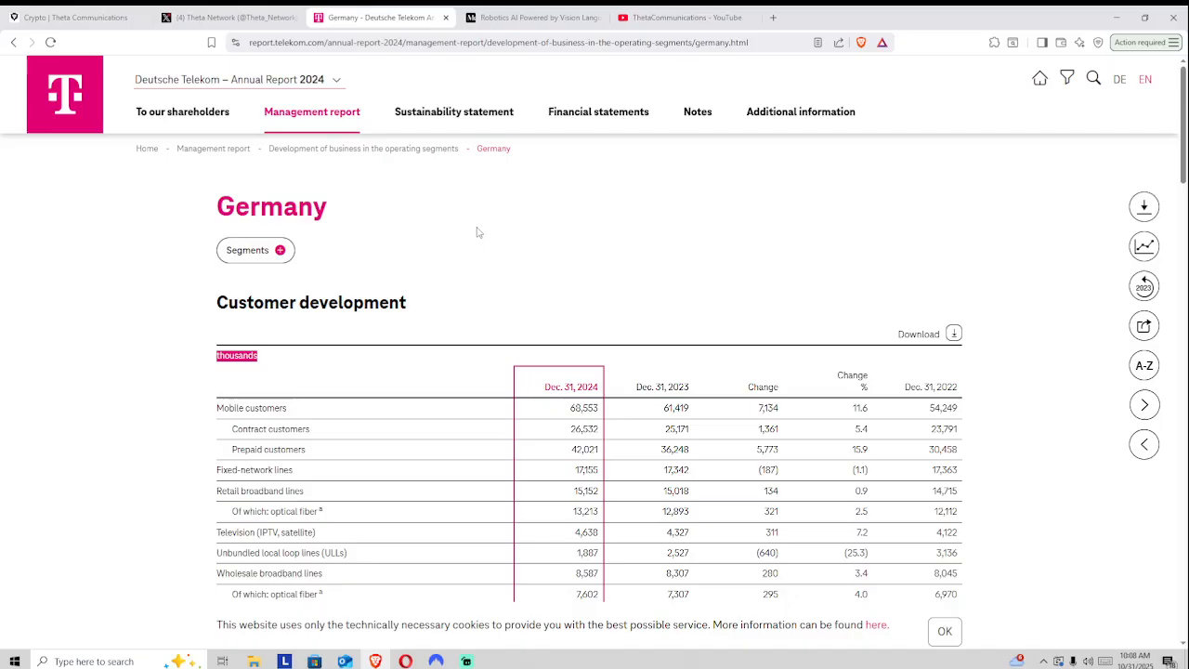
mouse_move(548, 226)
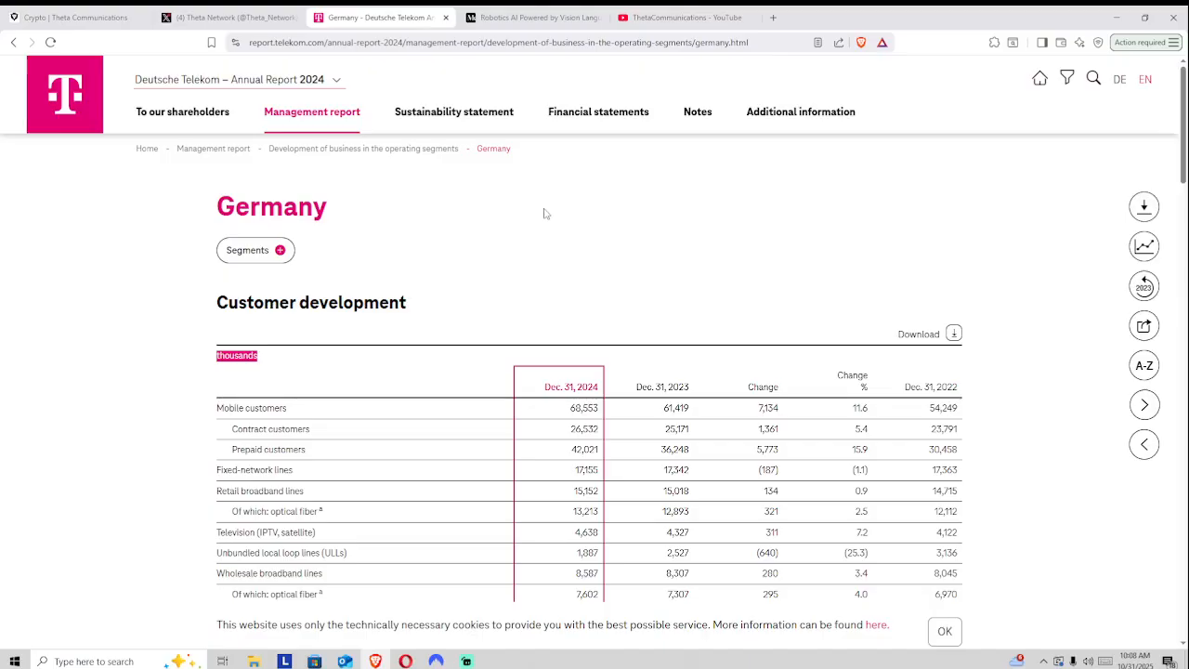
mouse_move(511, 212)
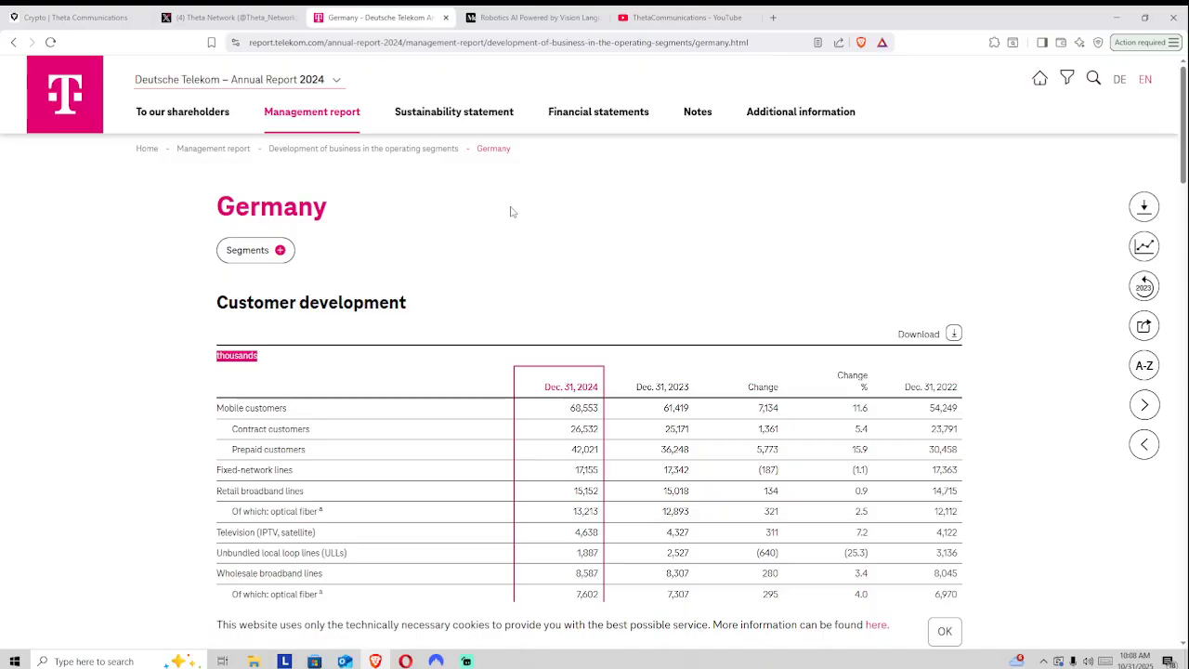
mouse_move(520, 202)
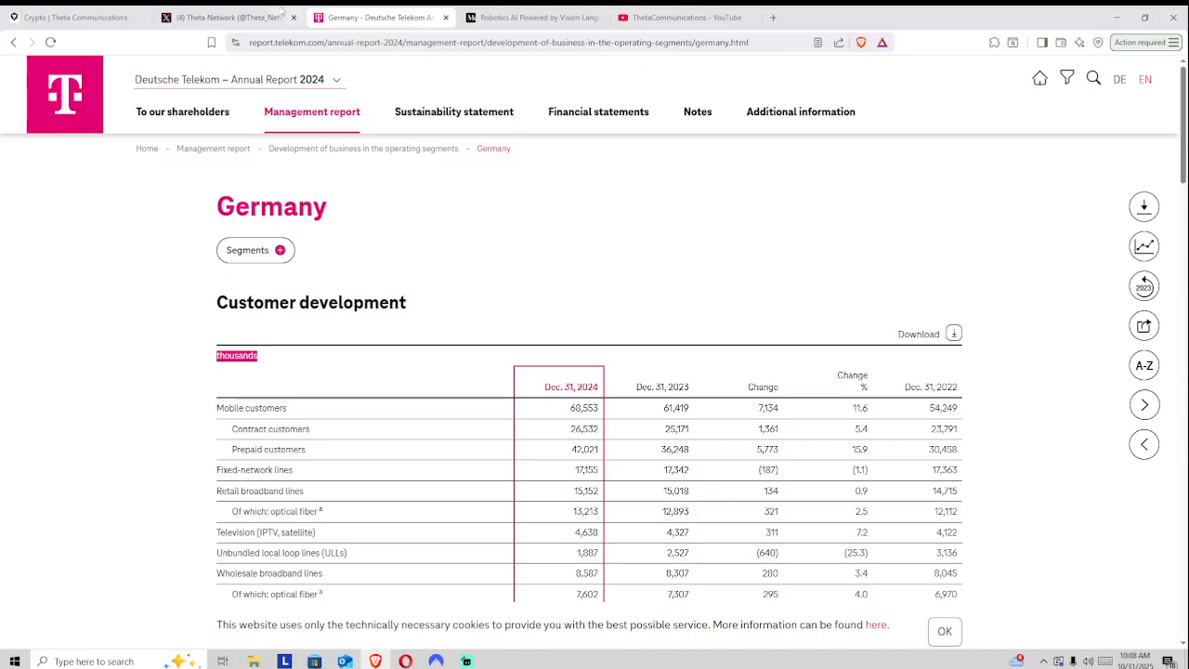
Return to the Theta Network X profile with the Deutsche Telekom validator repost
click(223, 16)
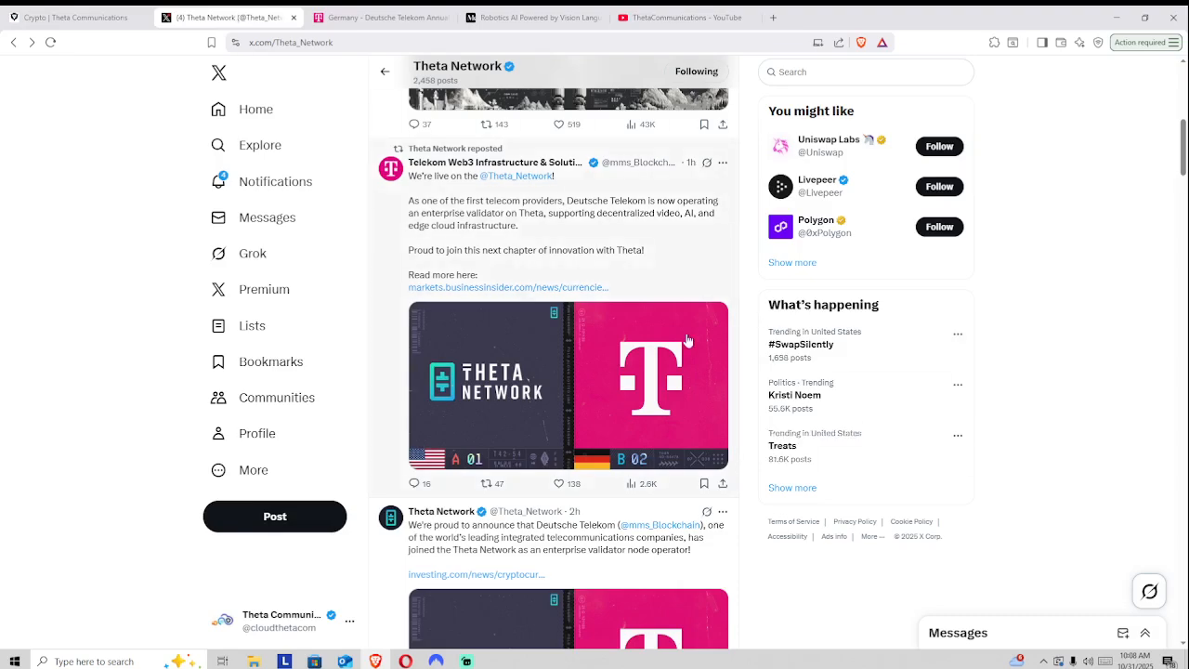
mouse_move(555, 236)
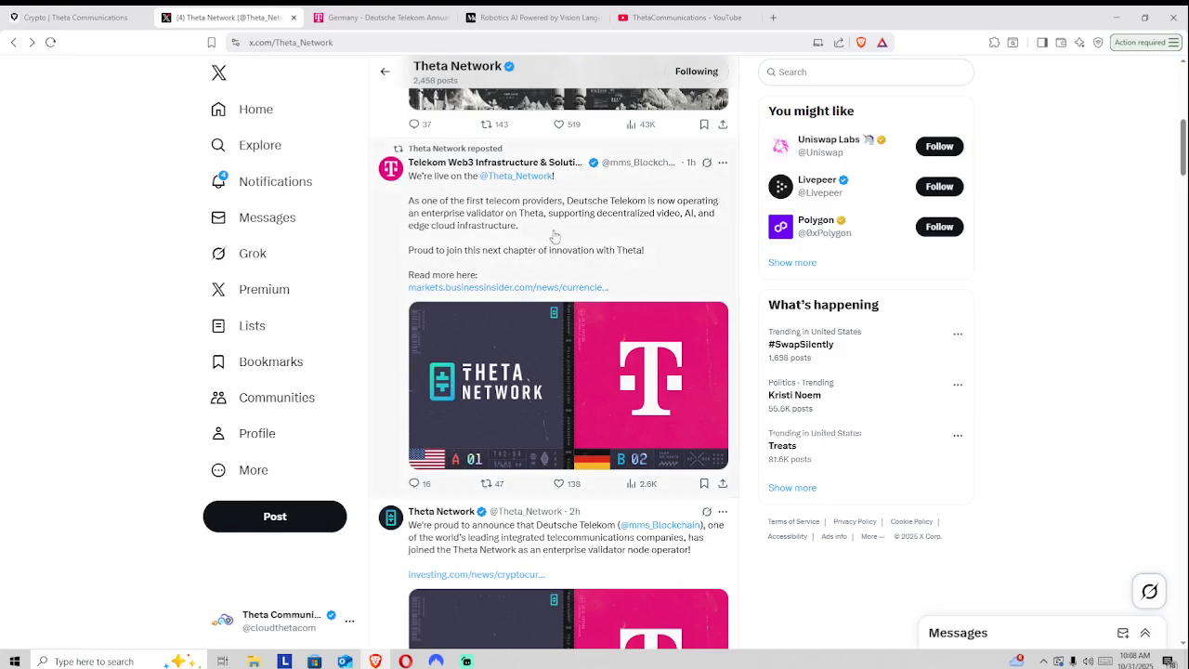
mouse_move(609, 228)
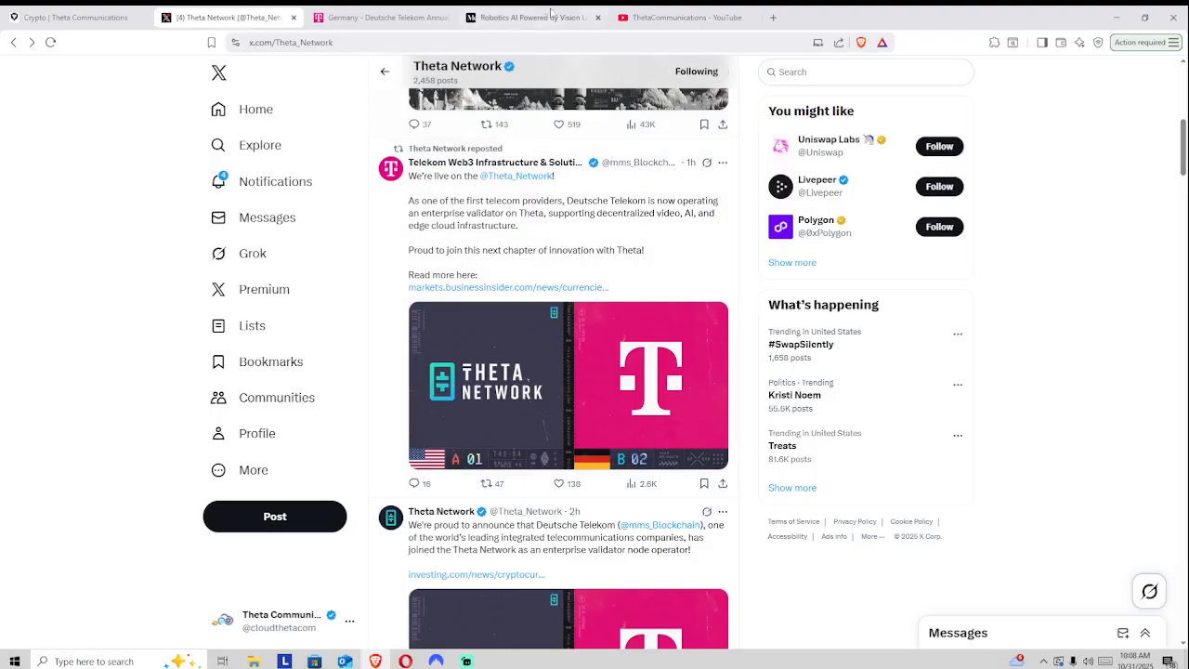
Switch to the Medium 'Robotics AI Powered by Vision...' article and scroll to its top
click(530, 17)
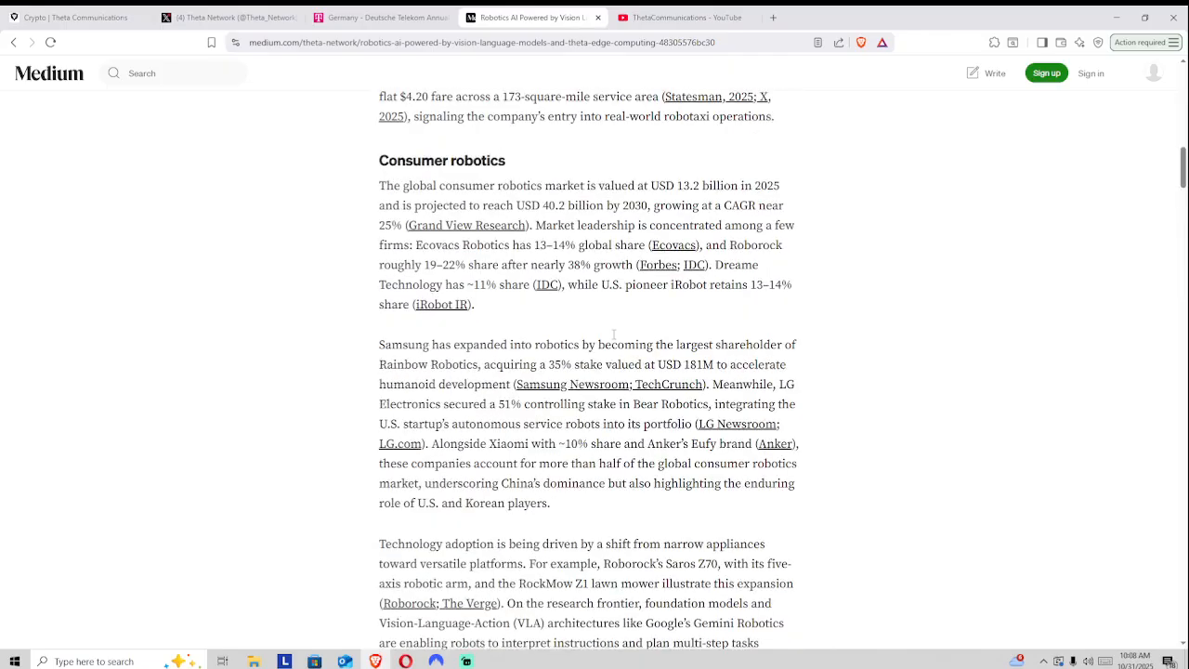
scroll(up, 3)
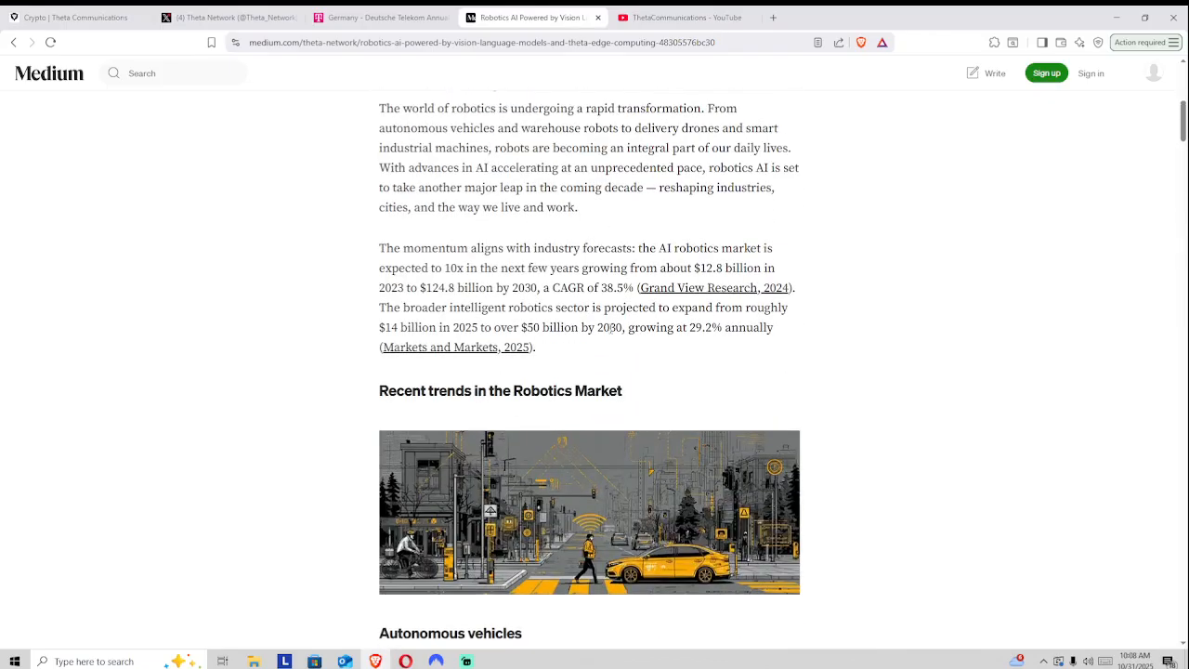
scroll(up, 3)
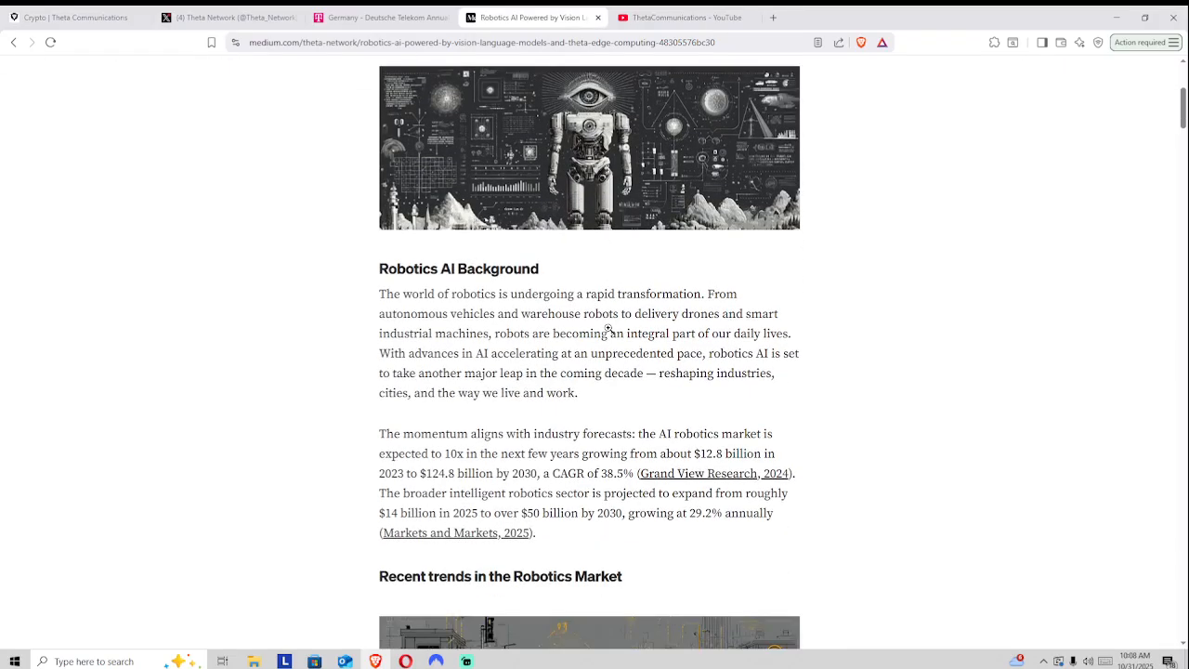
scroll(up, 3)
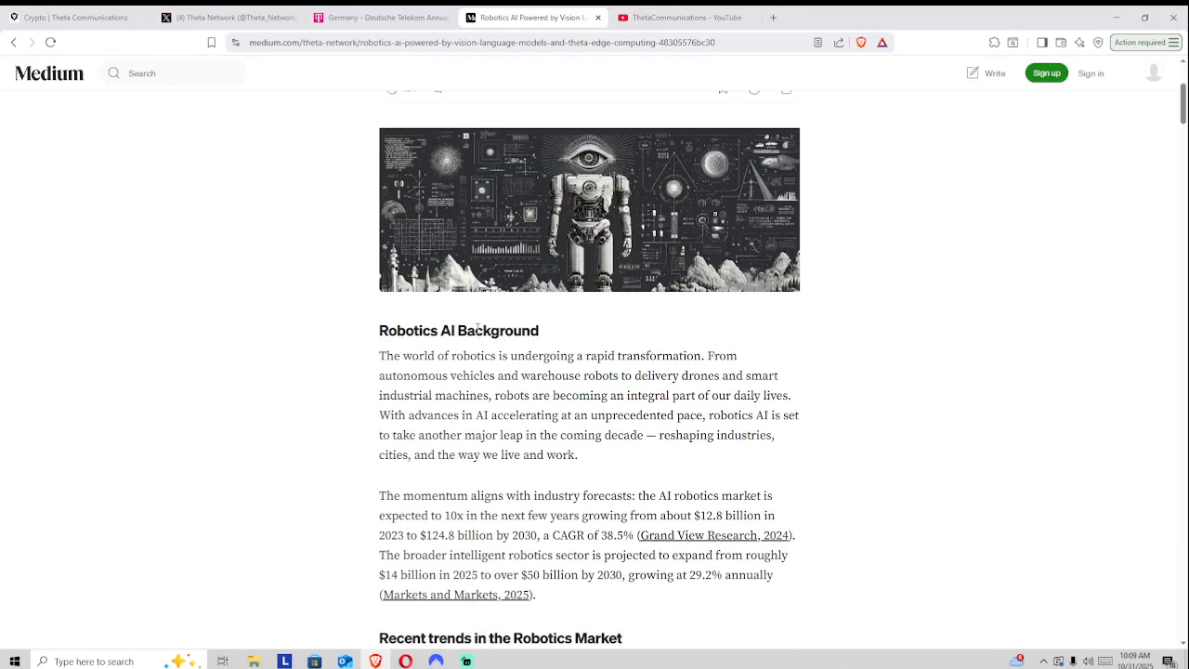
mouse_move(457, 369)
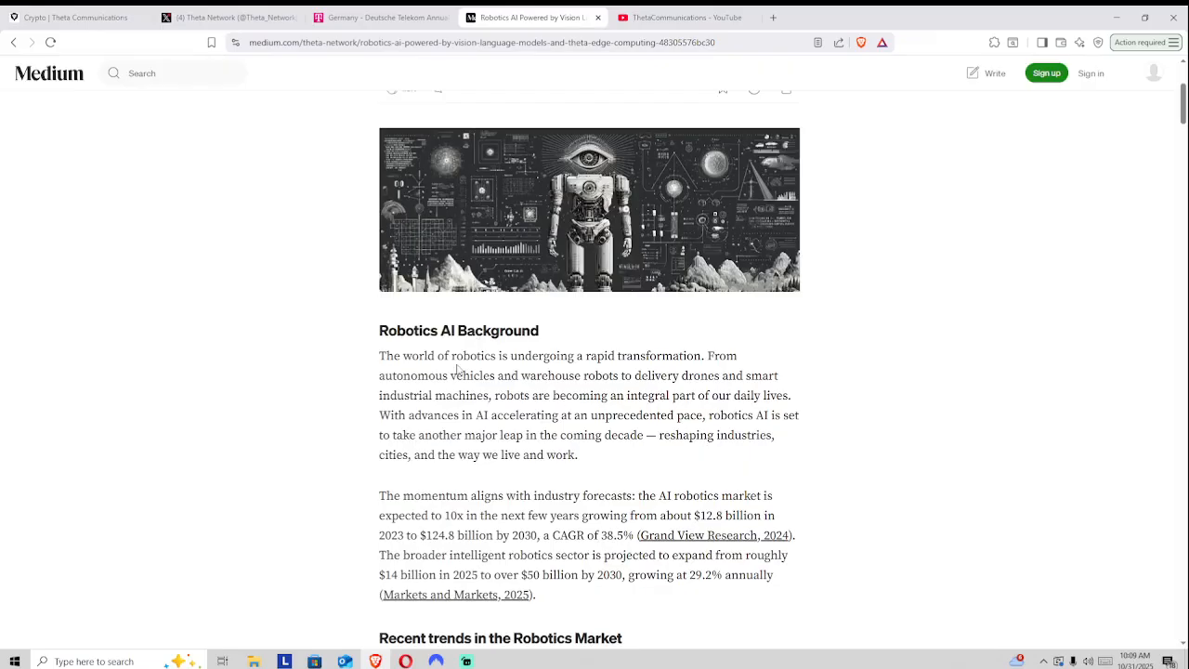
Read down through the robotics market trends to the Industrial robots section
scroll(down, 3)
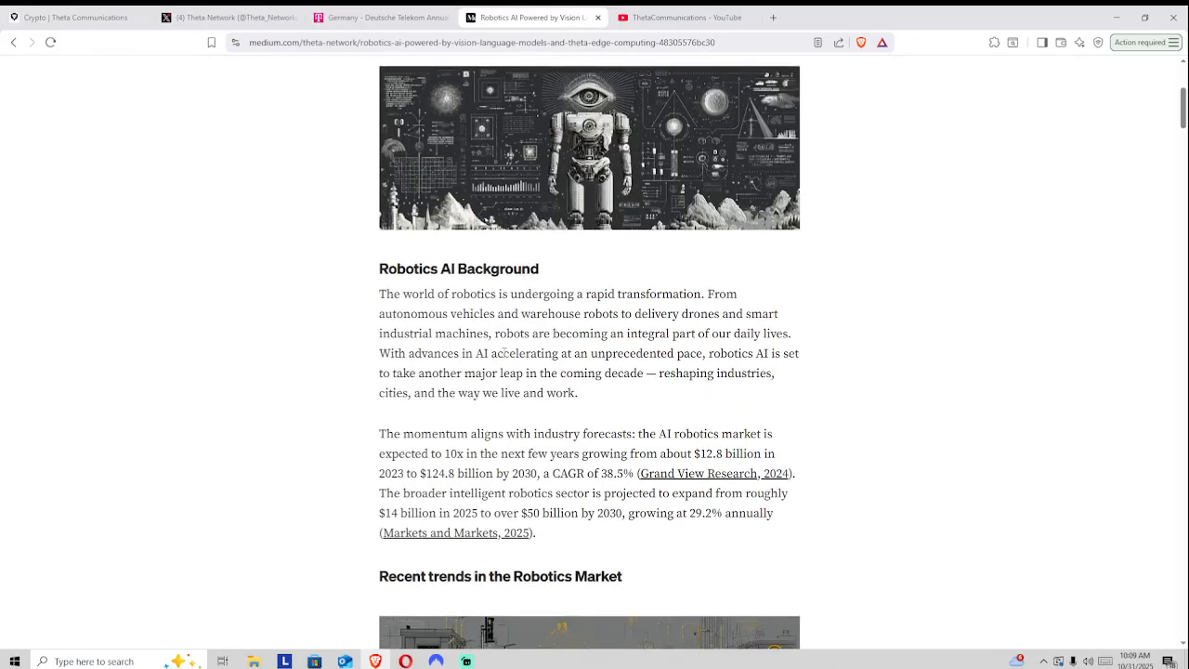
scroll(down, 3)
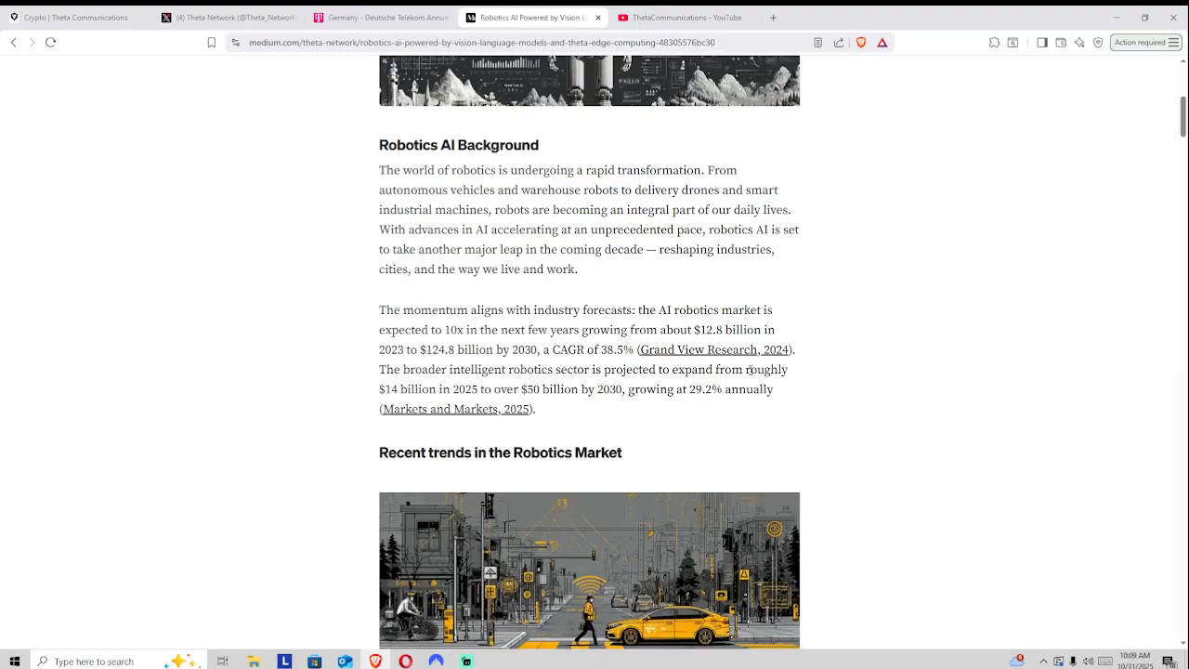
mouse_move(714, 349)
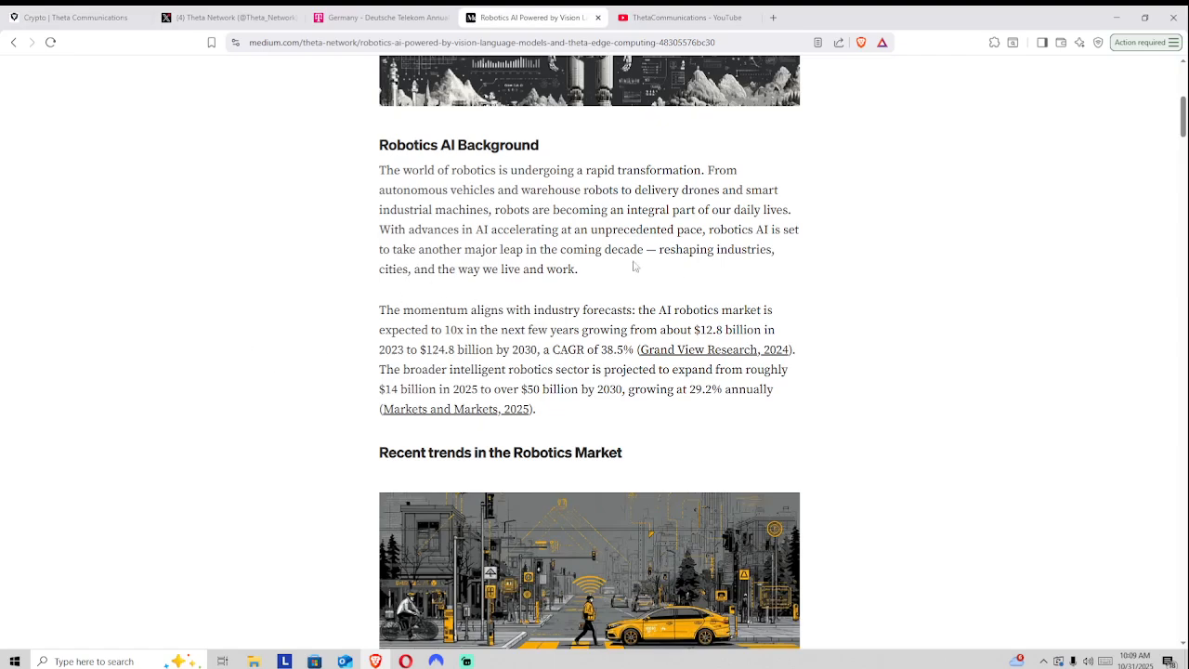
scroll(down, 3)
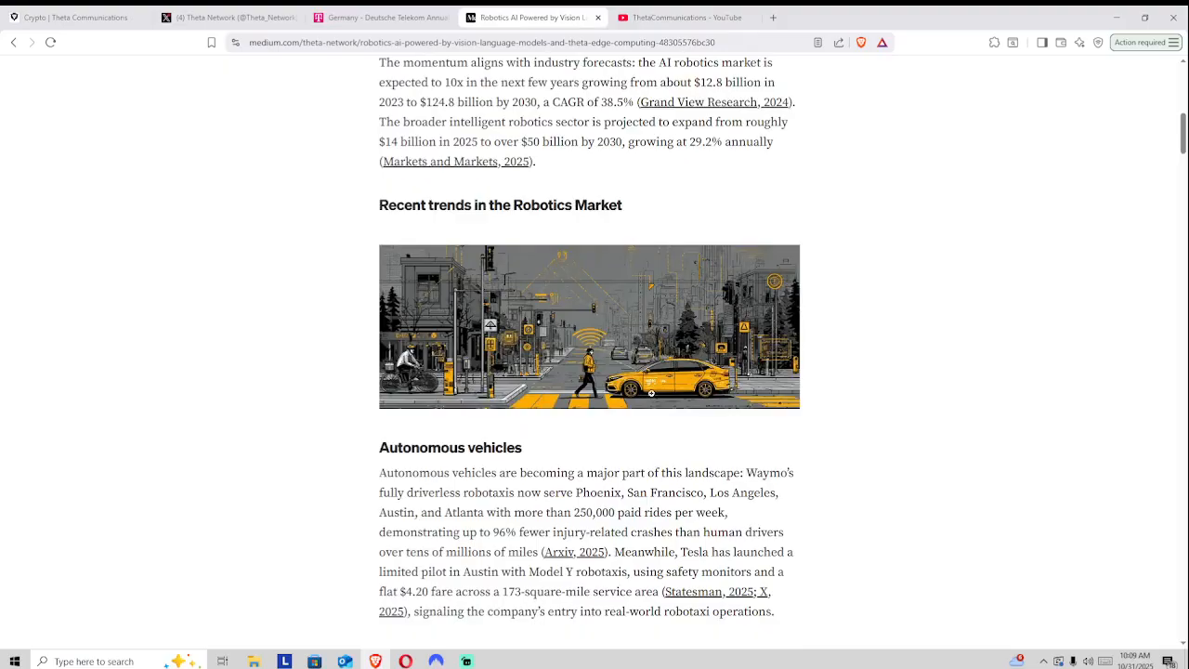
mouse_move(636, 435)
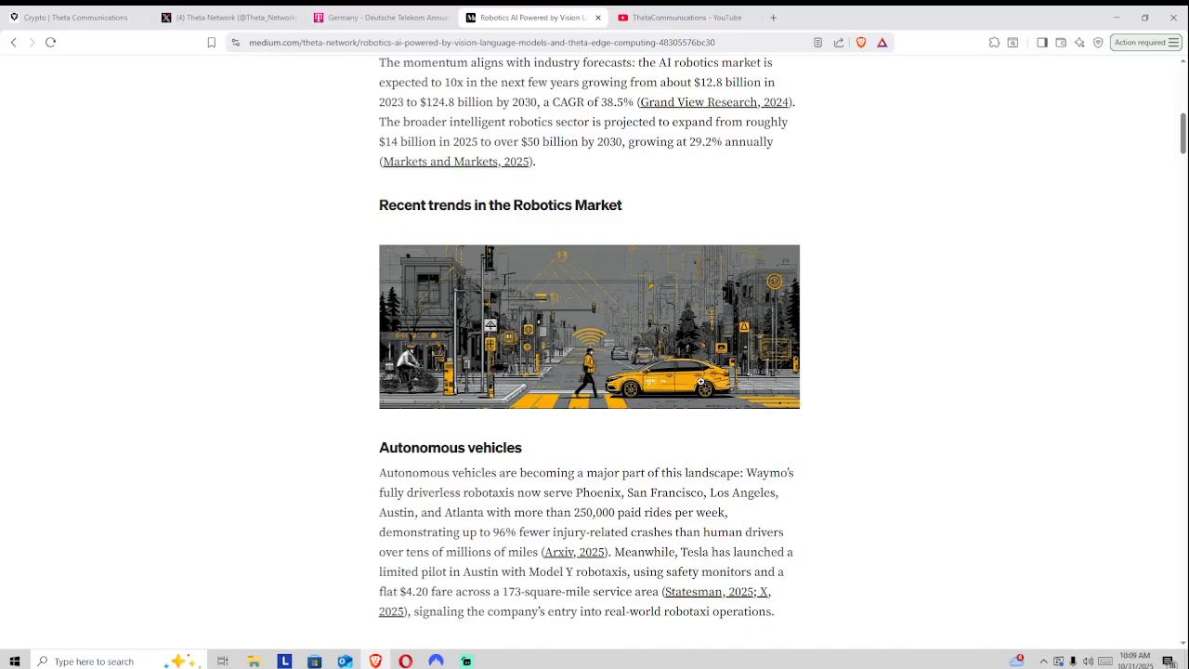
mouse_move(615, 394)
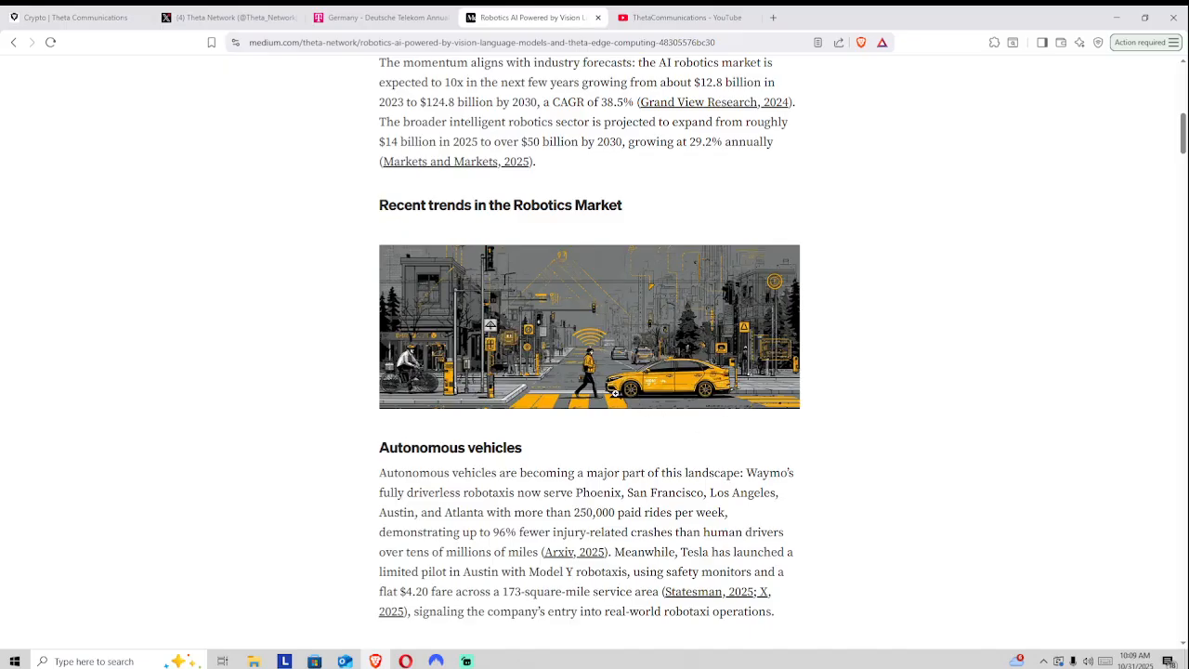
mouse_move(636, 292)
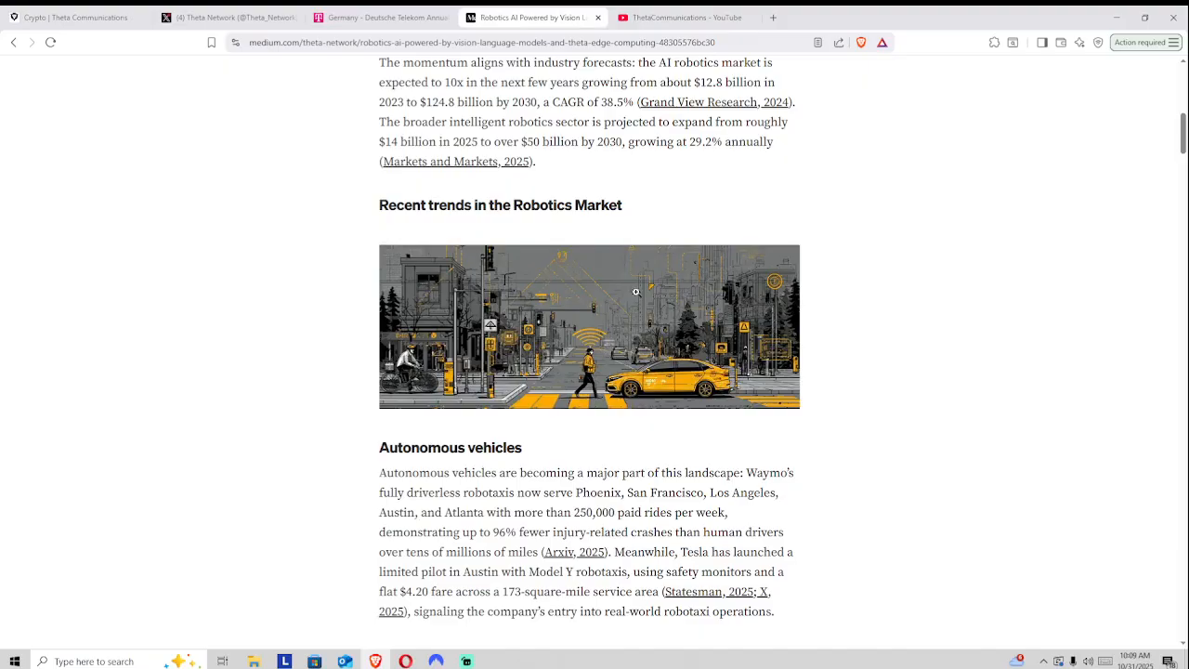
scroll(down, 3)
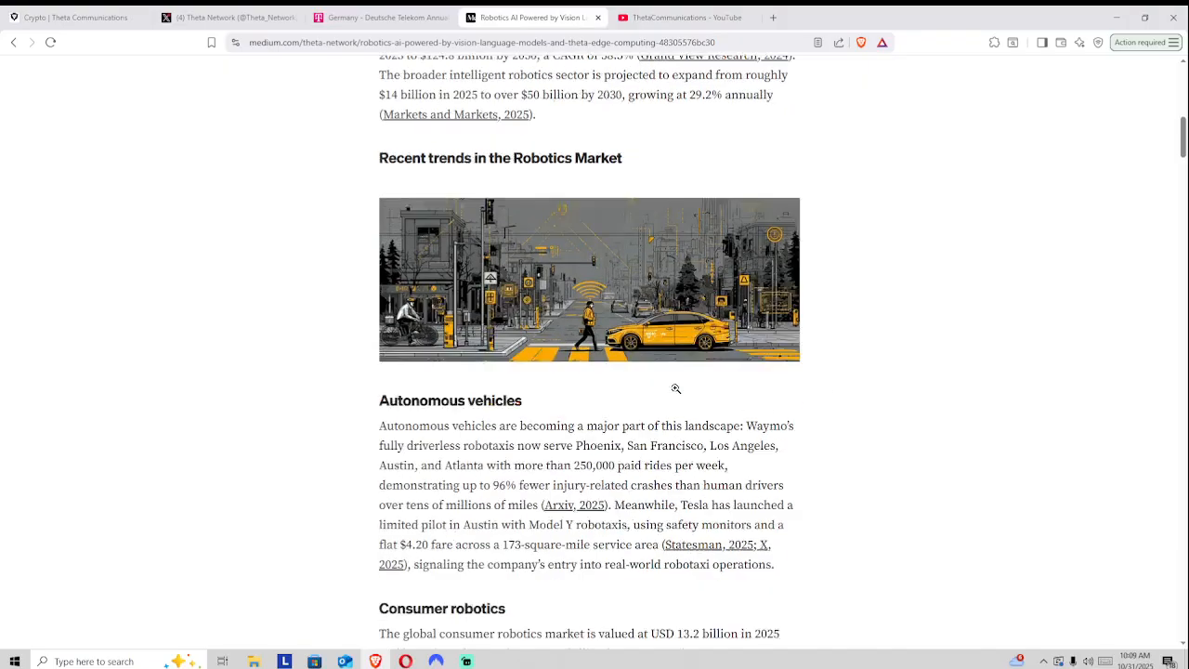
scroll(down, 3)
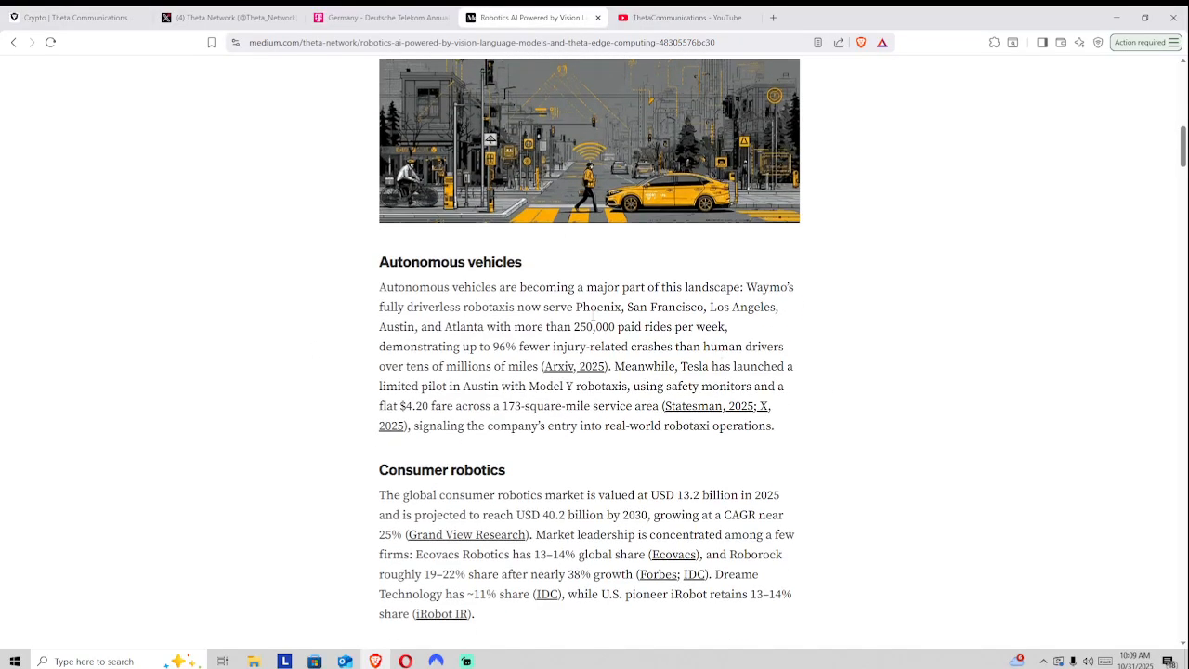
scroll(down, 3)
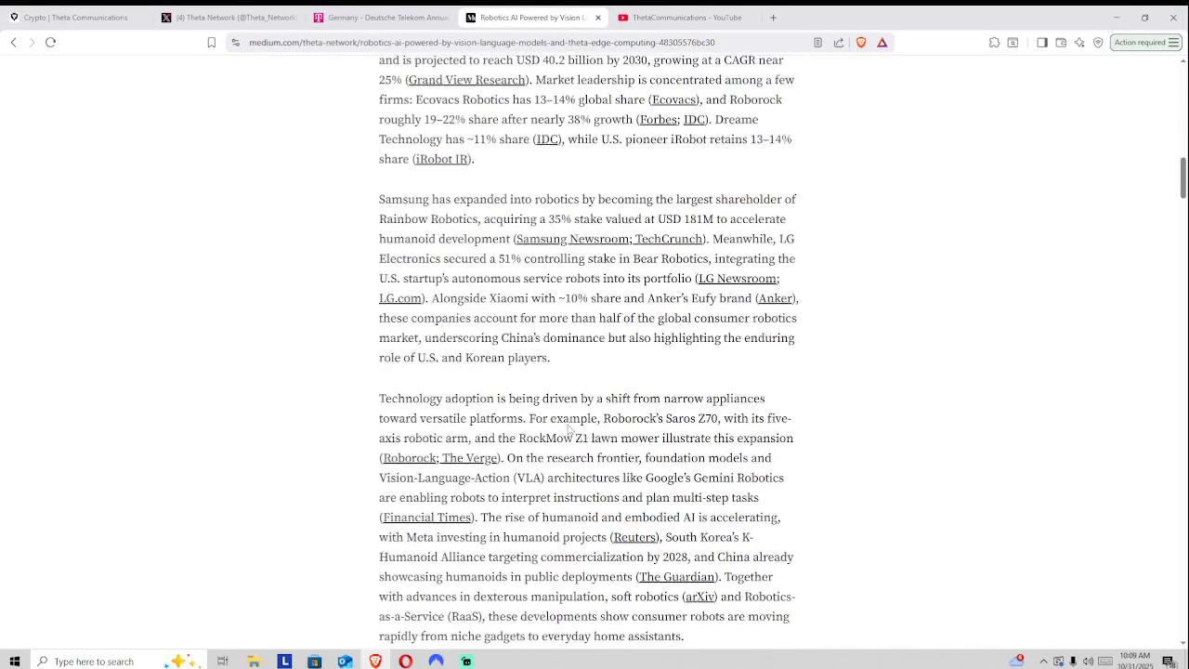
scroll(down, 3)
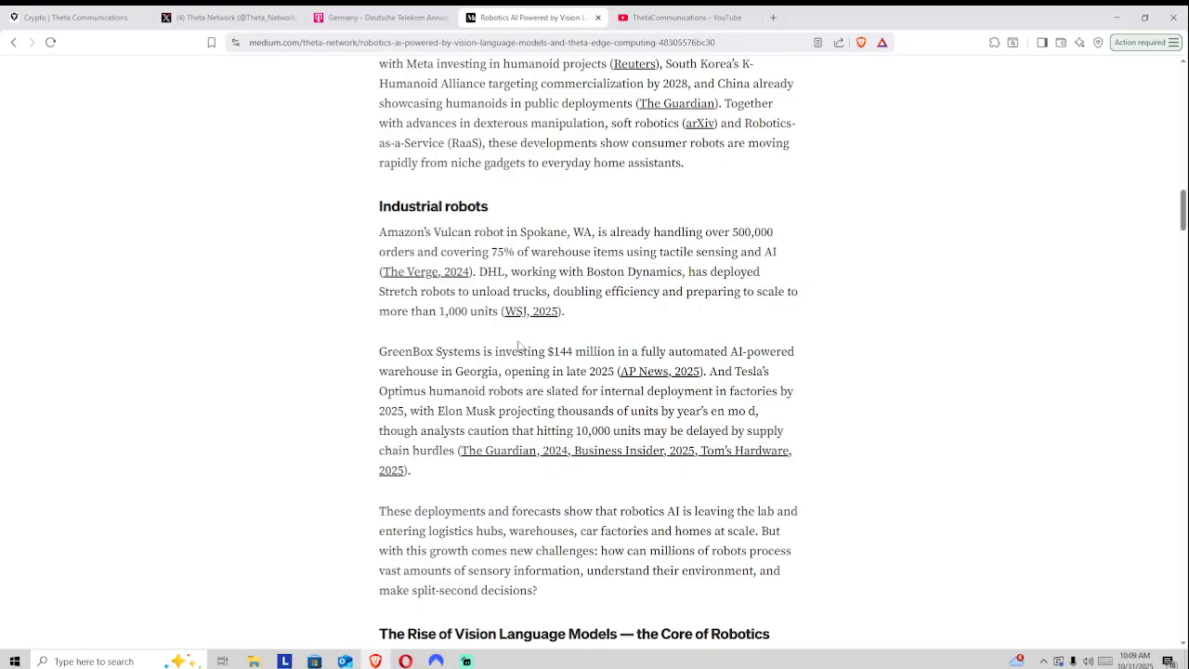
mouse_move(462, 290)
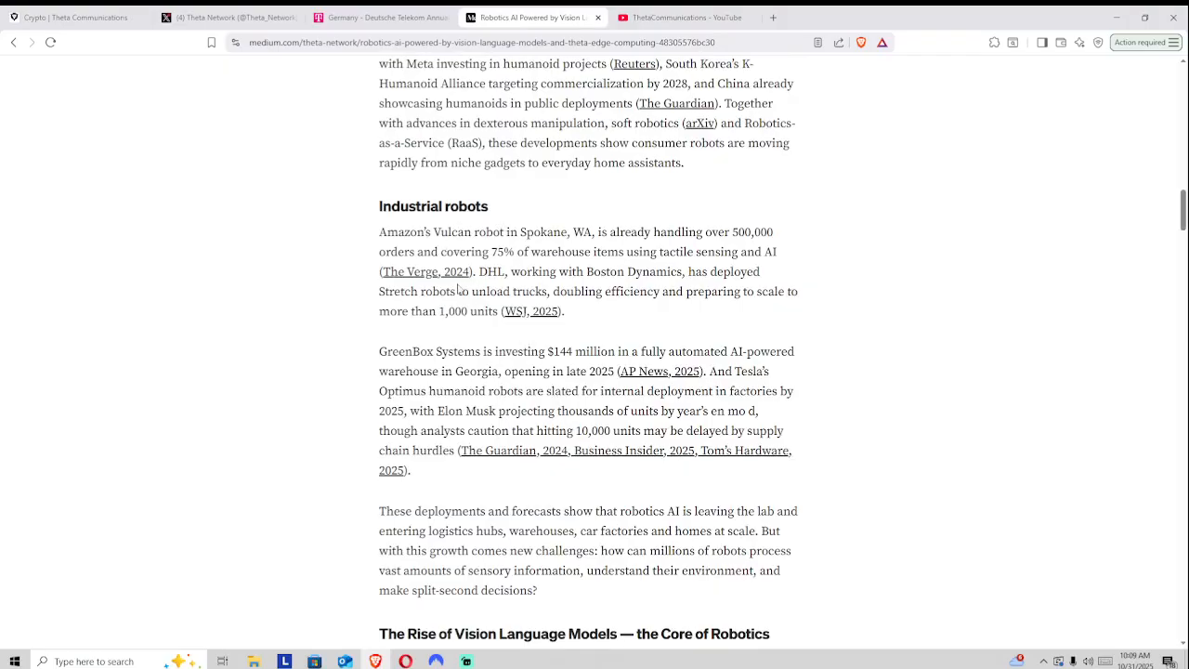
mouse_move(619, 311)
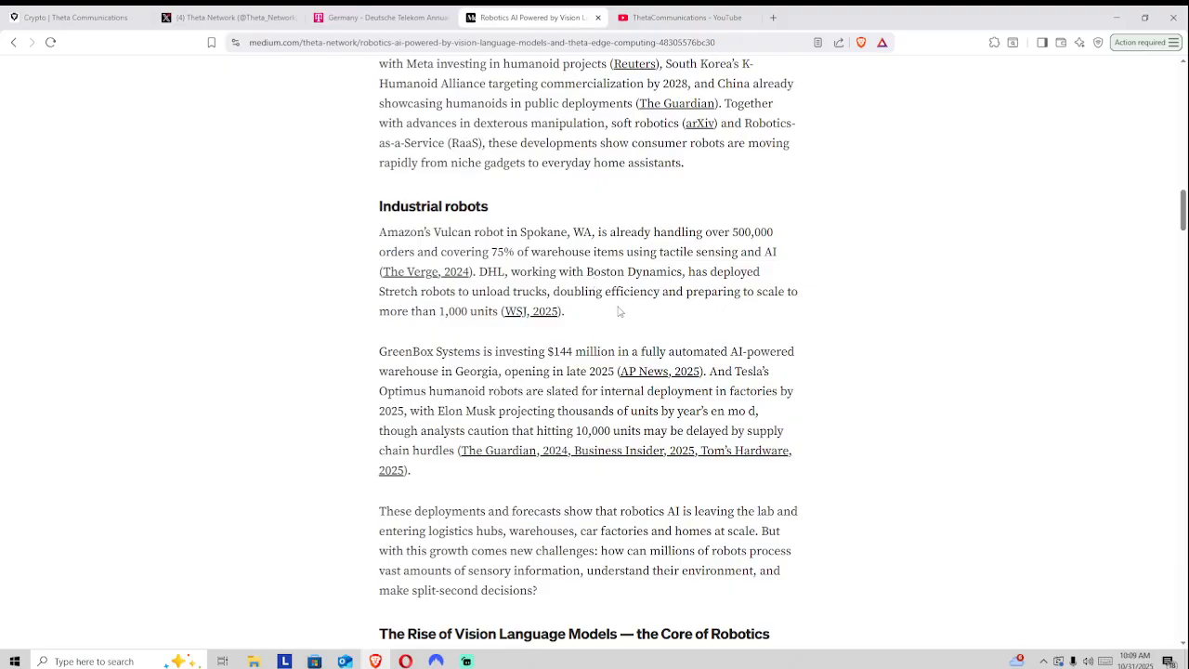
mouse_move(728, 264)
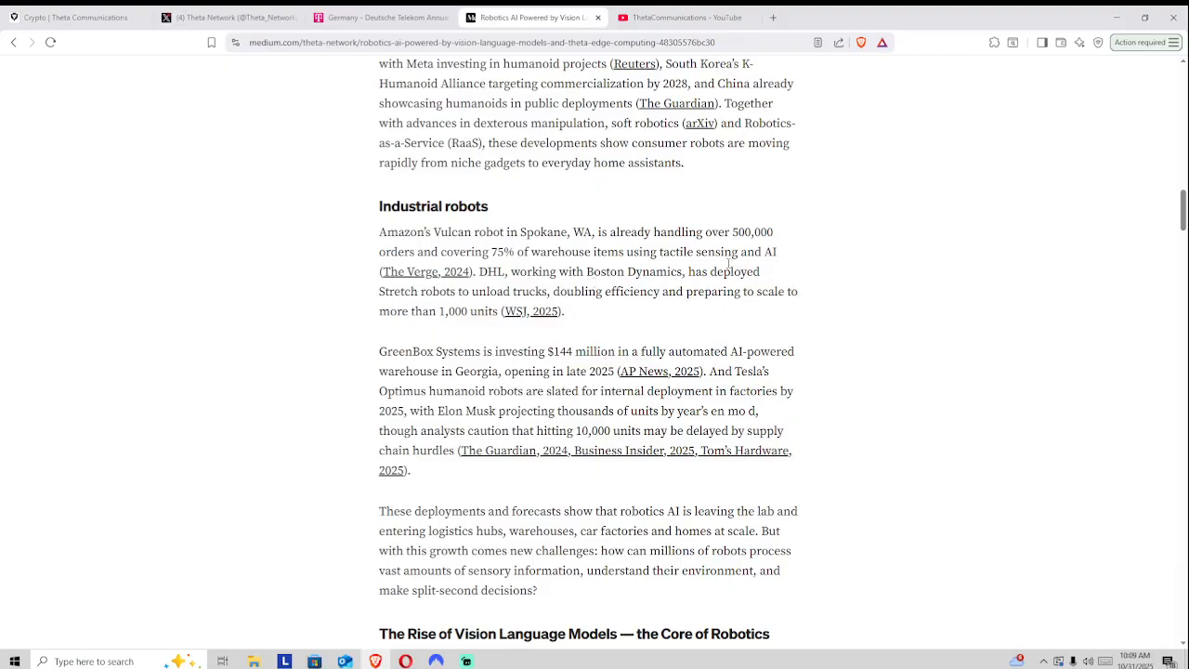
mouse_move(651, 379)
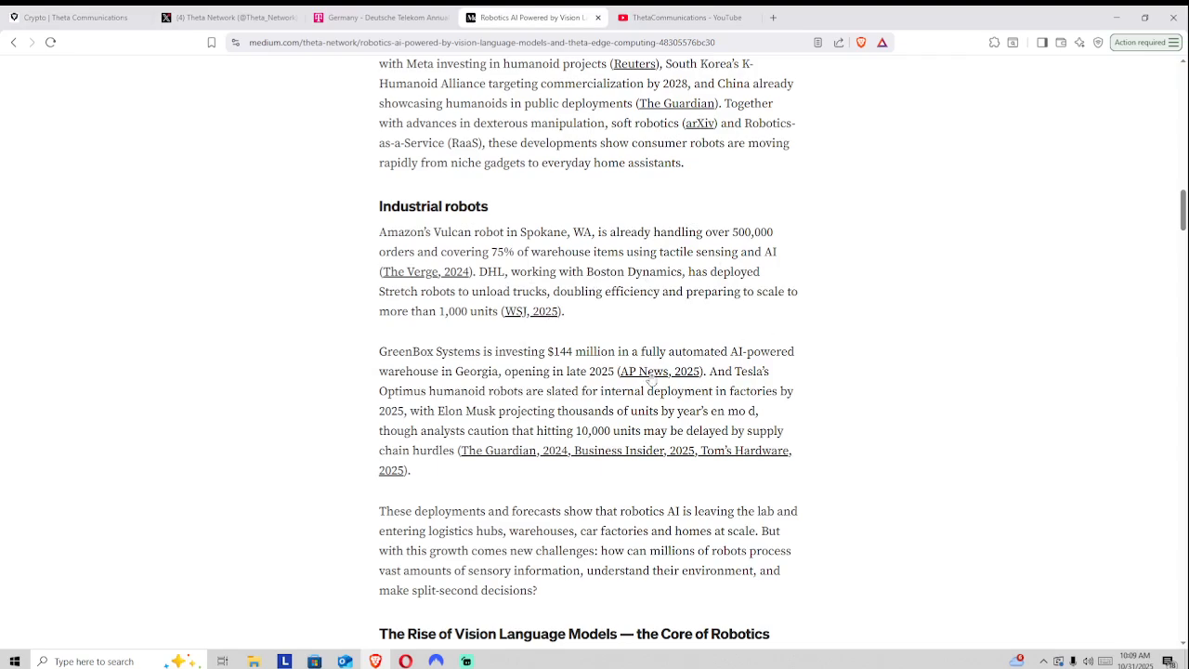
mouse_move(659, 371)
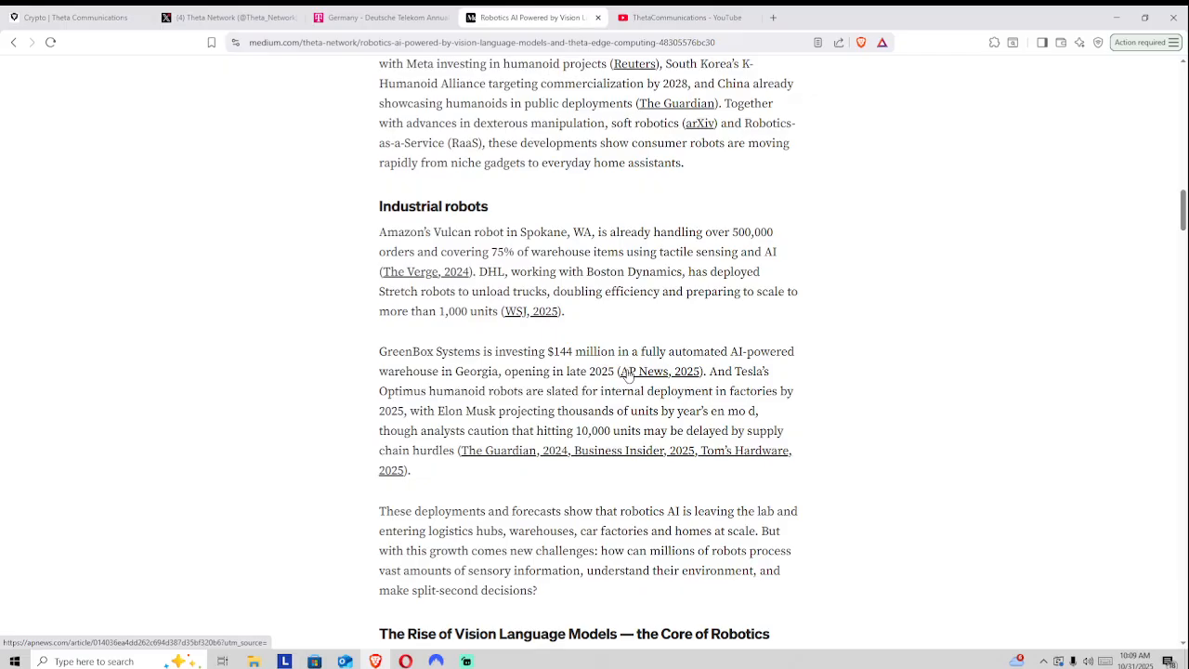
Scroll down to 'The Rise of Vision Language Models — the Core of Robotics' diagram
scroll(down, 3)
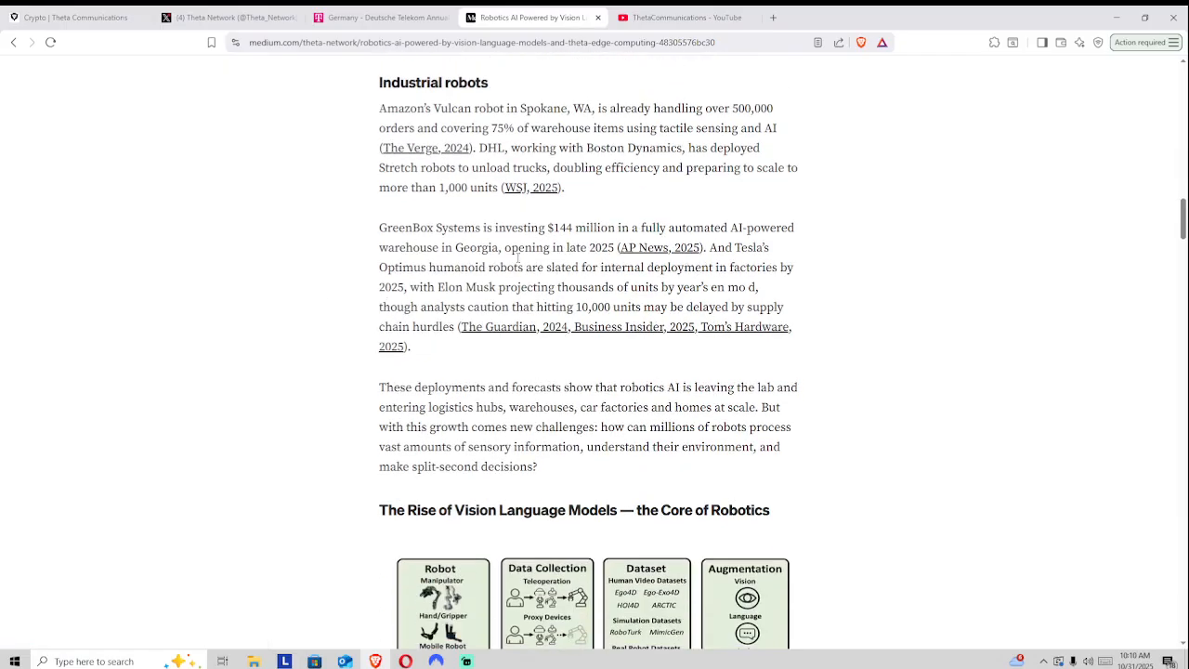
scroll(down, 3)
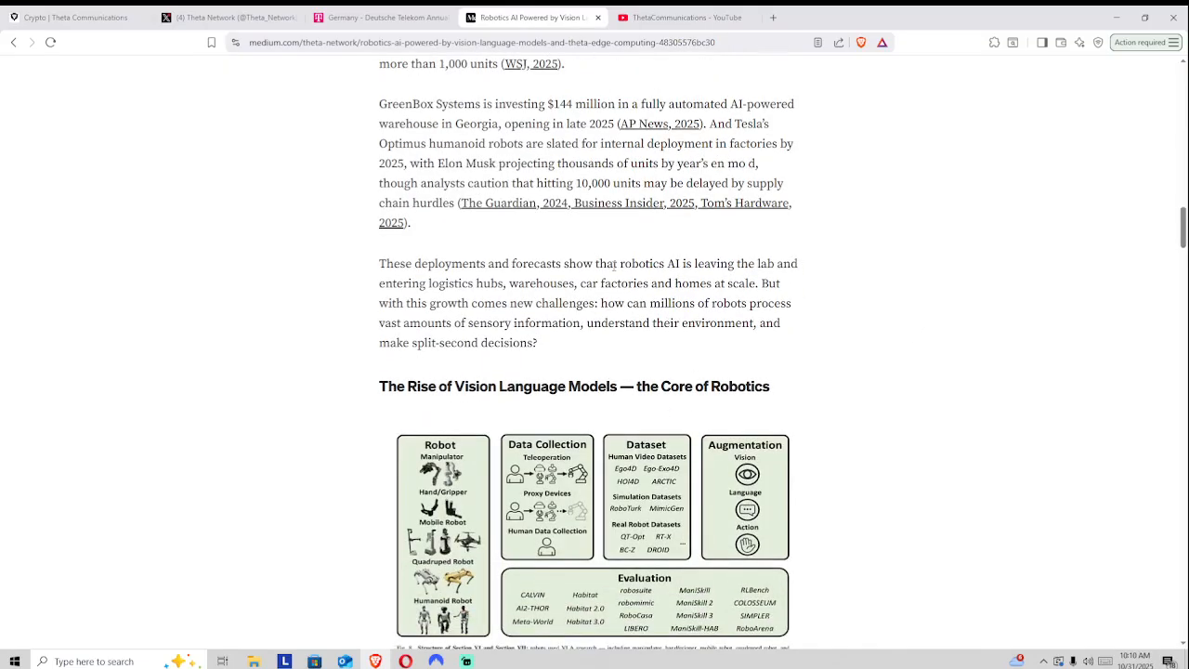
drag(615, 263, 790, 263)
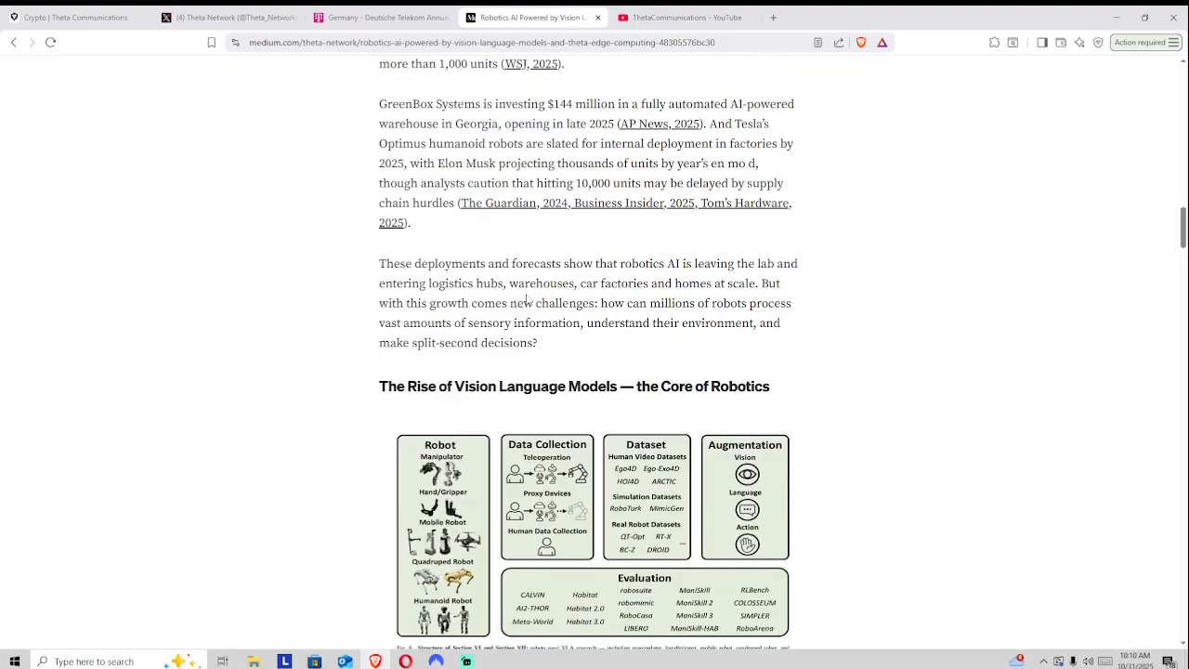
scroll(down, 3)
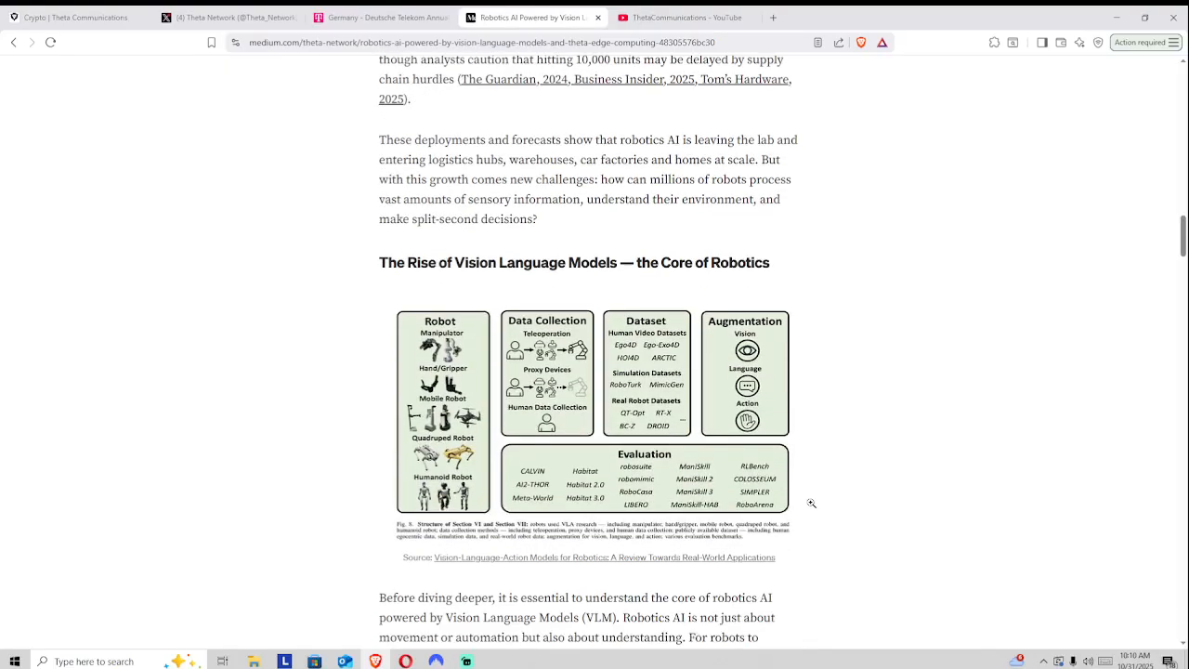
mouse_move(421, 317)
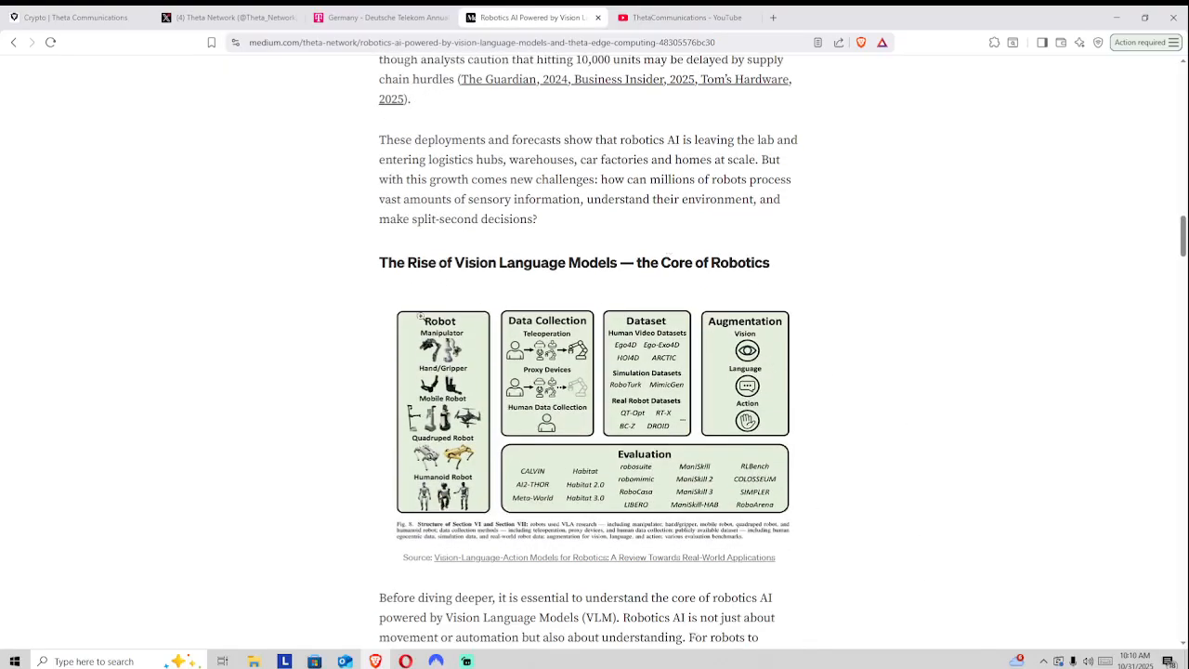
mouse_move(510, 270)
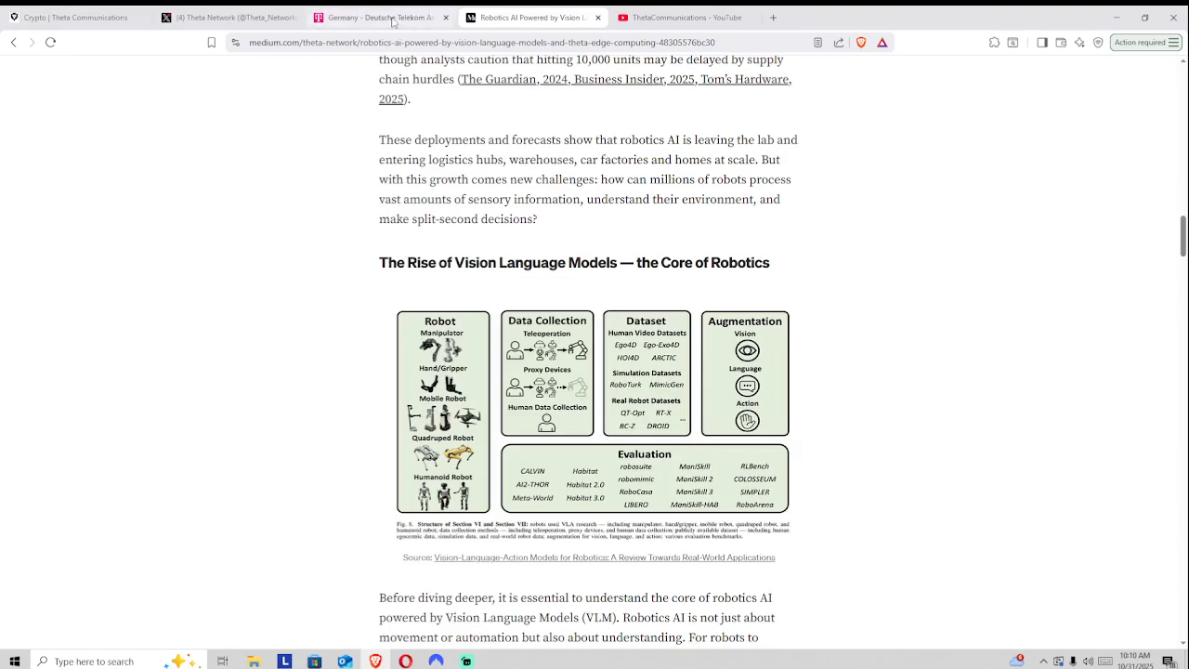
click(379, 17)
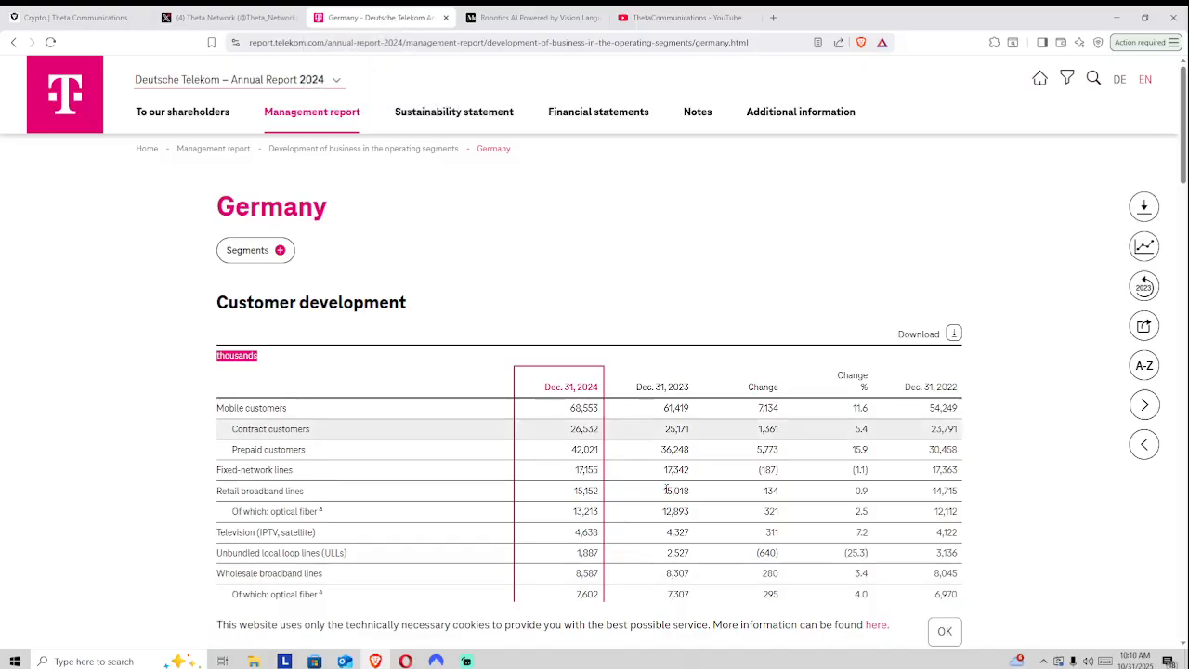
mouse_move(576, 469)
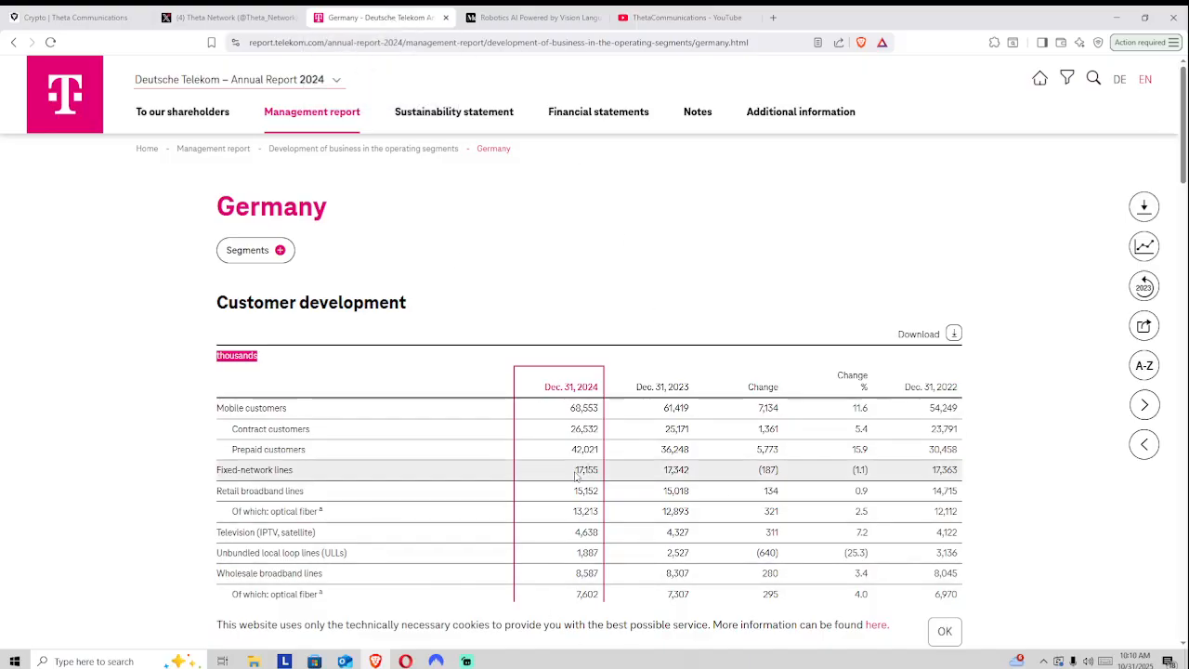
mouse_move(525, 570)
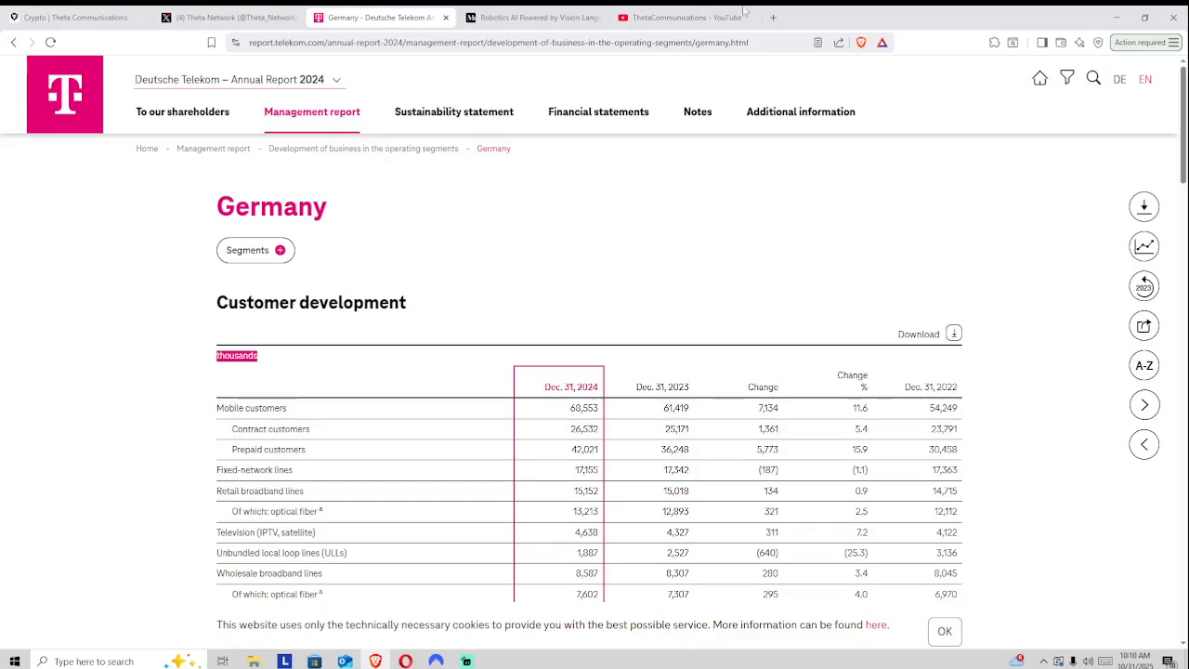
click(529, 17)
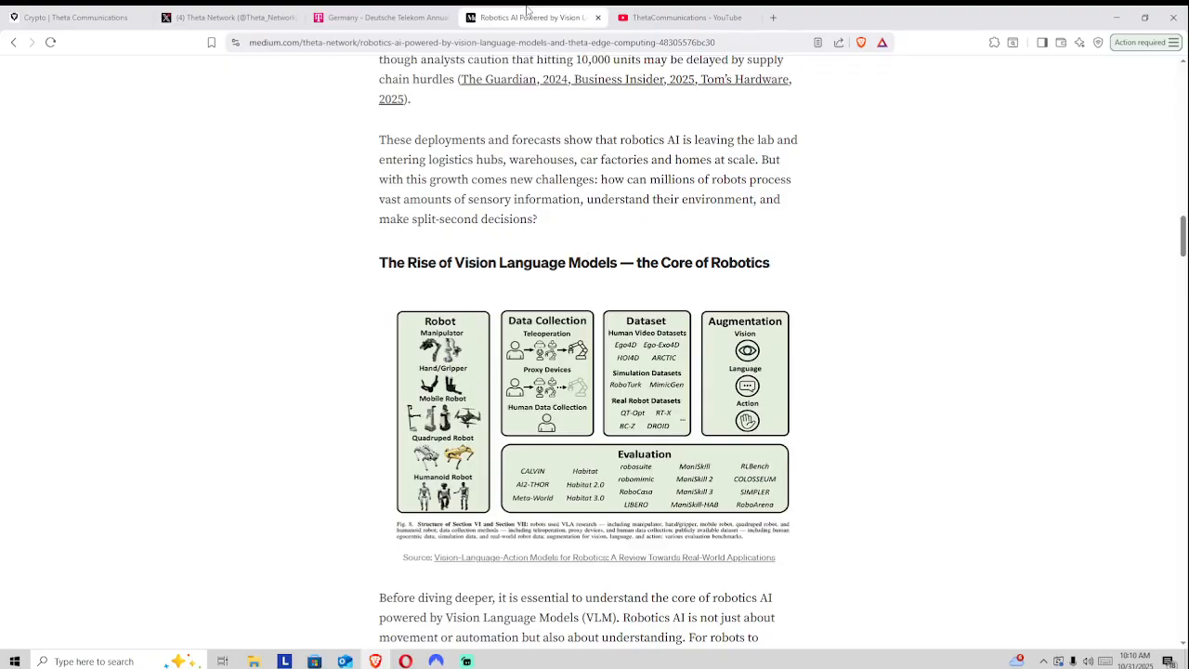
mouse_move(476, 273)
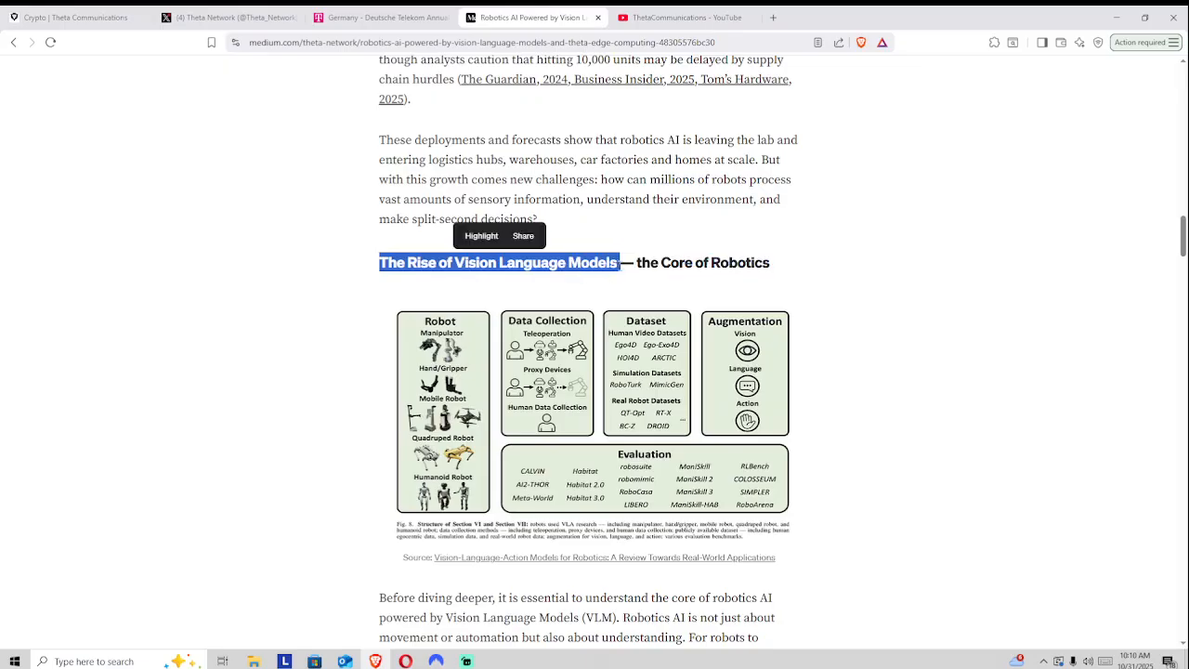
mouse_move(867, 303)
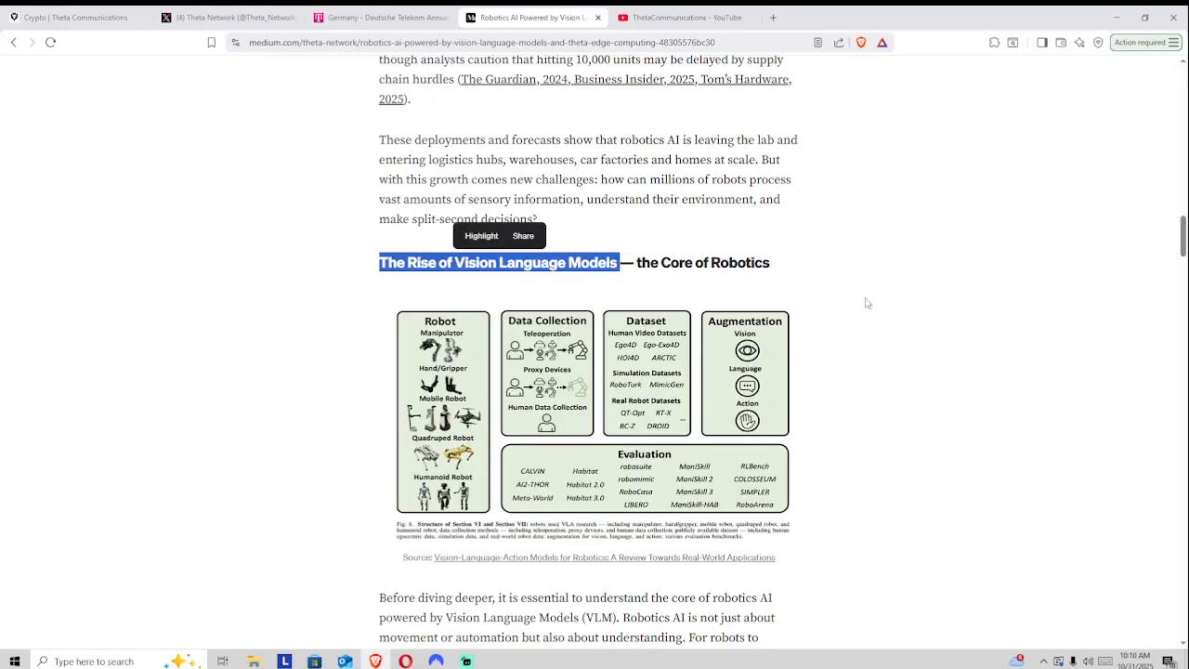
Scroll past the diagram and subscribe box to the VLMs in IoT applications figure
scroll(down, 3)
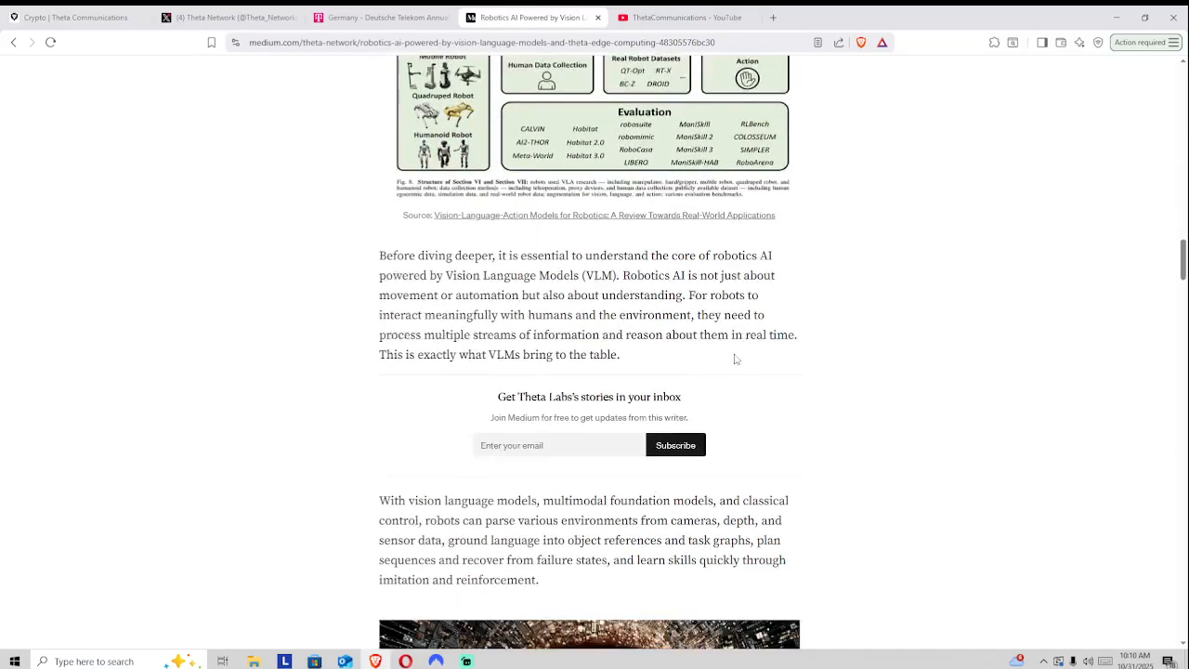
scroll(down, 3)
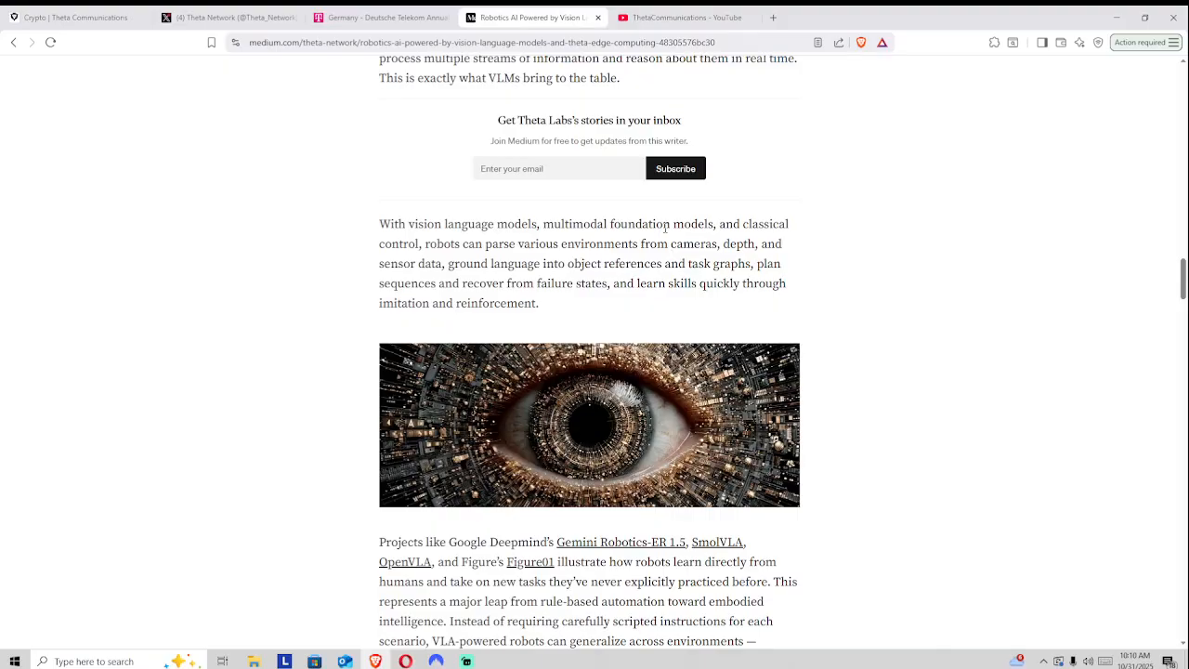
mouse_move(801, 280)
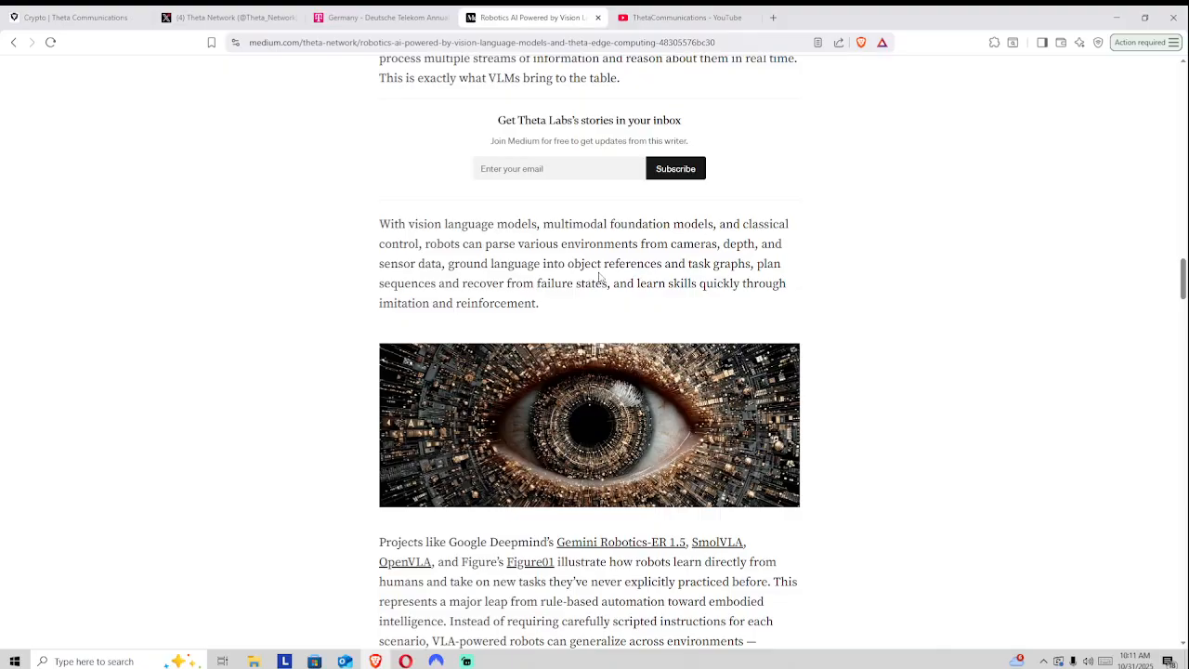
mouse_move(595, 316)
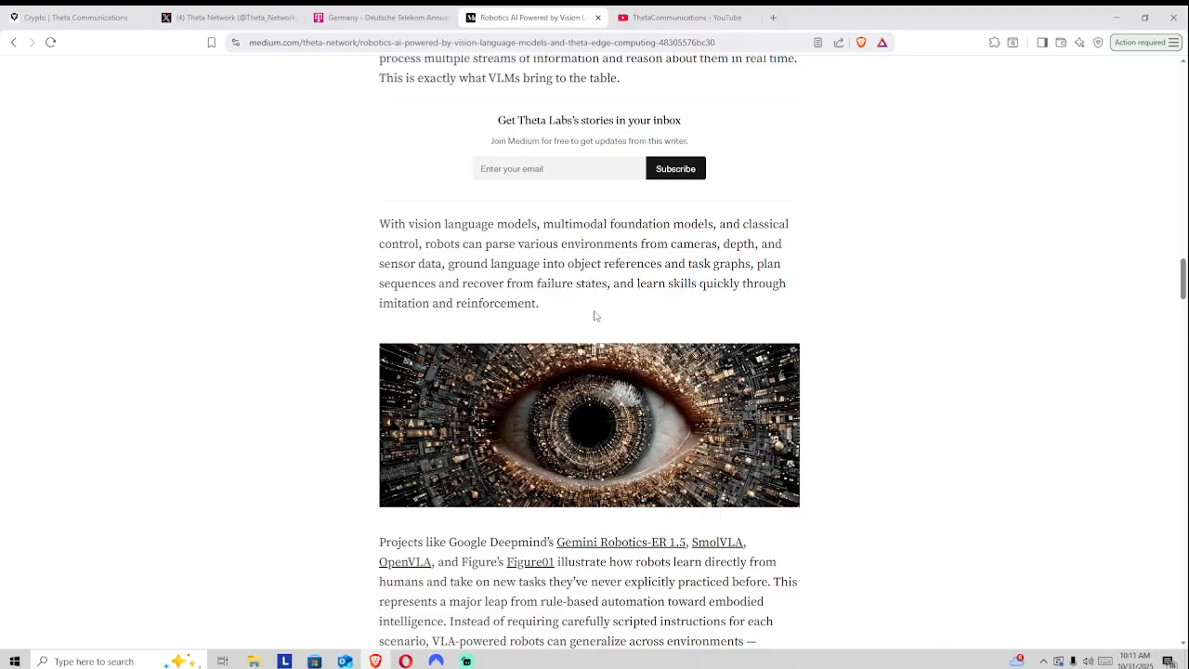
scroll(down, 3)
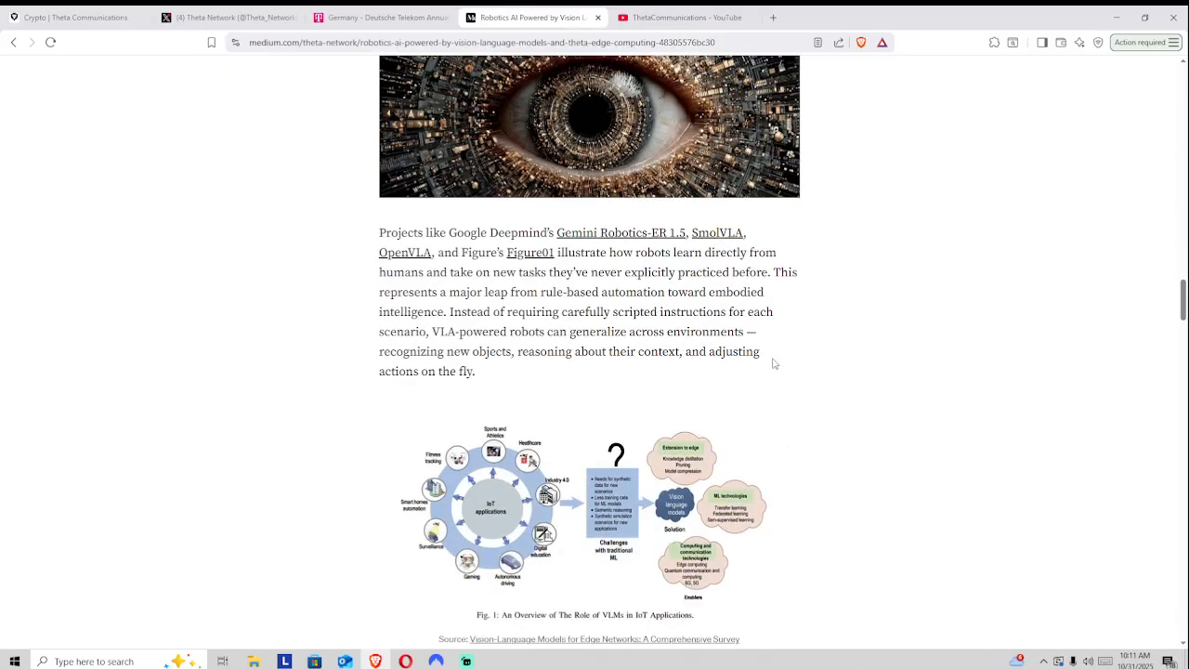
mouse_move(767, 362)
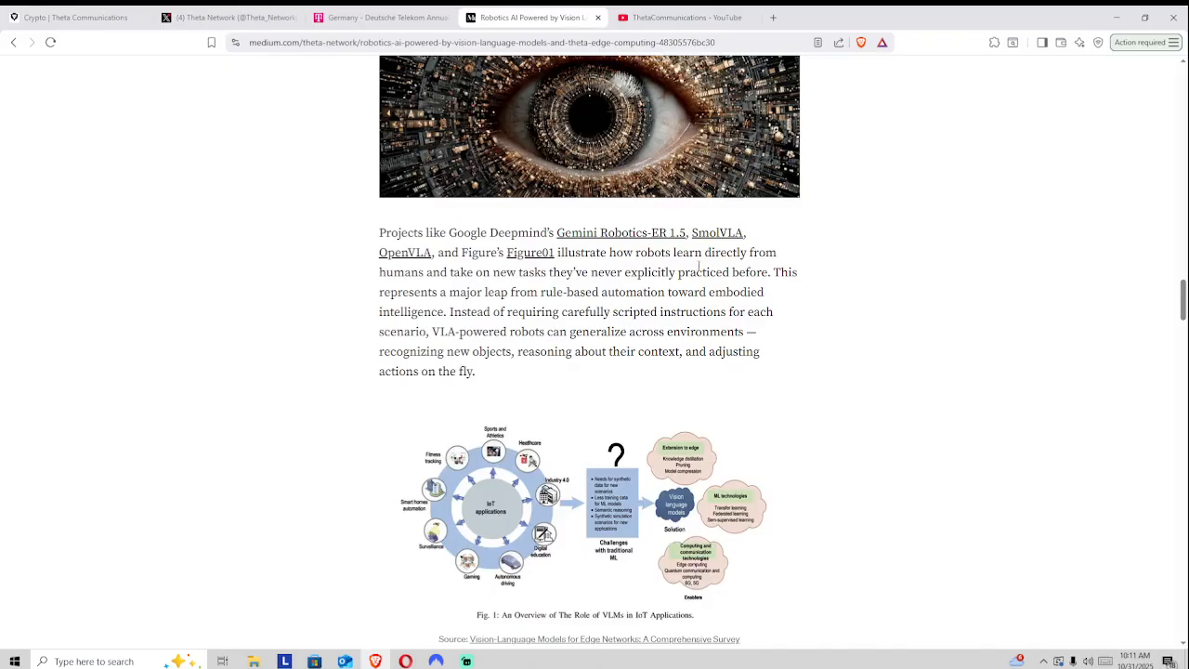
Scroll through the edge-device reasons to 'How Theta EdgeCloud Can Power VLMs for Robotics'
scroll(down, 3)
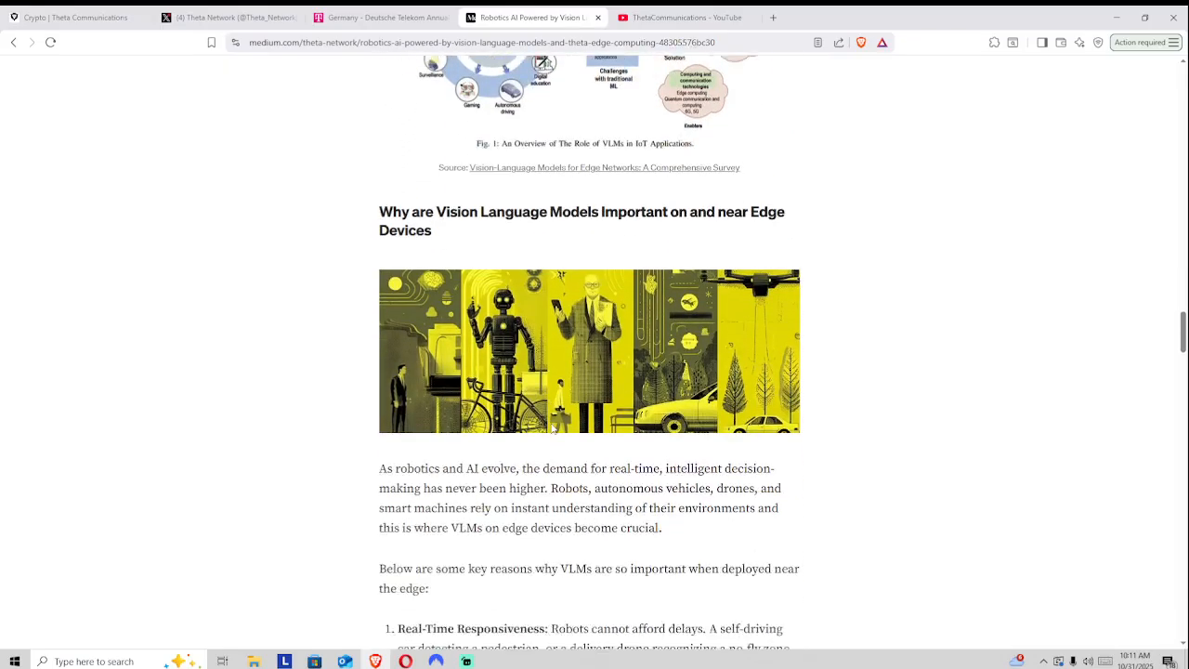
scroll(down, 3)
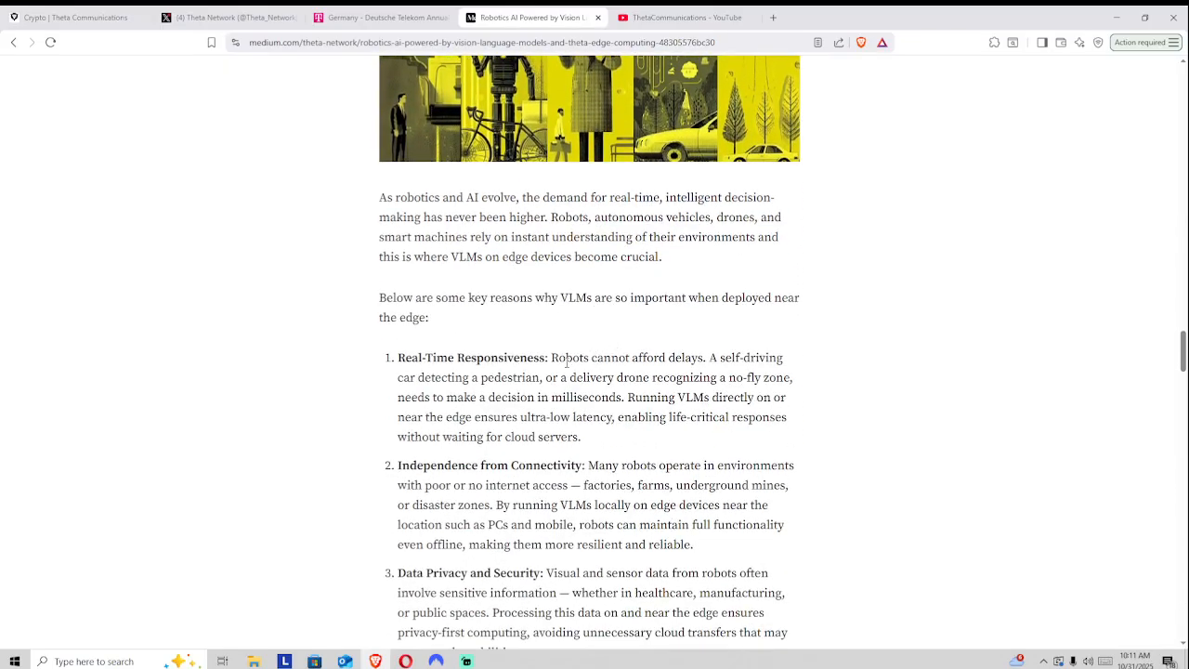
scroll(down, 3)
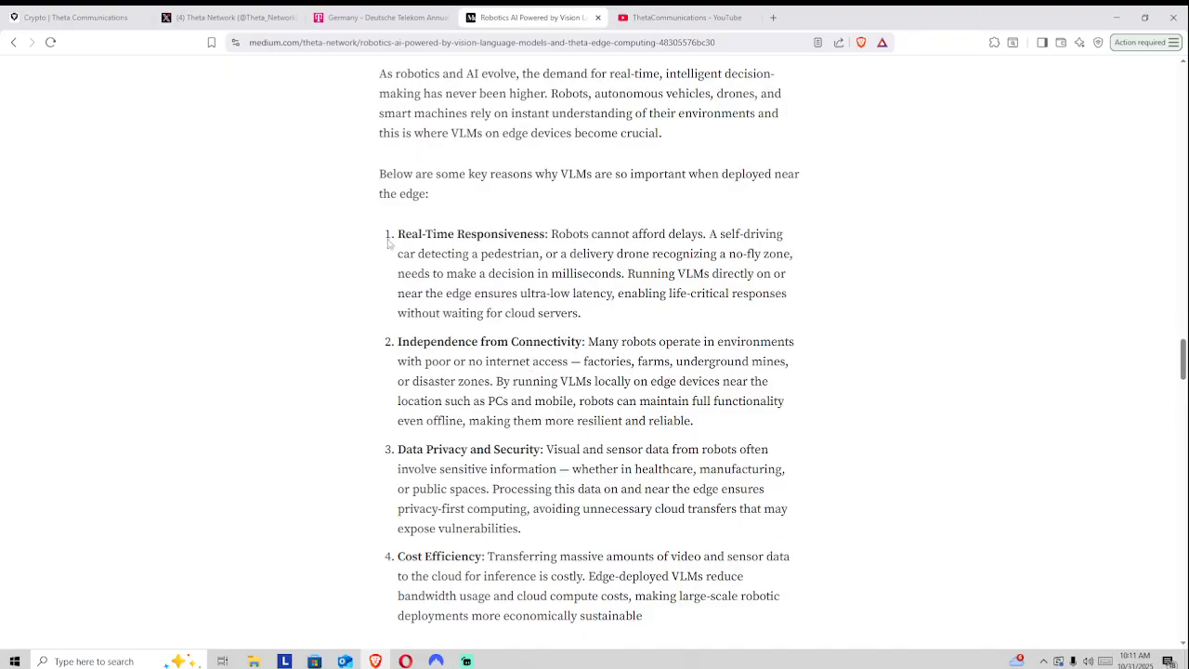
mouse_move(494, 300)
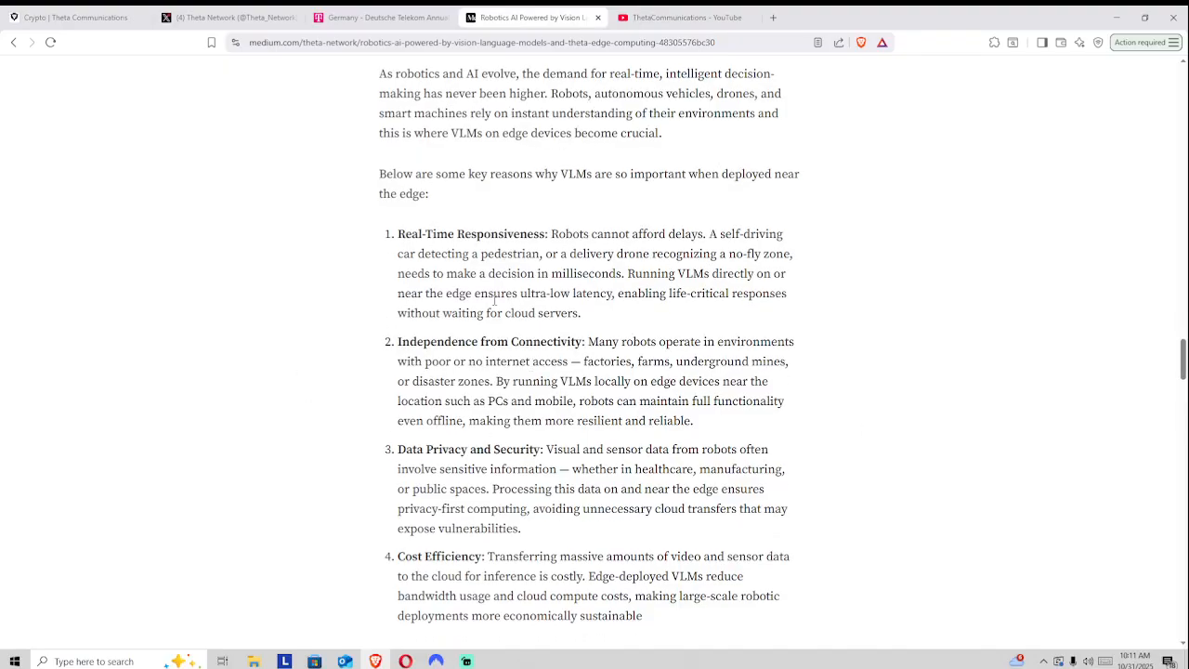
scroll(down, 3)
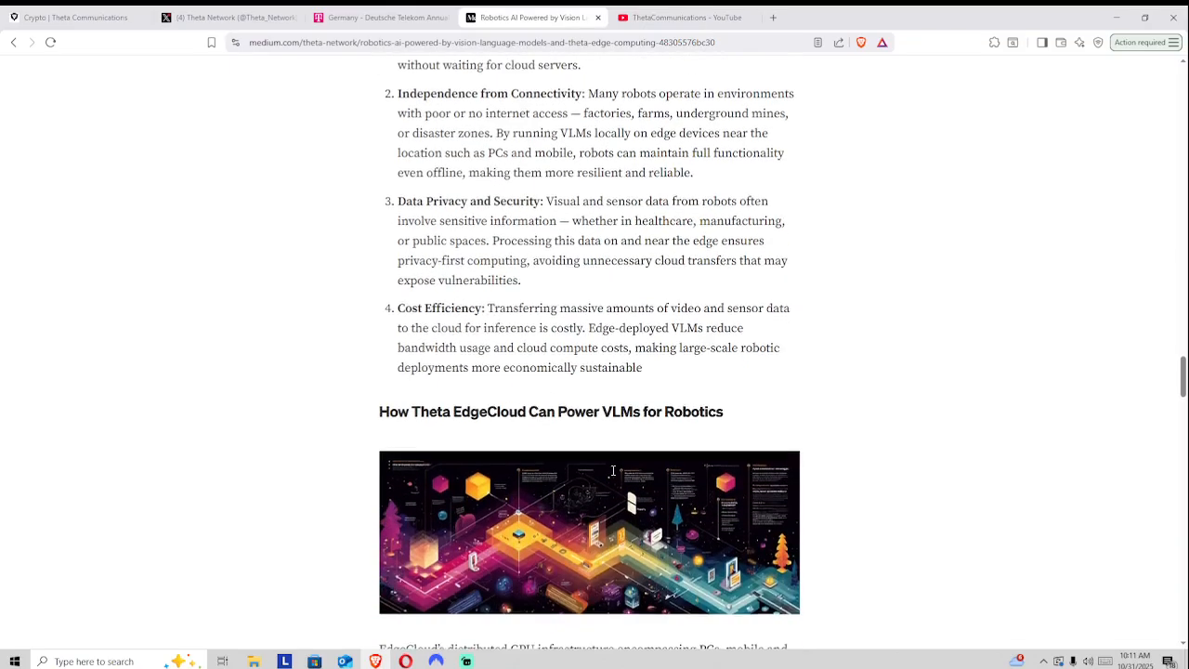
scroll(down, 3)
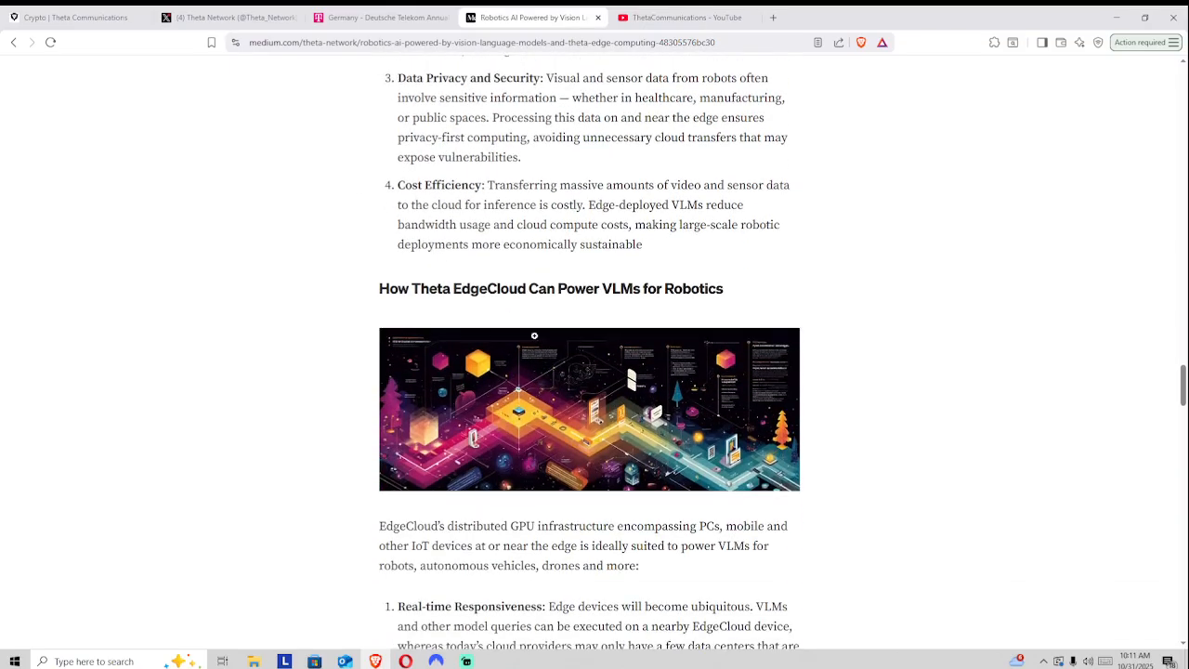
mouse_move(369, 372)
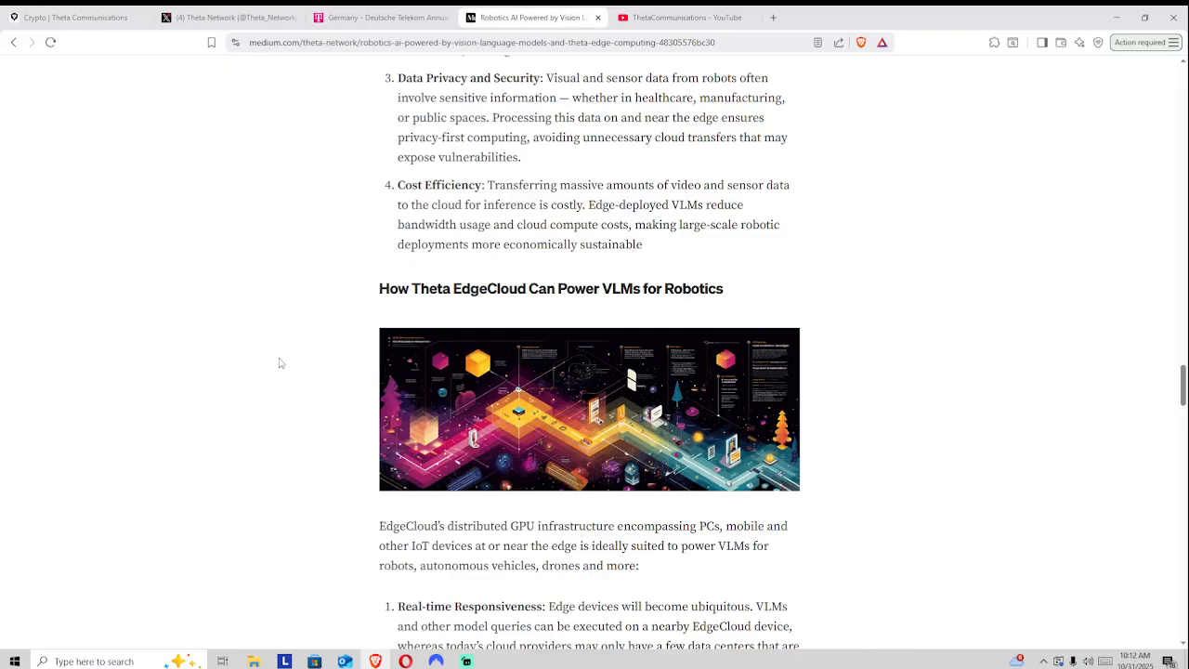
mouse_move(299, 354)
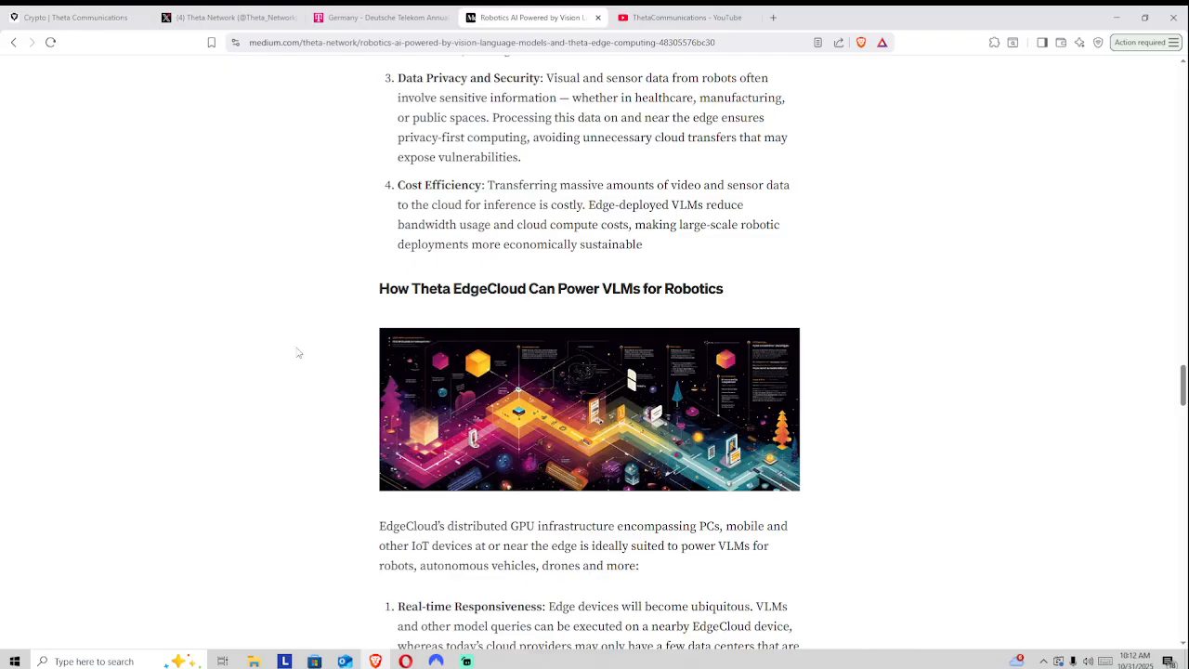
scroll(down, 3)
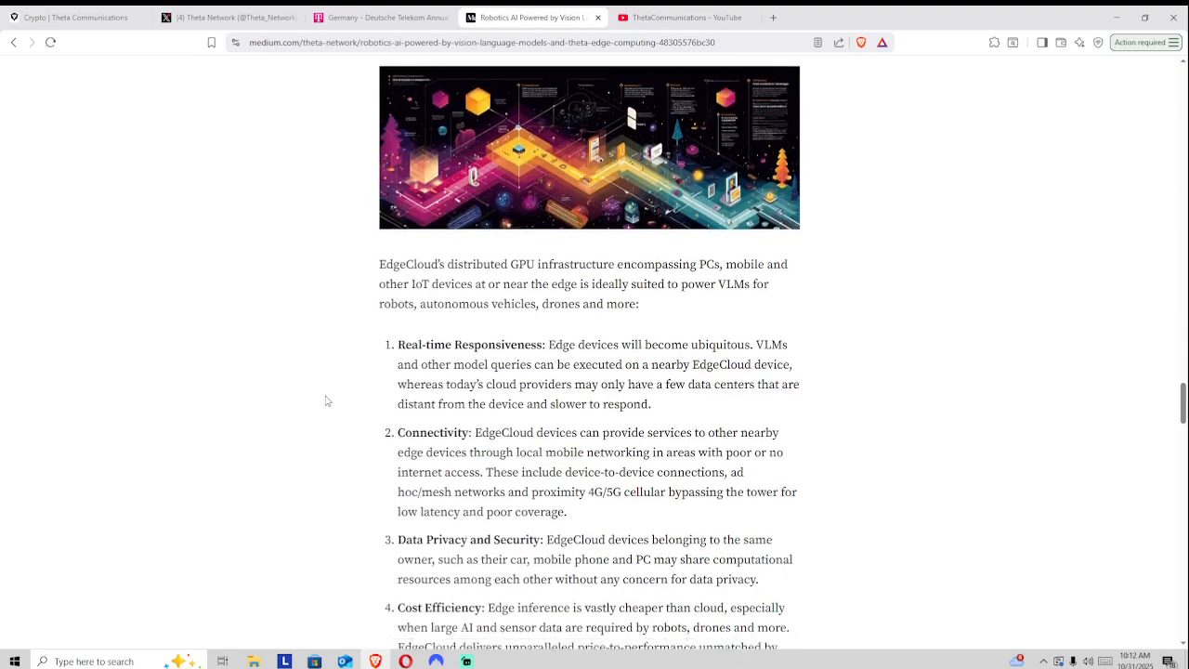
scroll(down, 3)
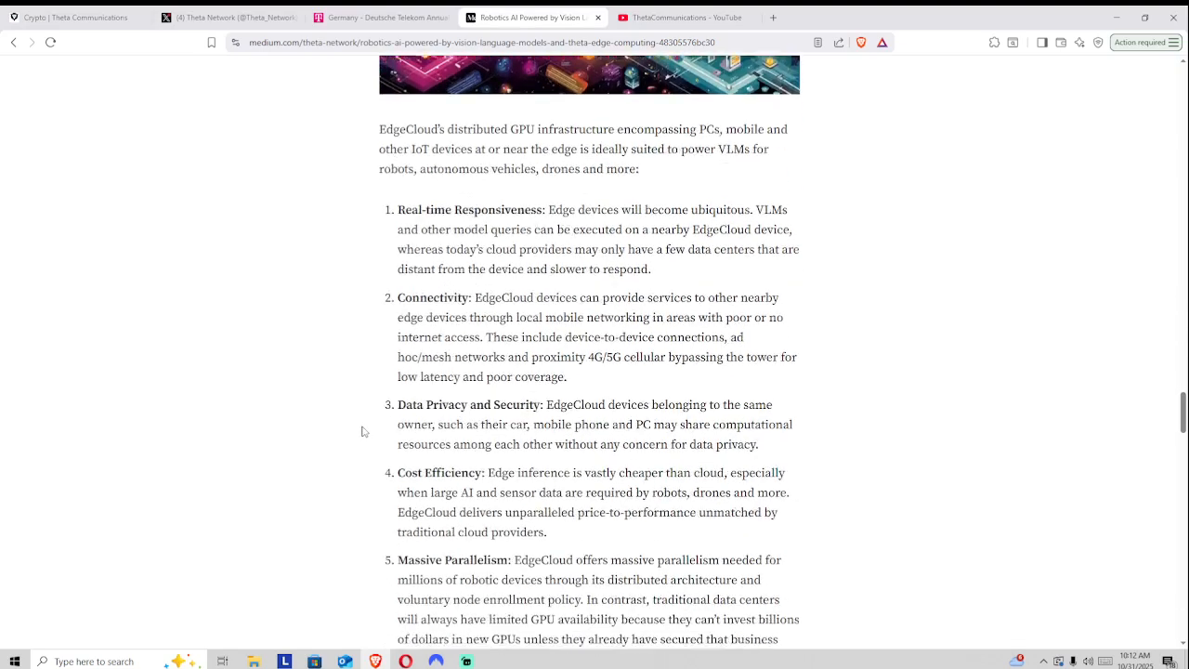
scroll(down, 3)
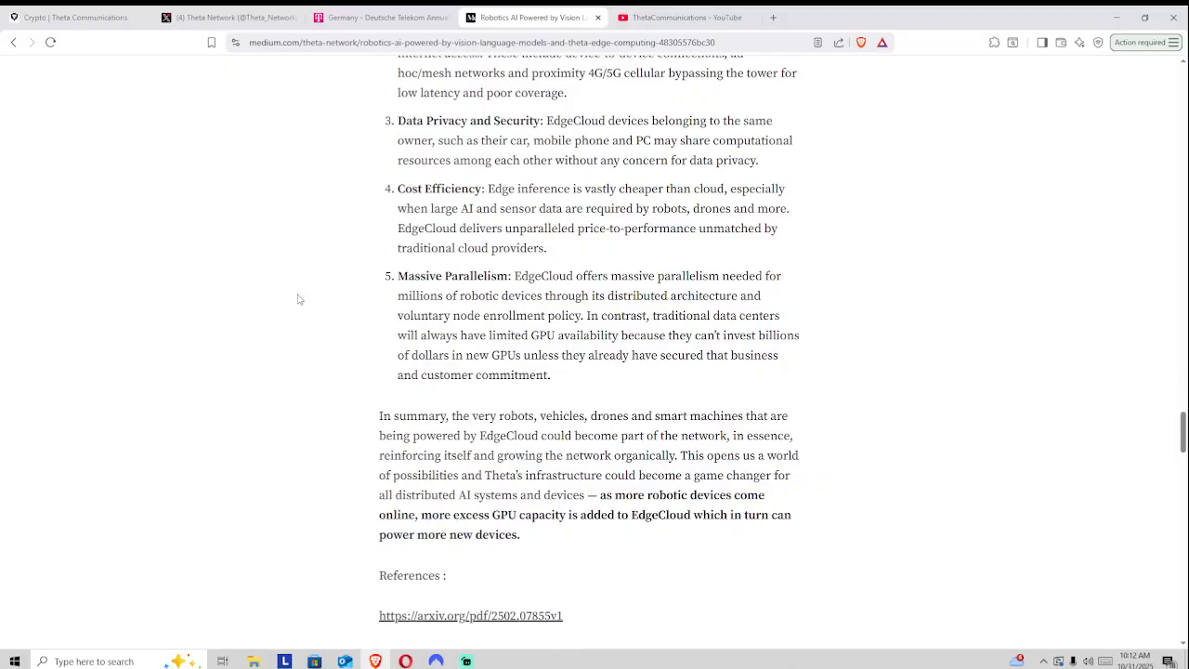
scroll(up, 3)
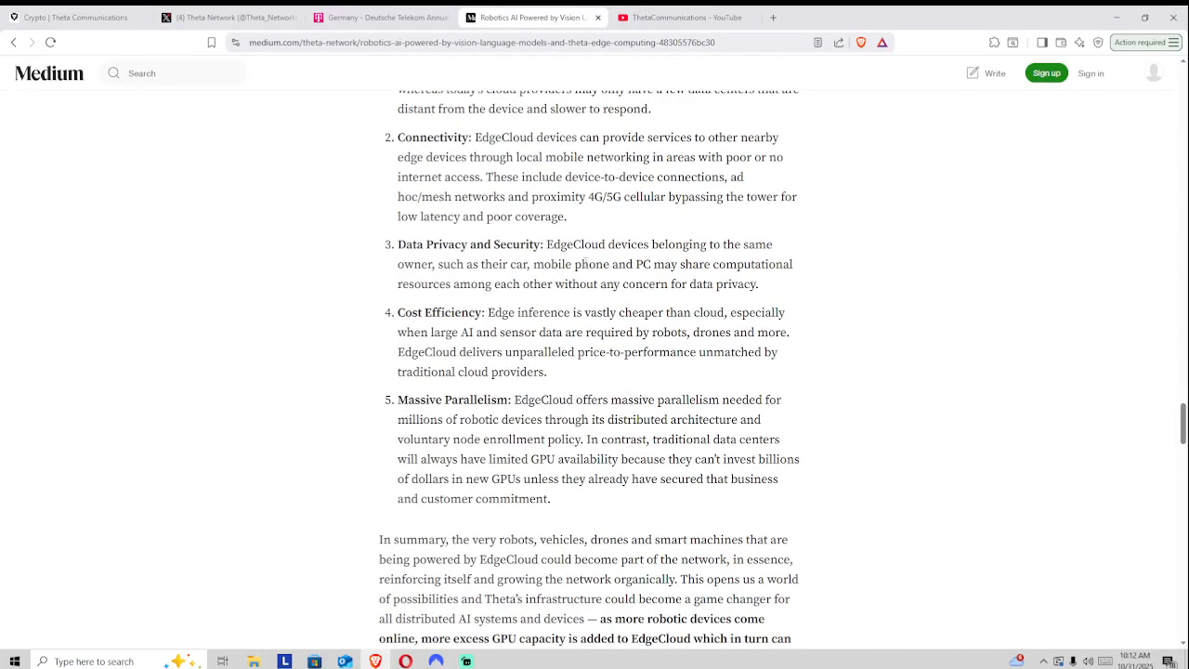
scroll(up, 3)
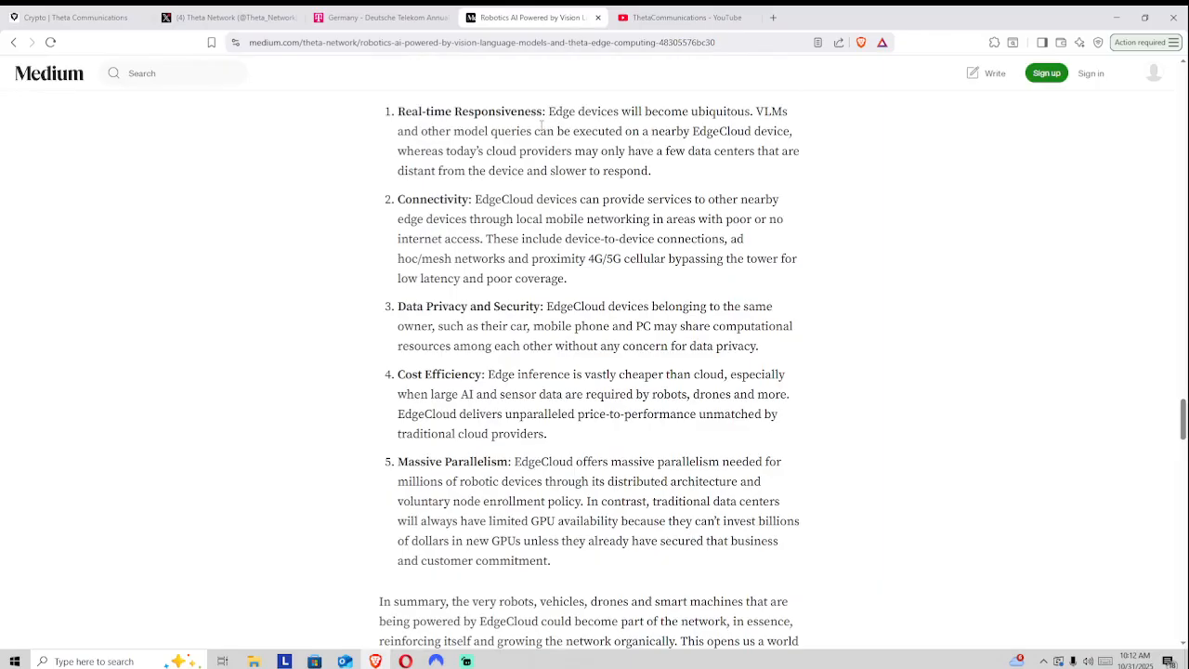
mouse_move(306, 73)
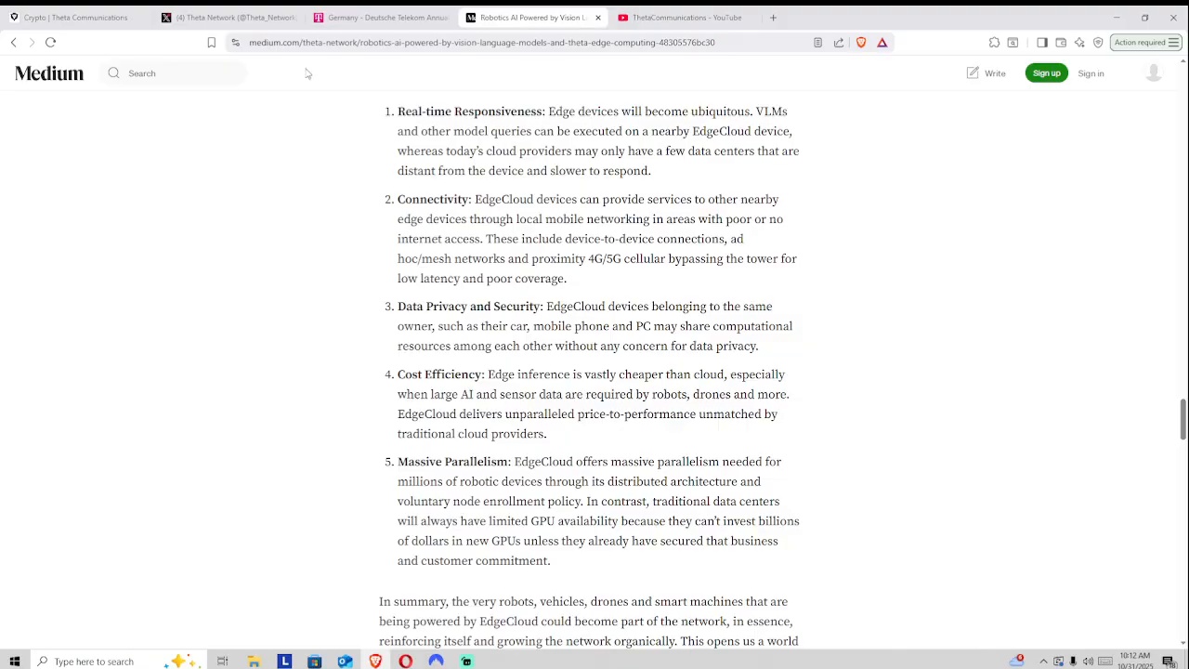
mouse_move(301, 87)
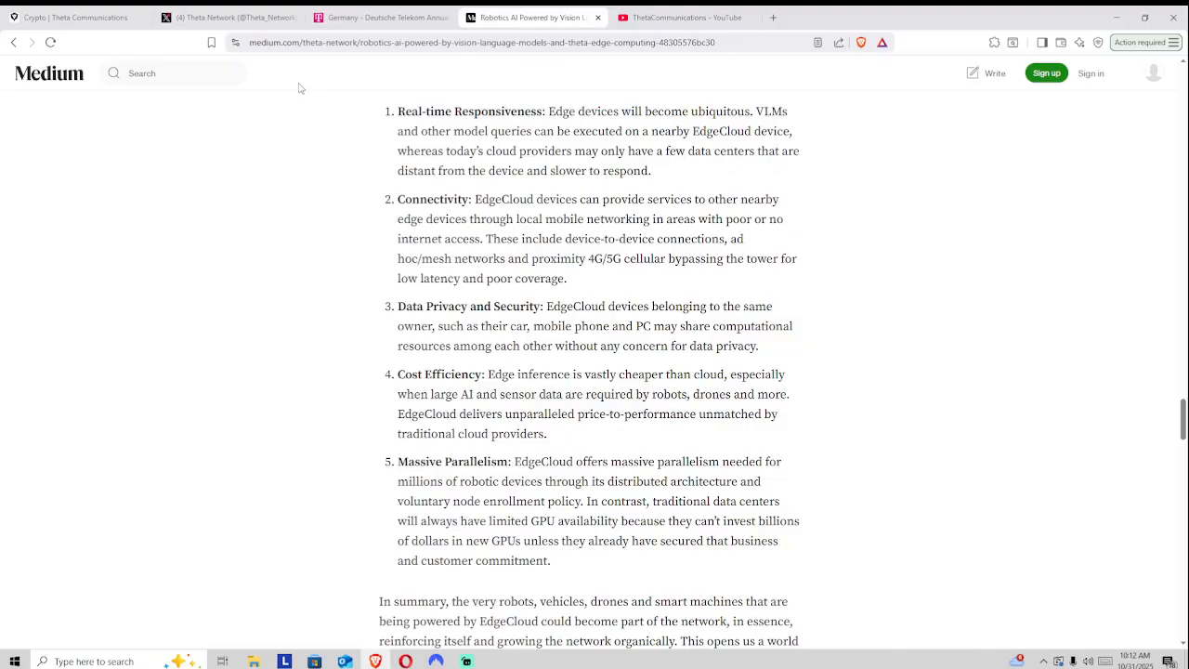
scroll(up, 3)
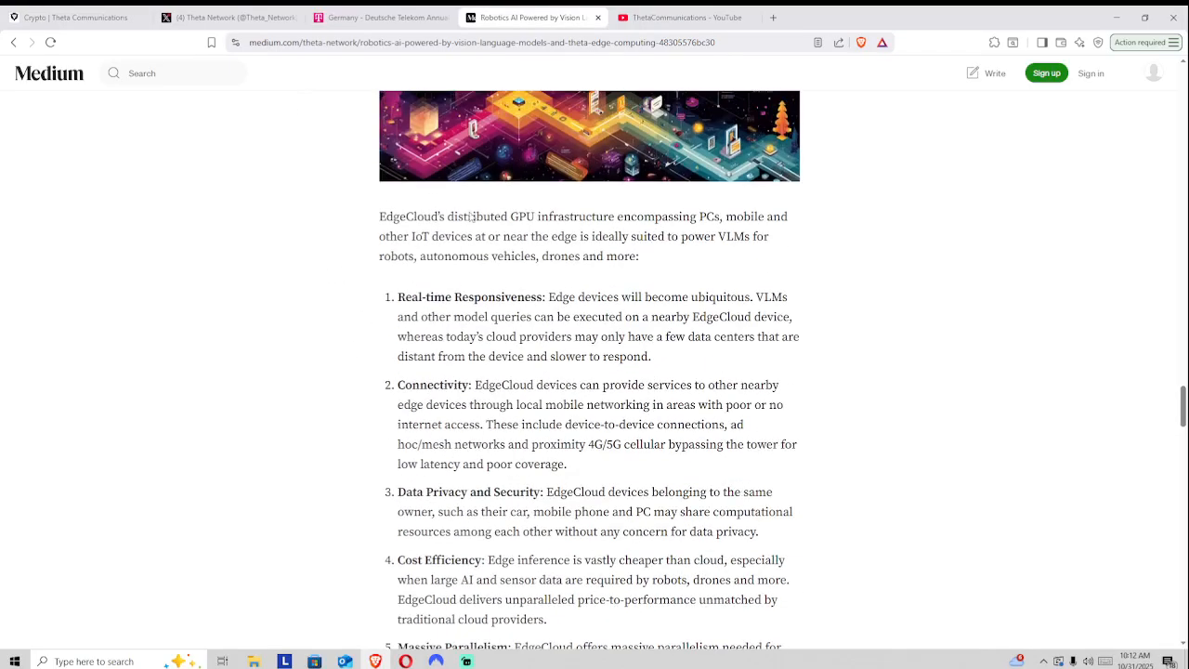
scroll(down, 3)
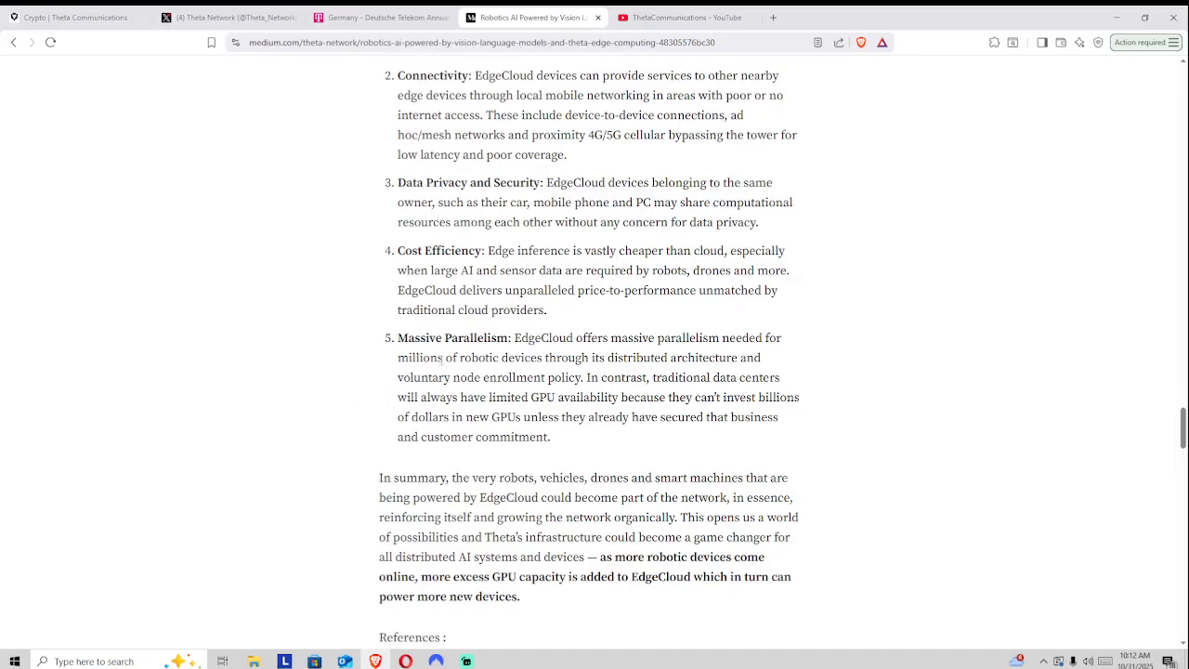
scroll(up, 3)
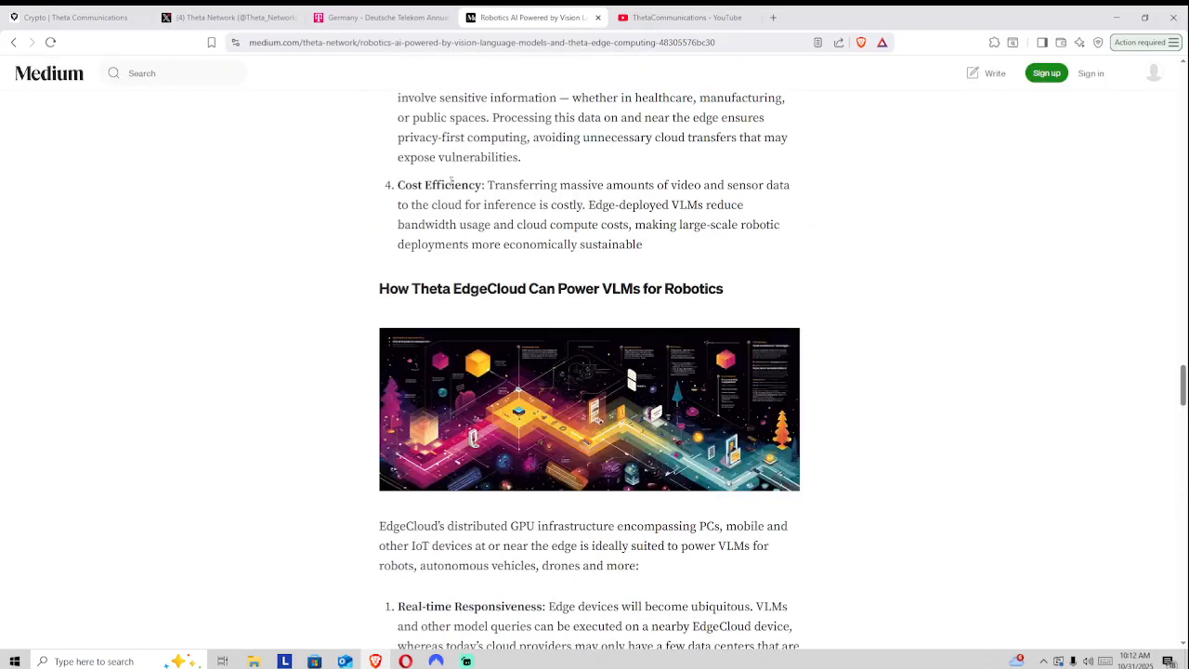
Switch back to the Theta Network X profile showing the Deutsche Telekom validator repost
click(227, 17)
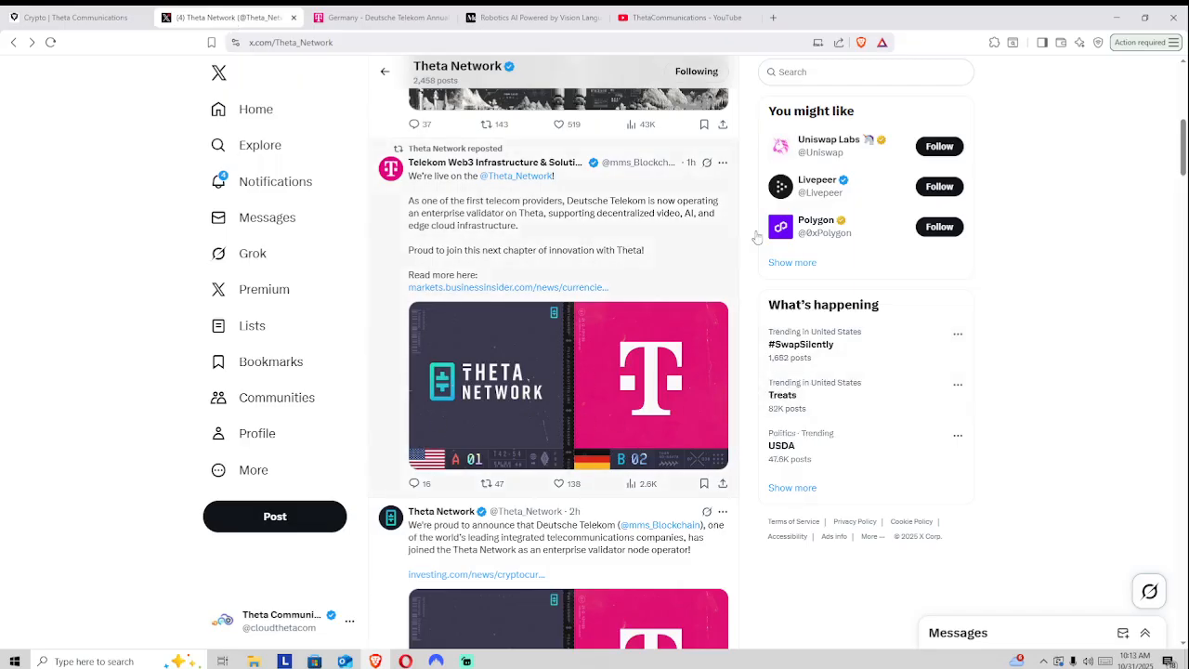
mouse_move(447, 377)
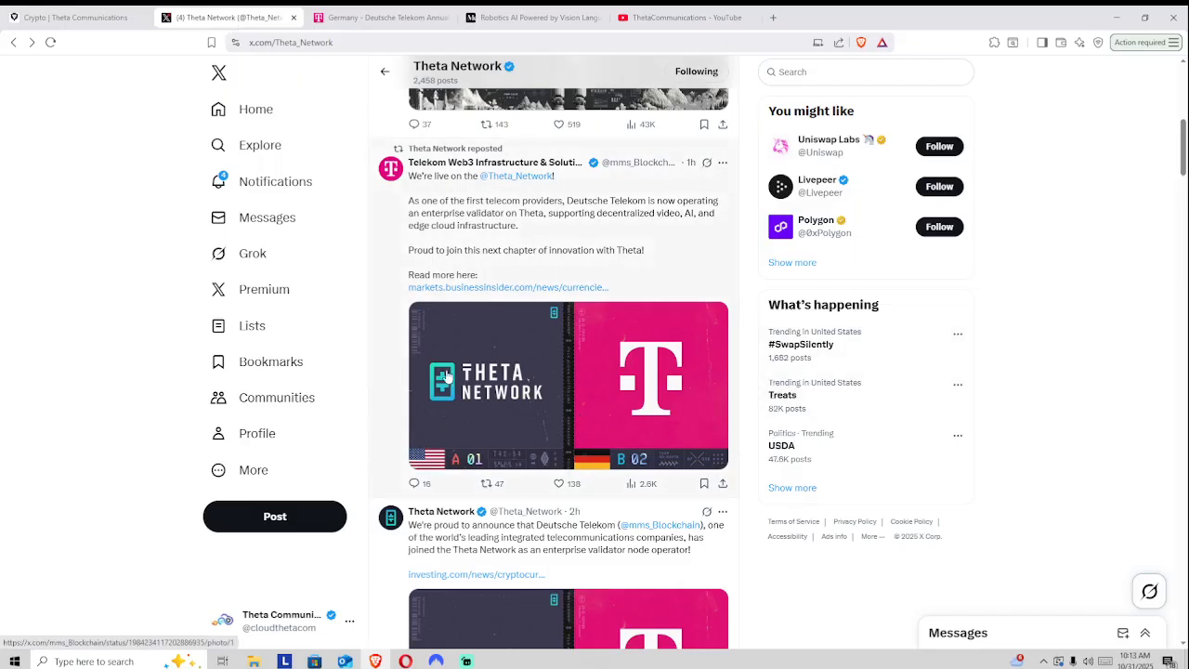
mouse_move(730, 356)
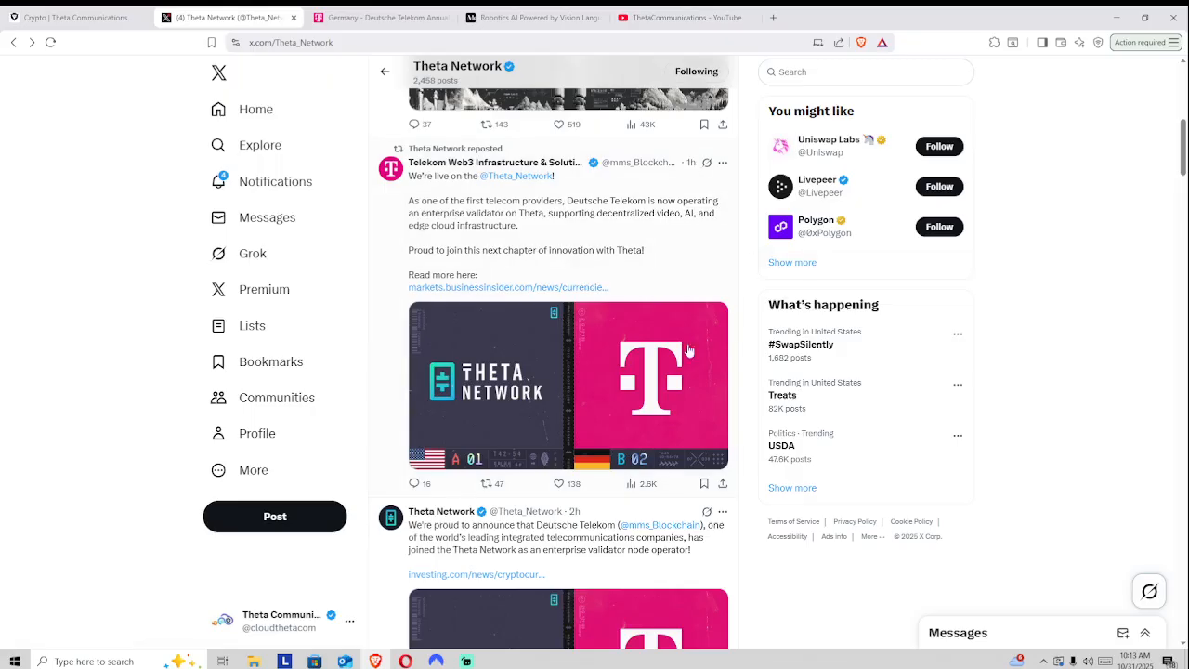
mouse_move(582, 385)
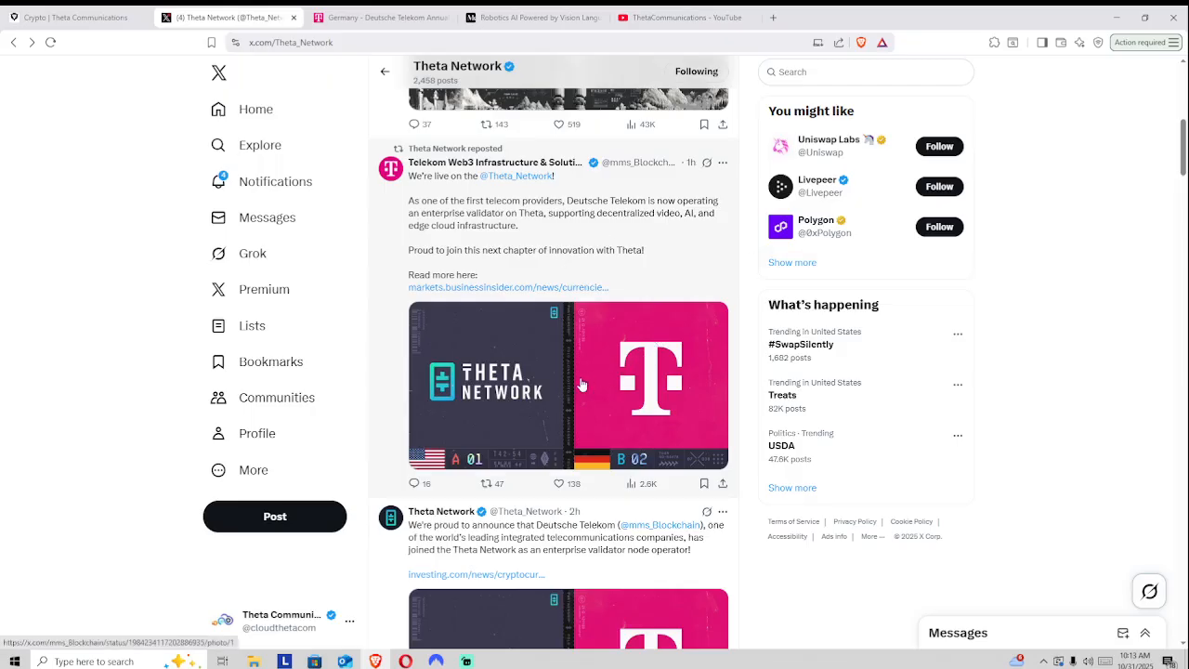
mouse_move(502, 353)
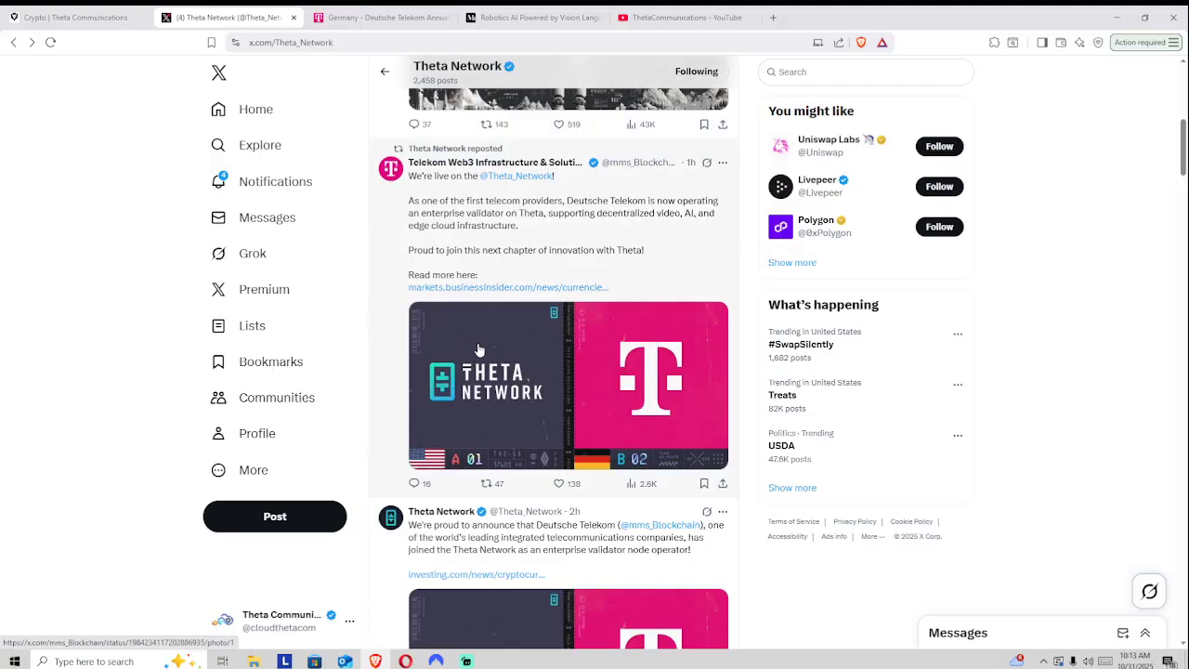
mouse_move(611, 202)
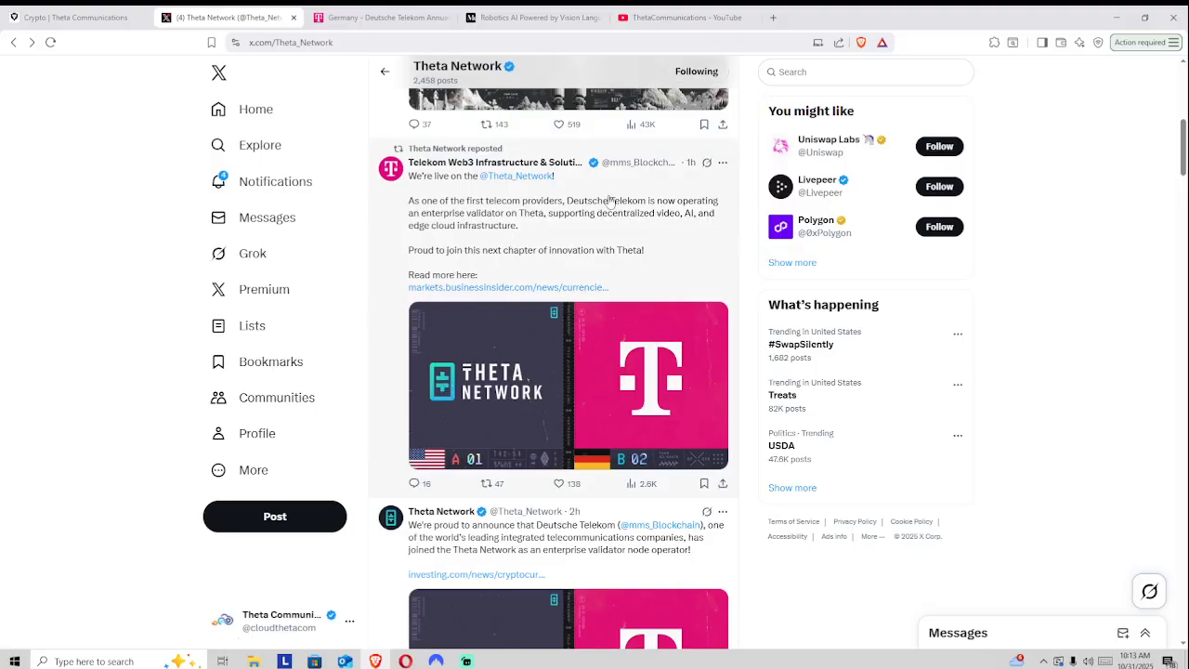
Switch to the Crypto | Theta Communications homepage showing the 'Stake With Us' banner
click(75, 17)
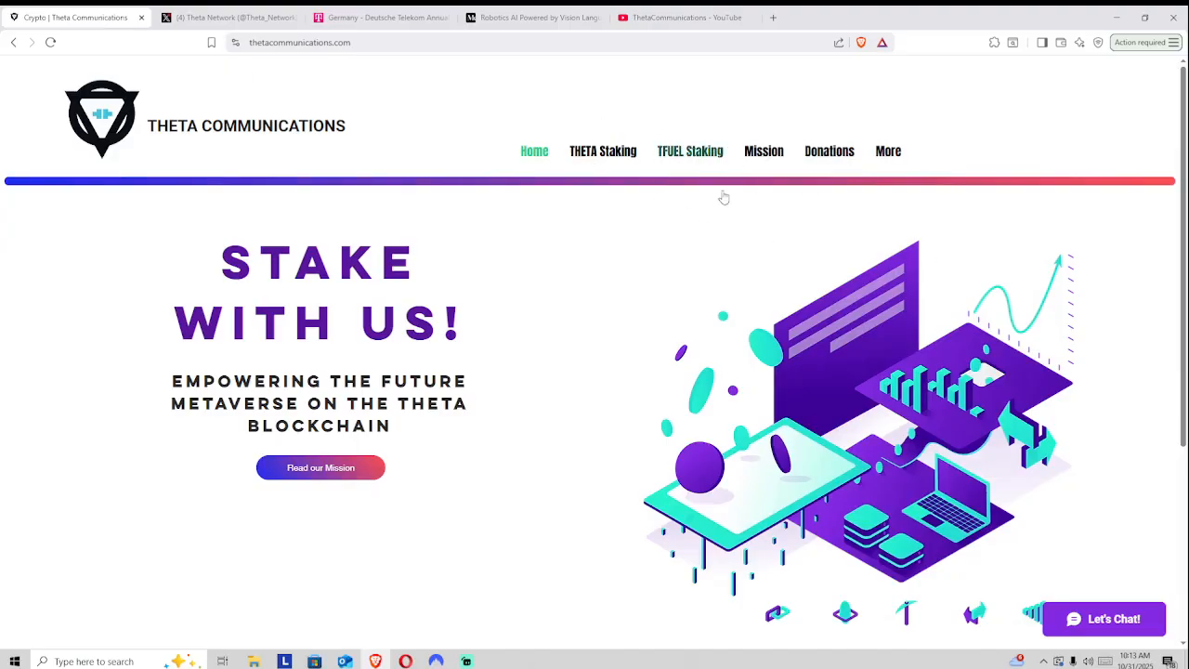
mouse_move(58, 191)
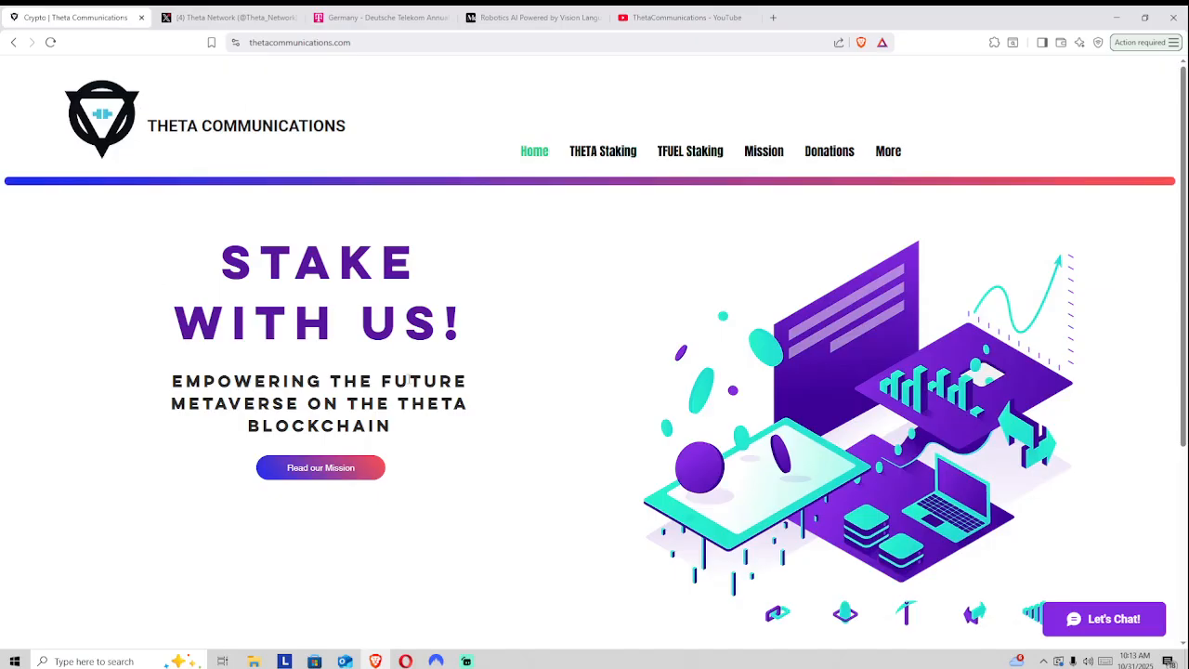
mouse_move(812, 10)
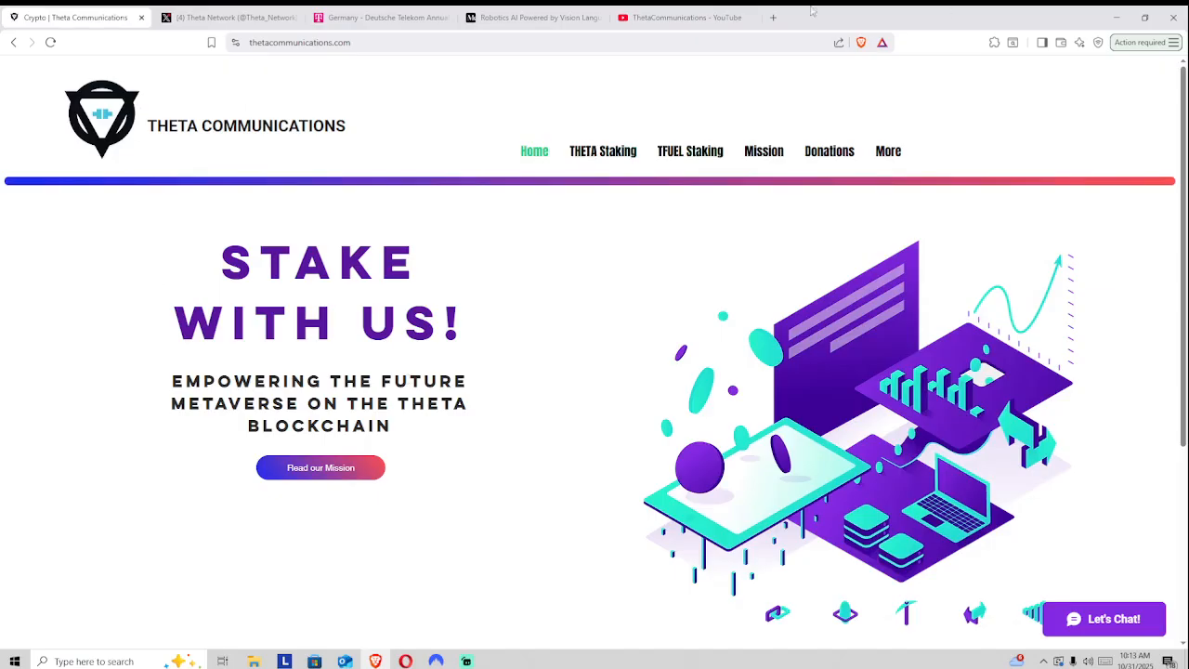
click(686, 16)
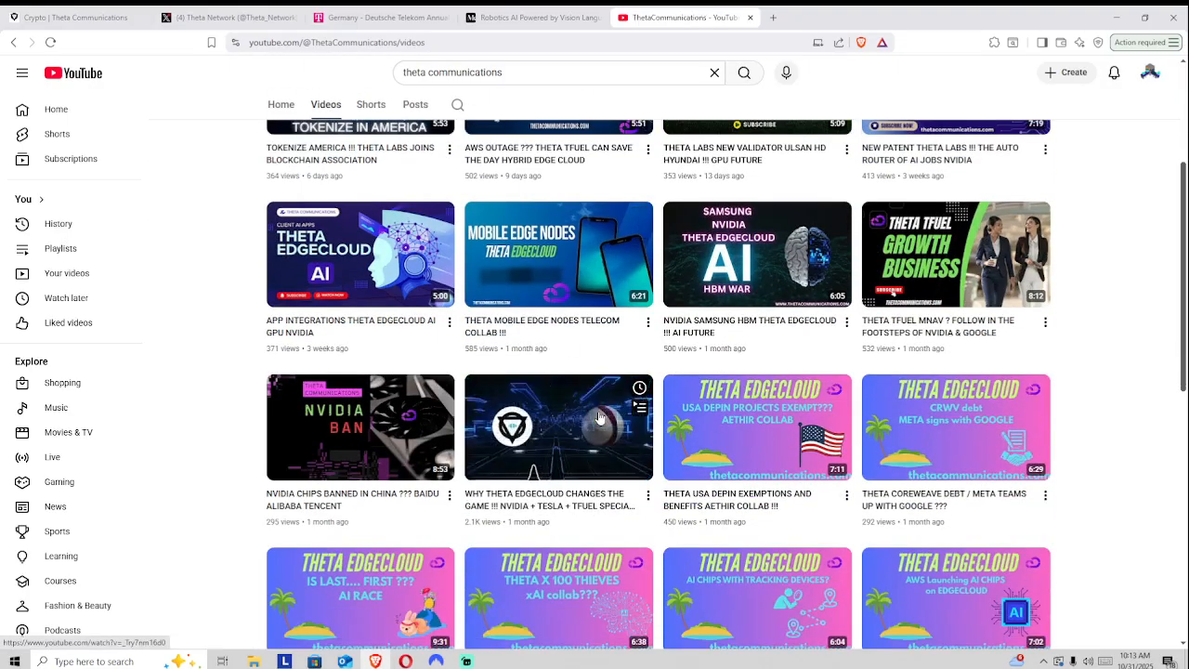
mouse_move(558, 427)
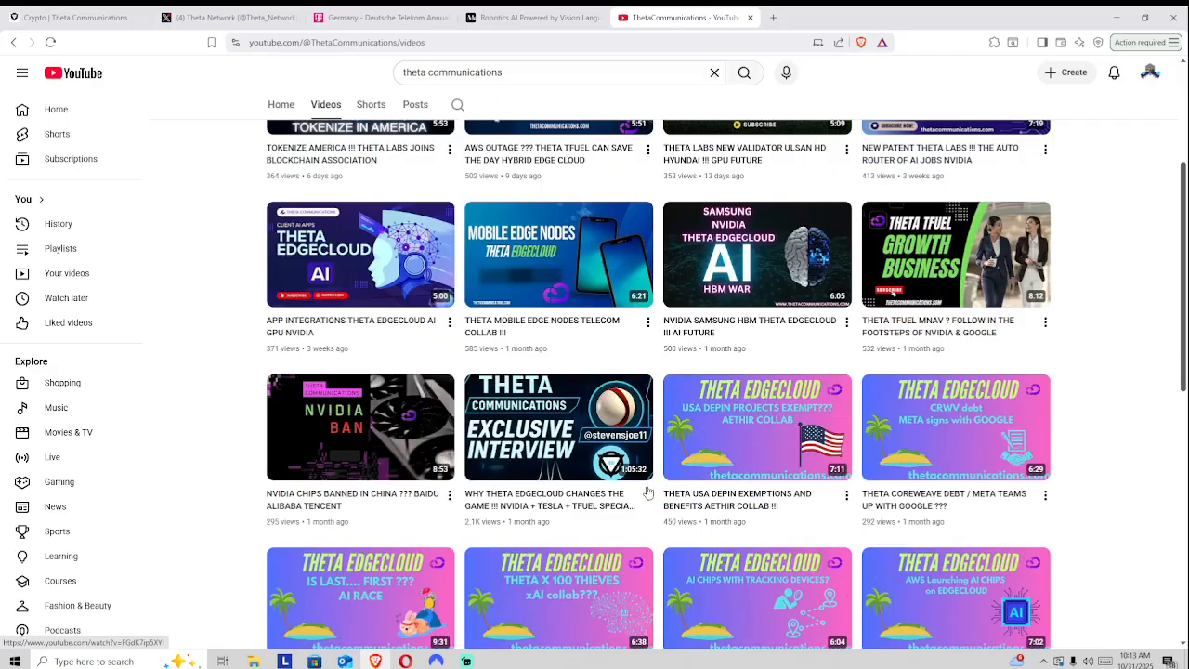
mouse_move(681, 409)
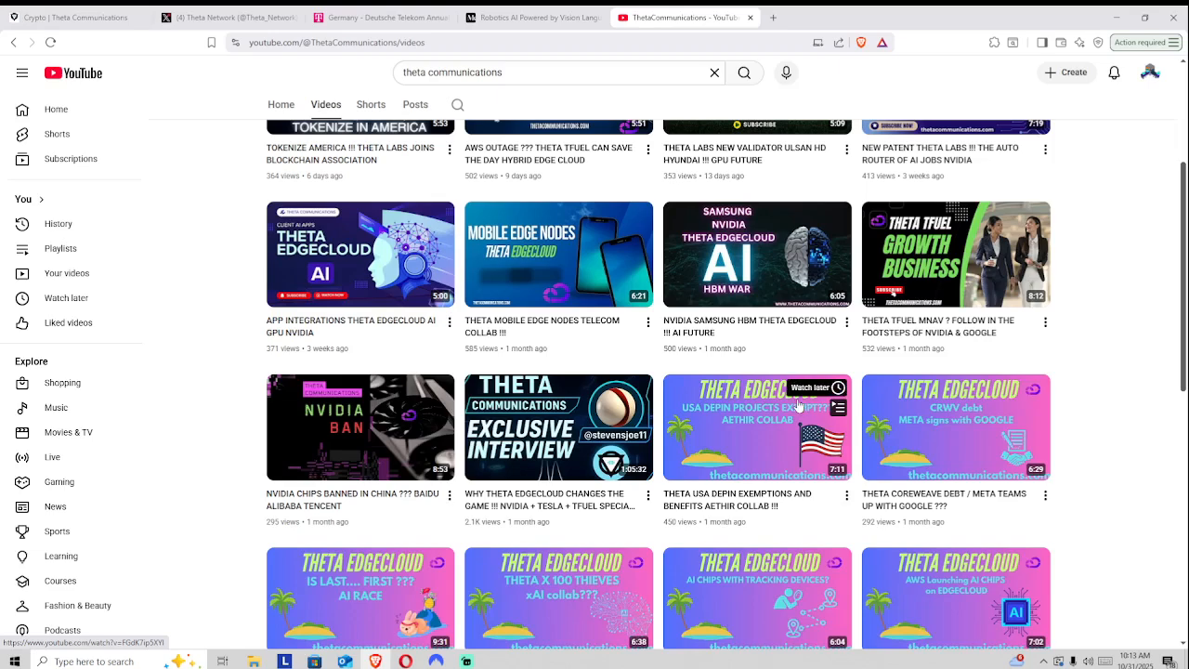
mouse_move(832, 426)
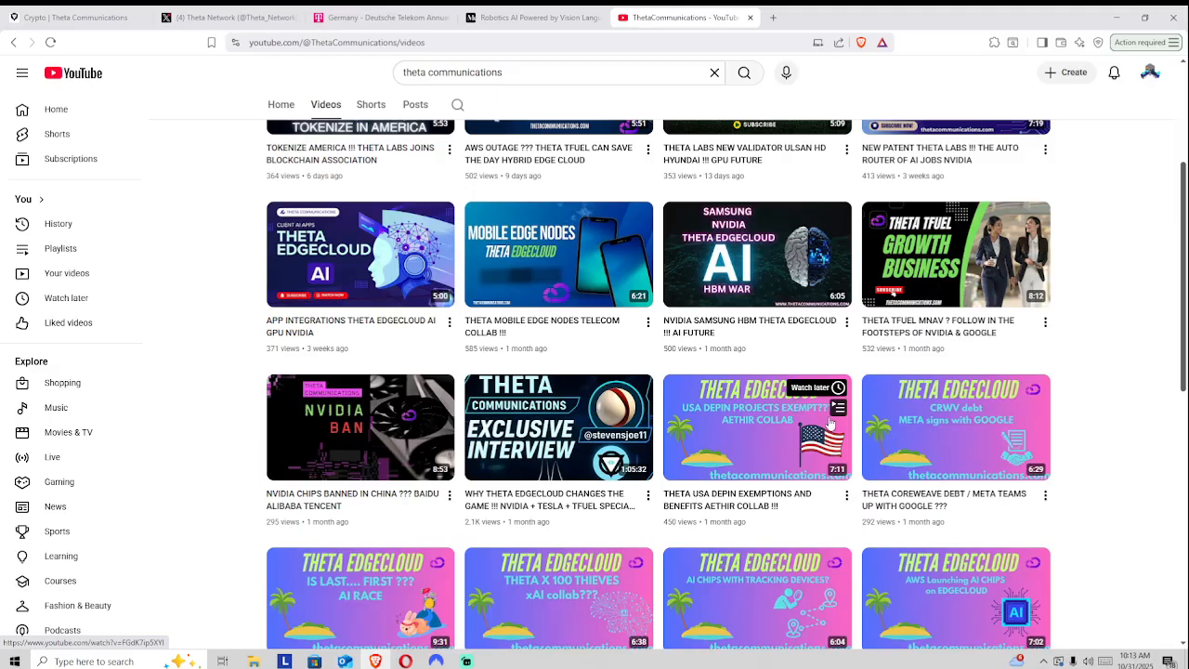
mouse_move(825, 492)
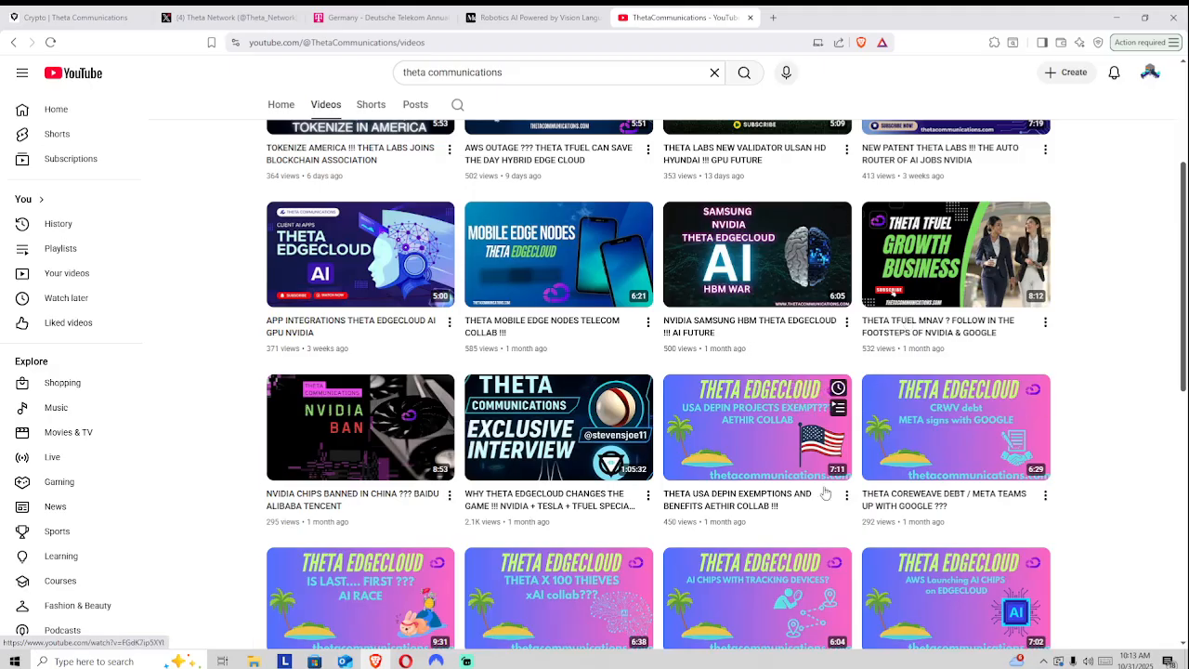
mouse_move(585, 468)
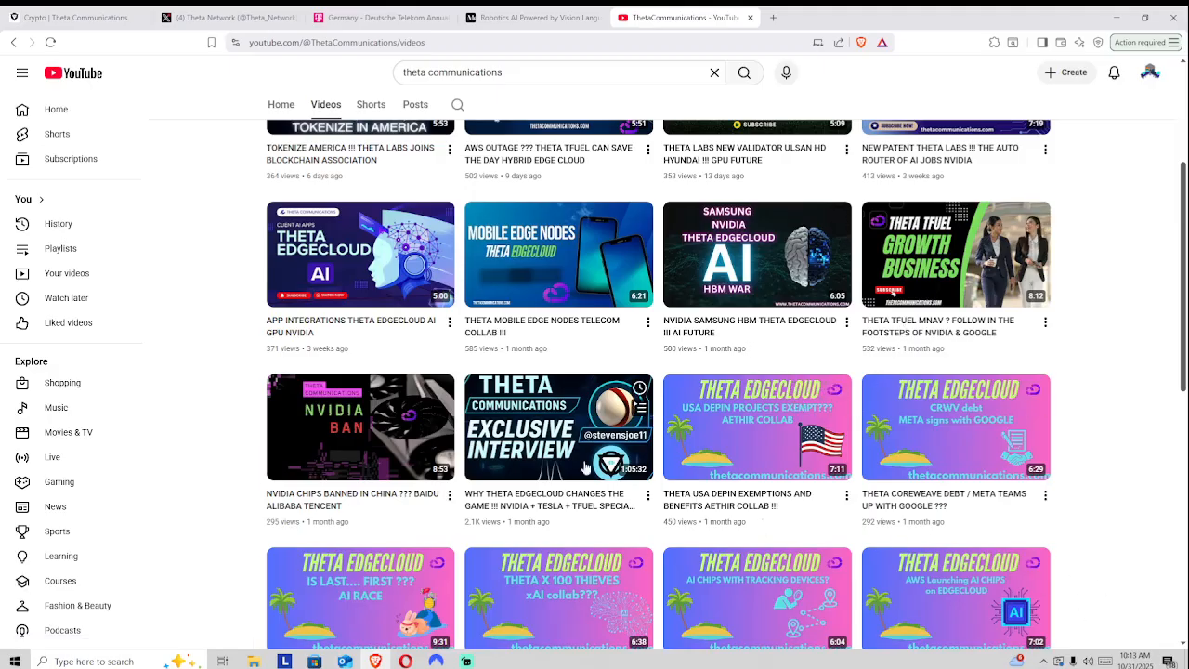
click(74, 17)
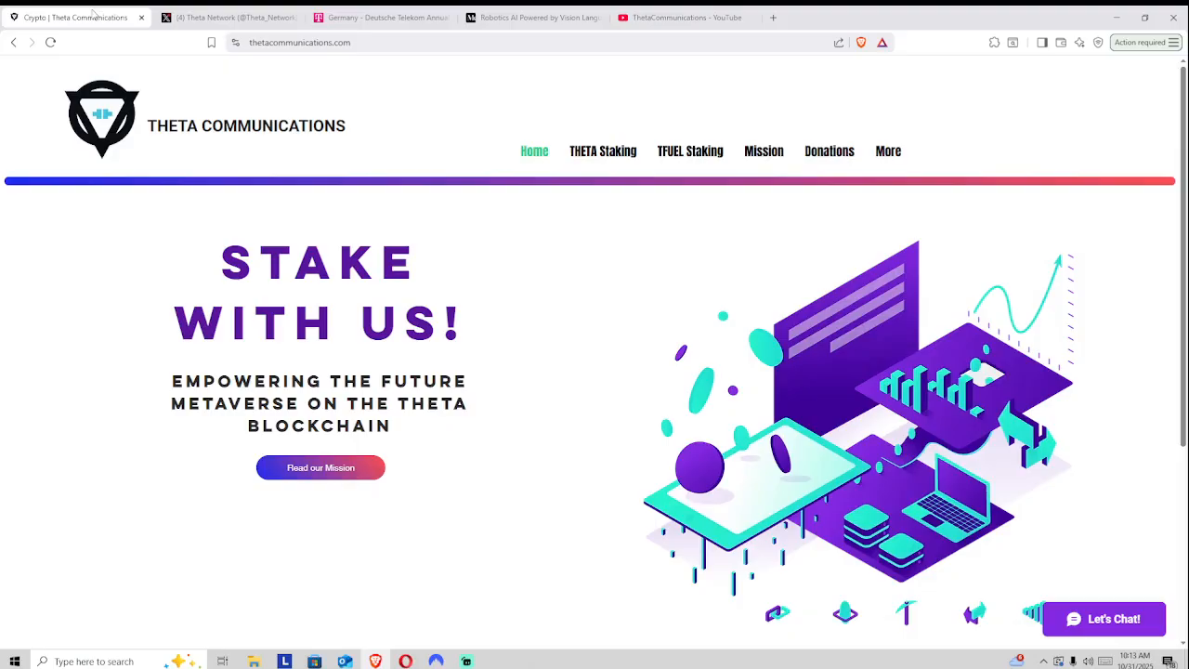